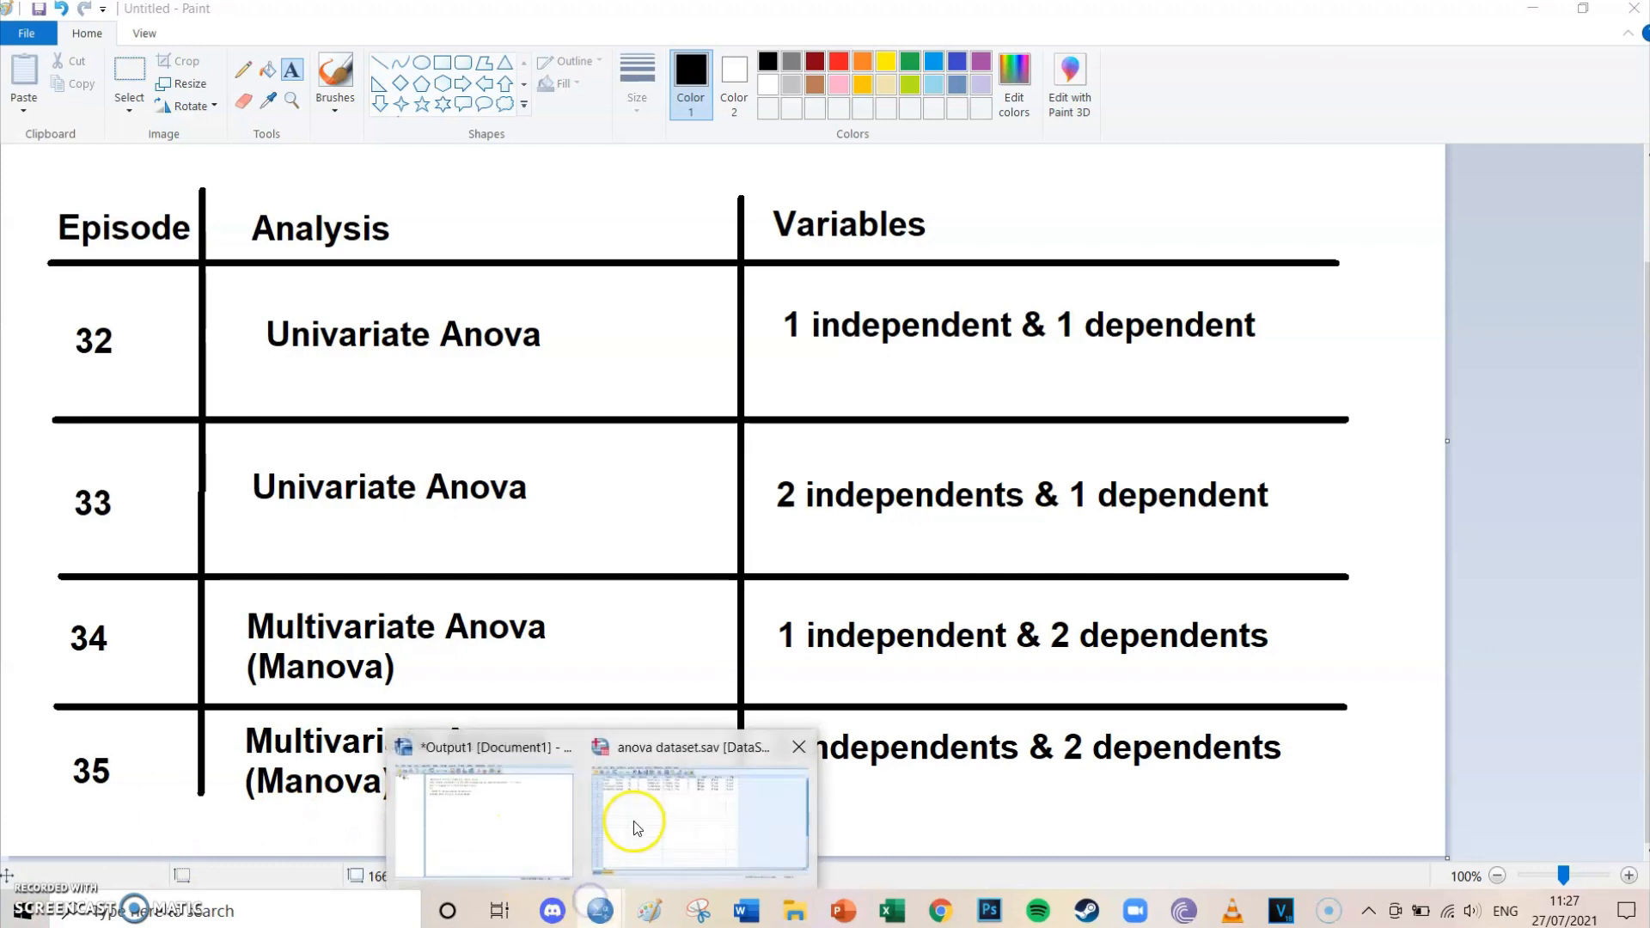
Switch to the anova dataset and review Gender's value labels (Man, woman)
{"action": "left_click", "coordinate": [686, 825]}
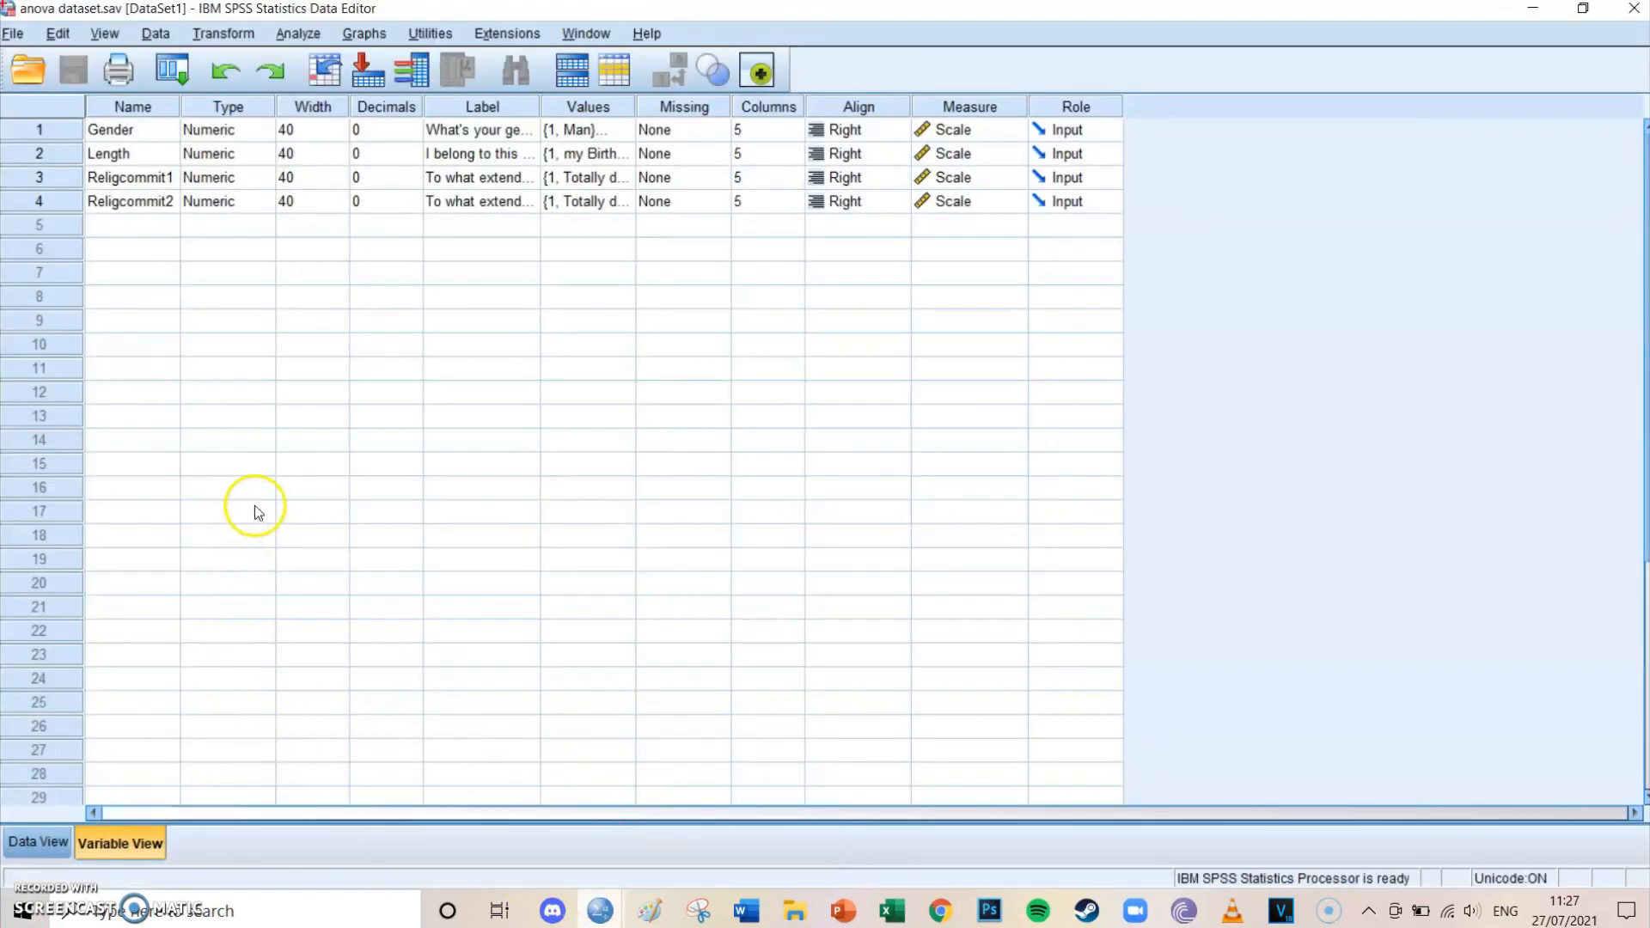
{"action": "mouse_move", "coordinate": [199, 340]}
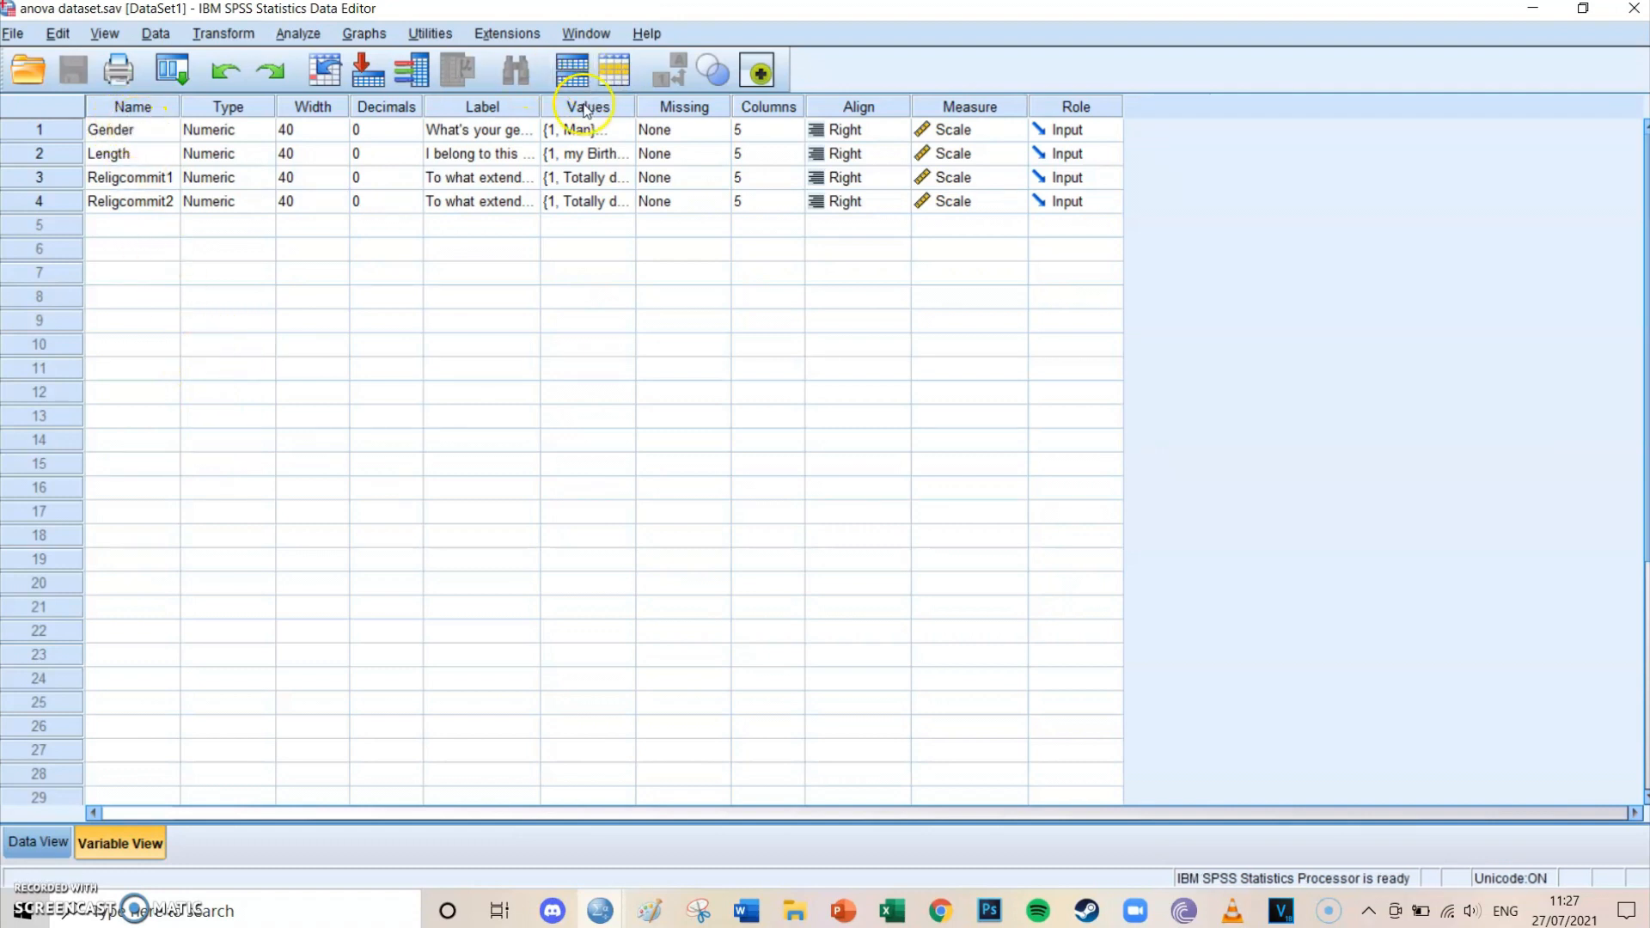
{"action": "left_click", "coordinate": [588, 131]}
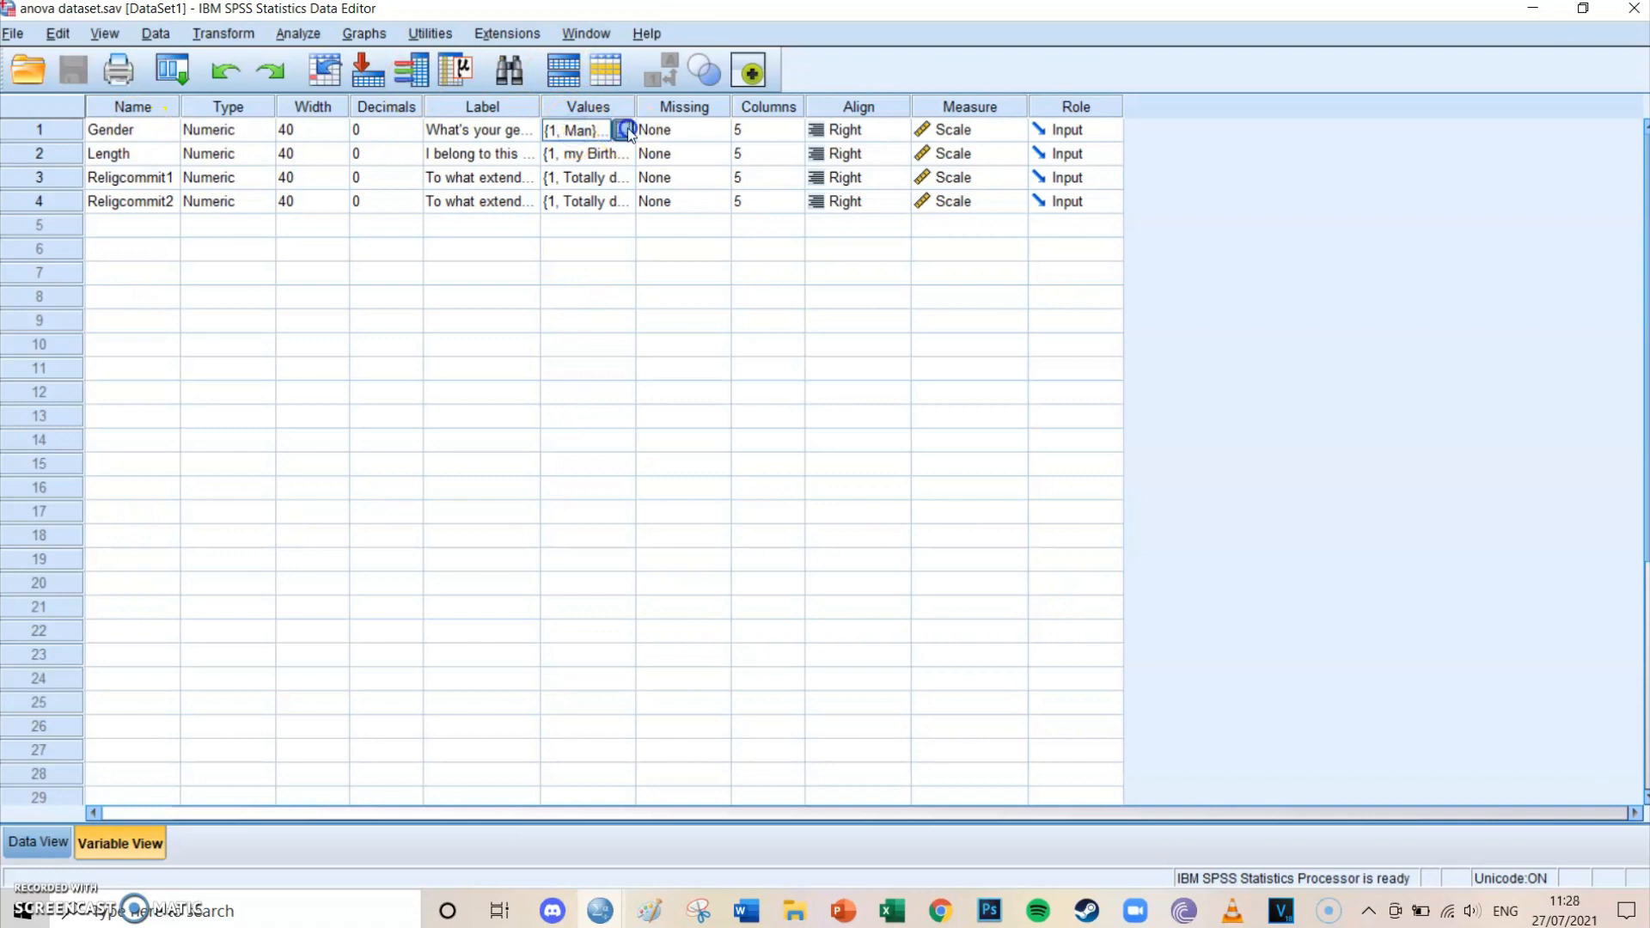
{"action": "left_click", "coordinate": [626, 131]}
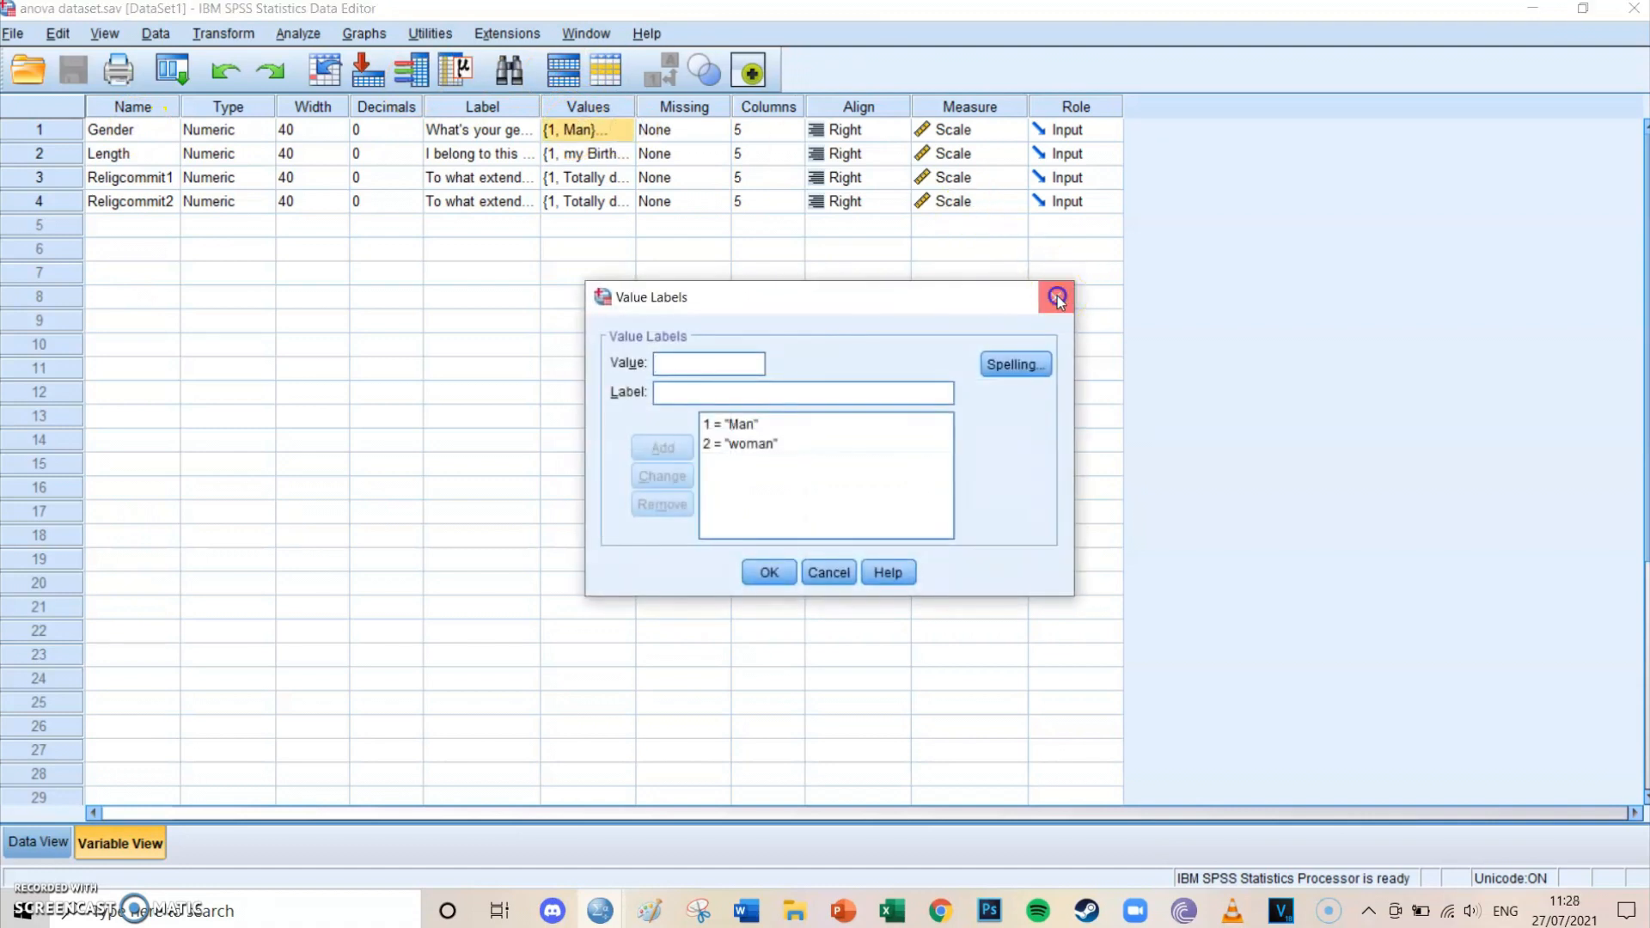
{"action": "left_click", "coordinate": [1055, 296]}
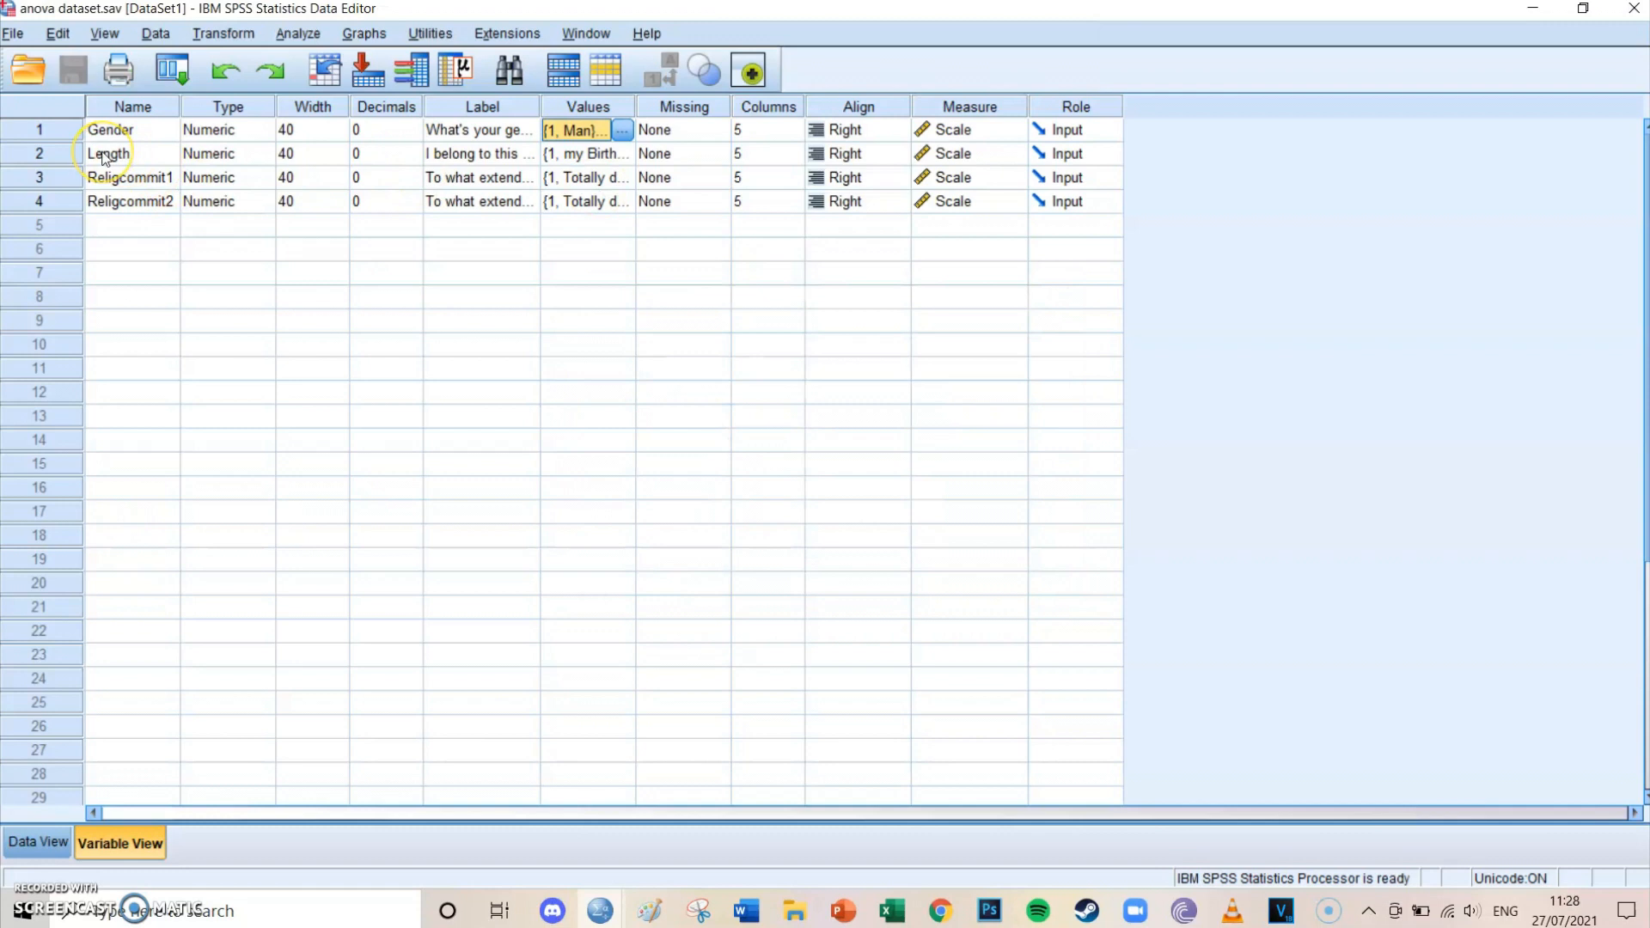
{"action": "mouse_move", "coordinate": [131, 163]}
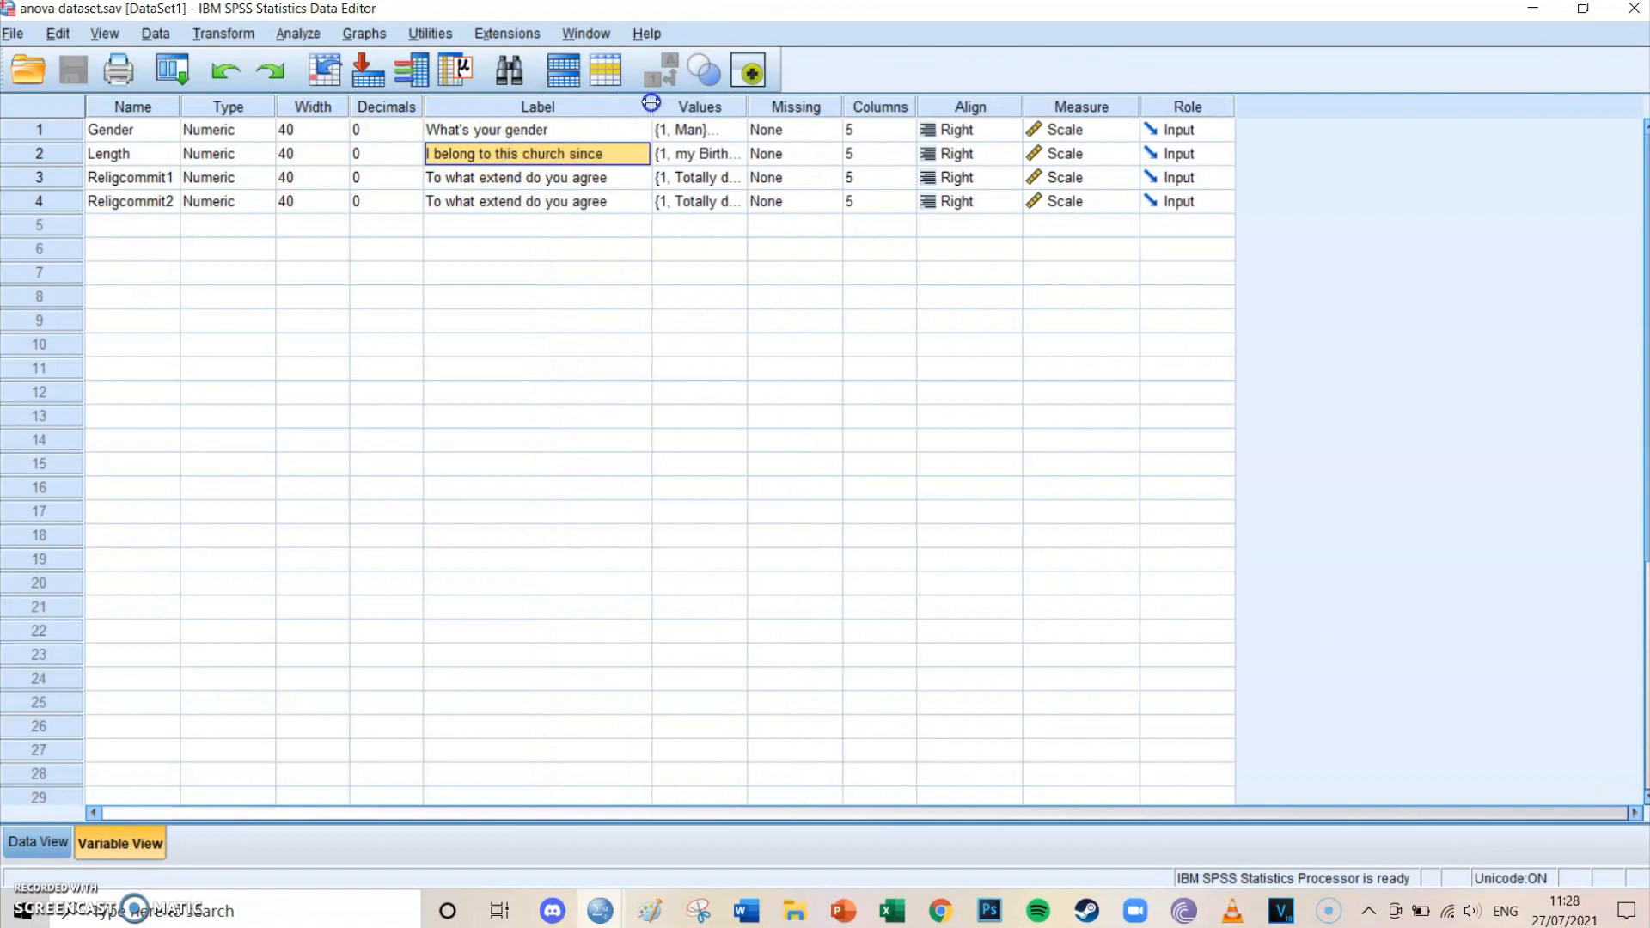
Review the Length variable's value labels with the Label column widened
{"action": "left_click", "coordinate": [692, 155]}
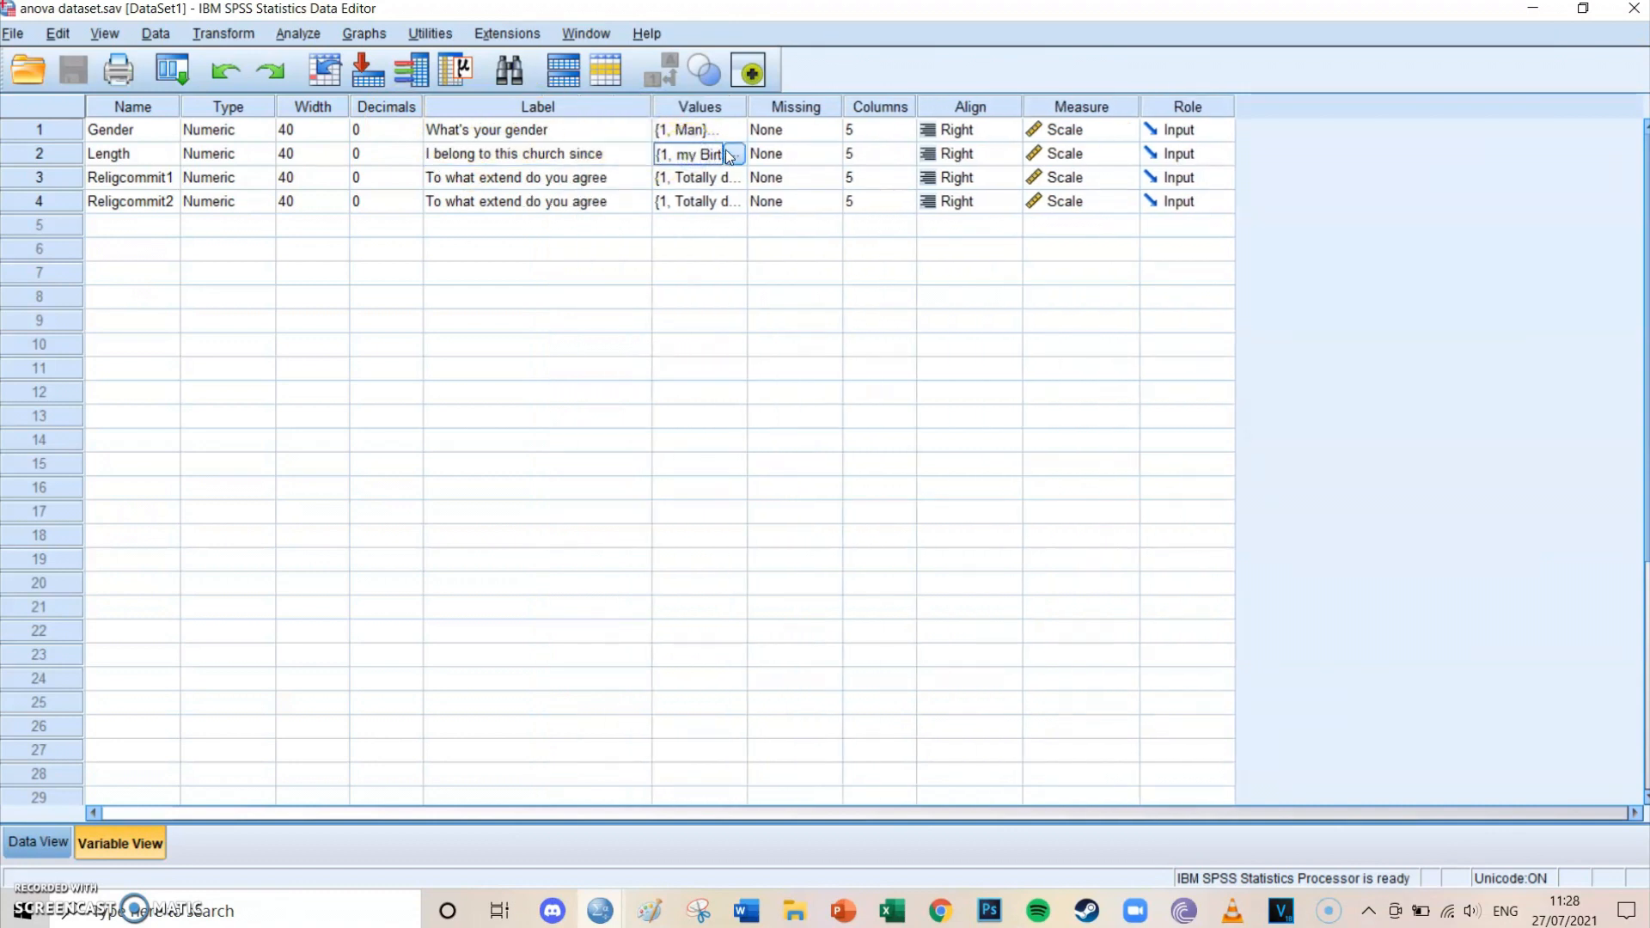
{"action": "left_click", "coordinate": [733, 154]}
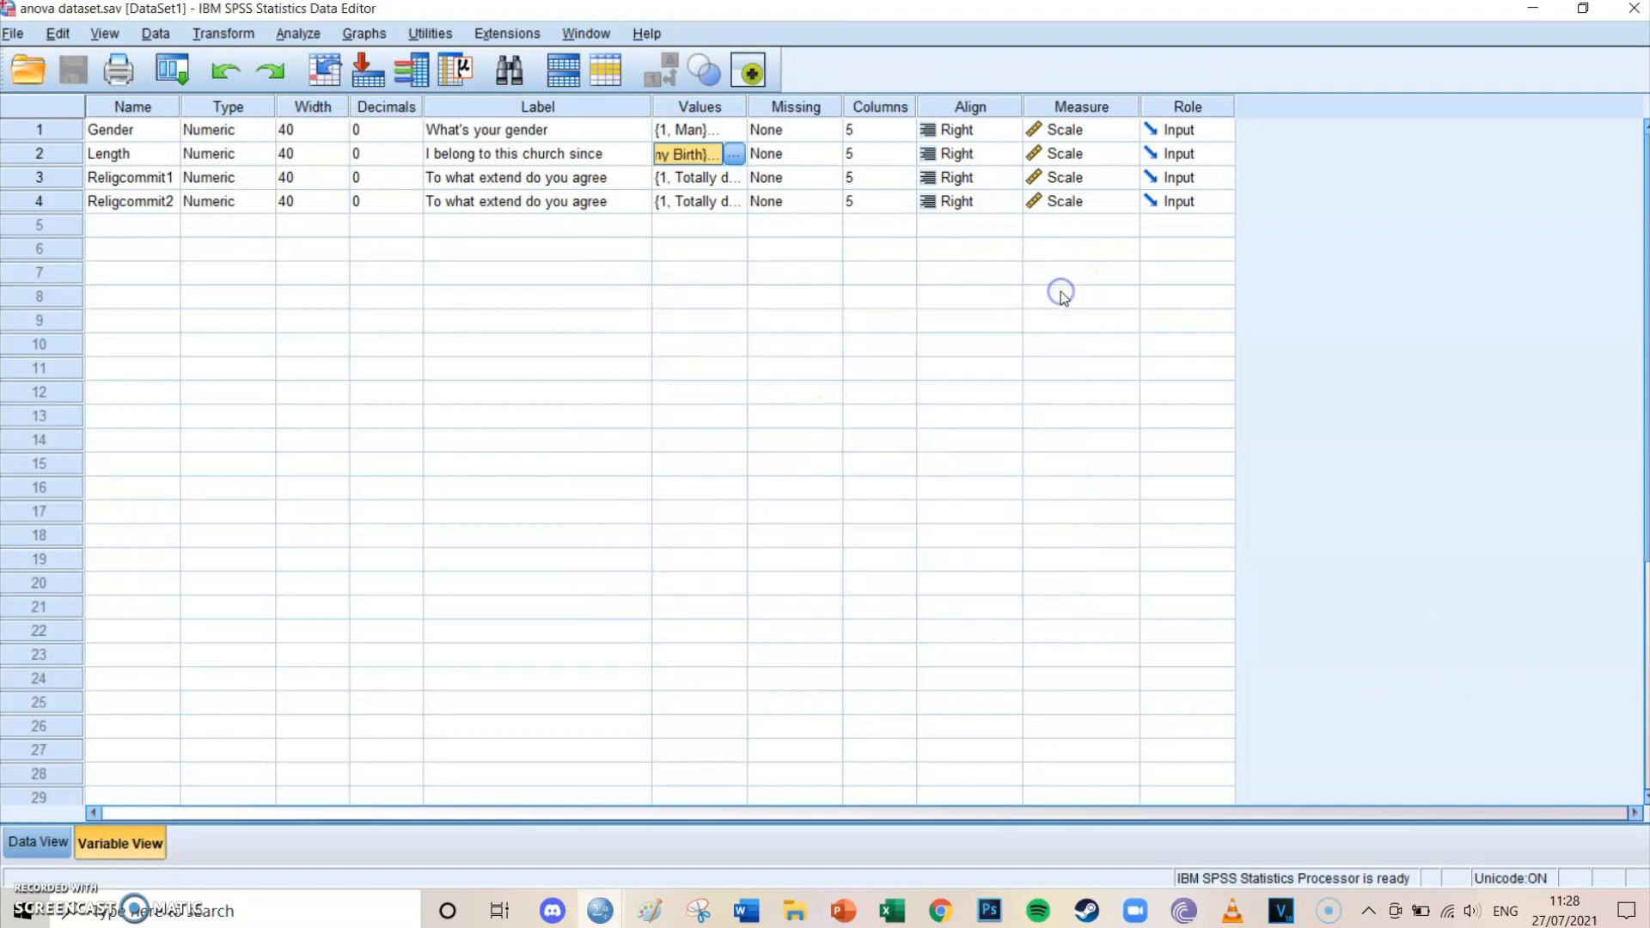
{"action": "mouse_move", "coordinate": [519, 278]}
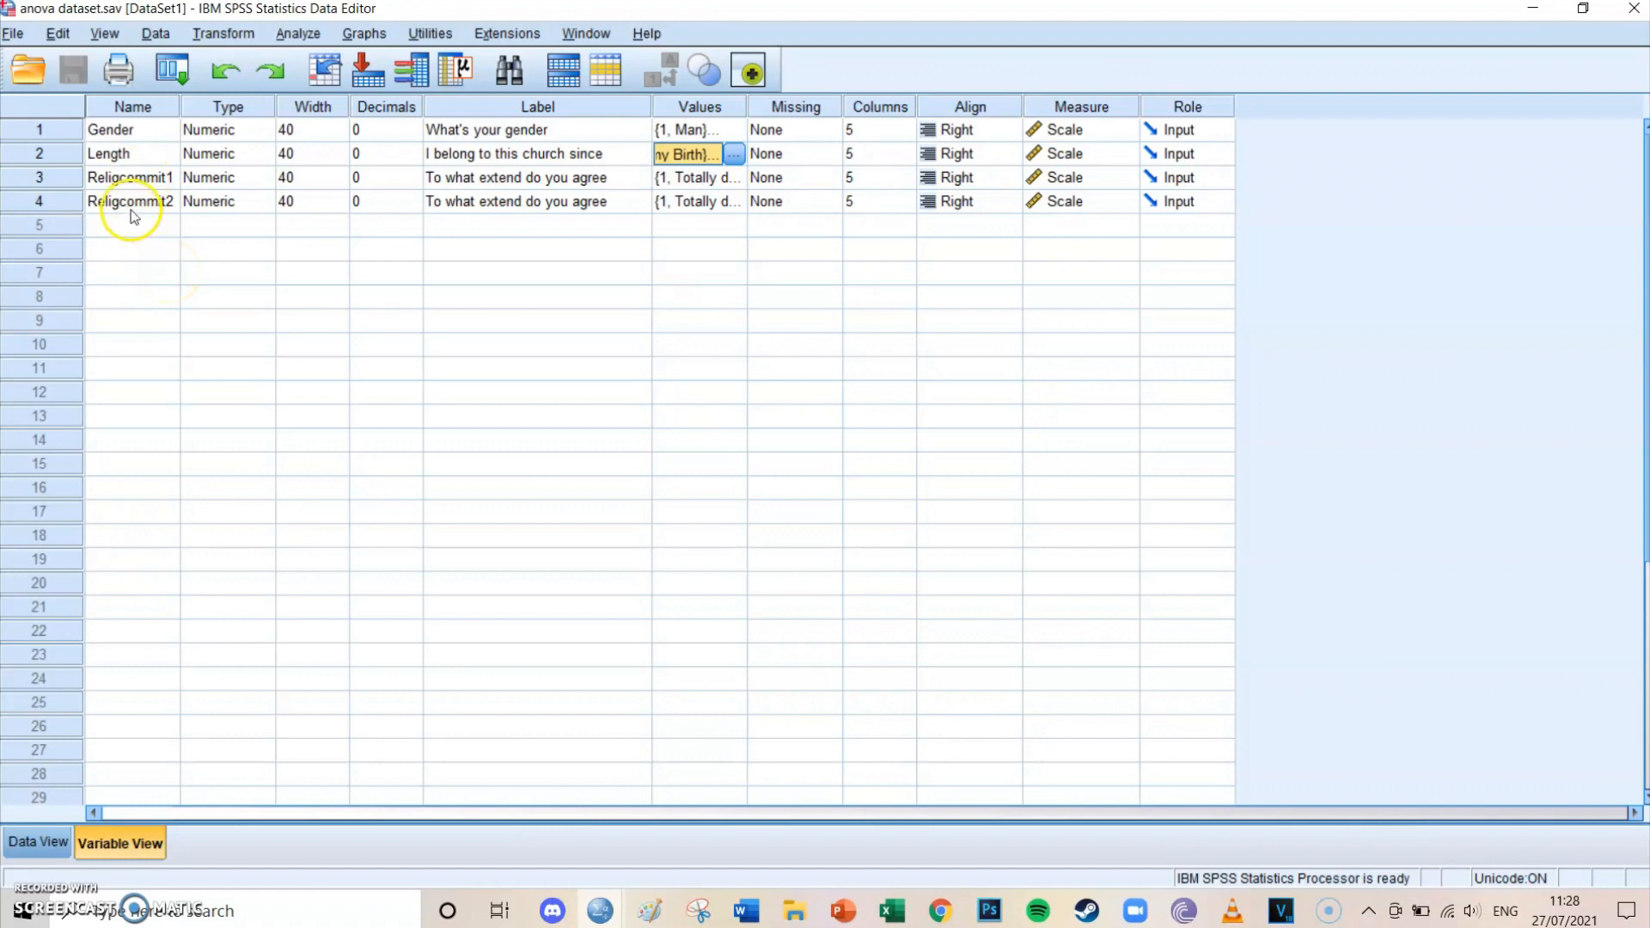
{"action": "mouse_move", "coordinate": [180, 289]}
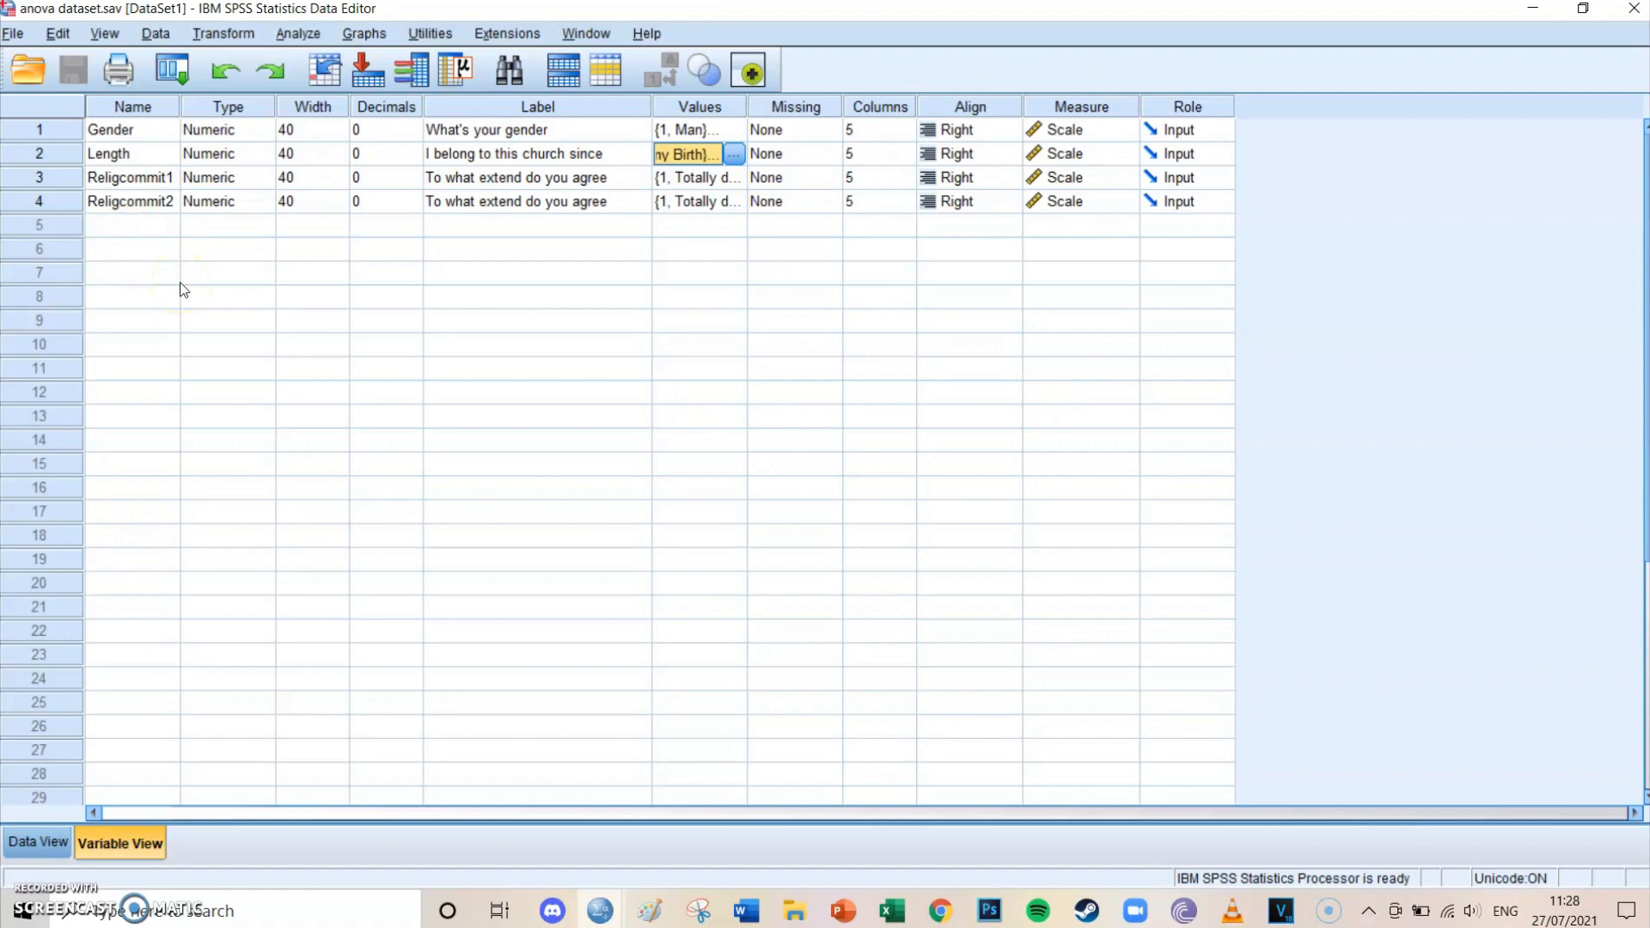
Start a Univariate GLM with Religcommit1 as dependent variable and Length as fixed factor
{"action": "left_click", "coordinate": [299, 32]}
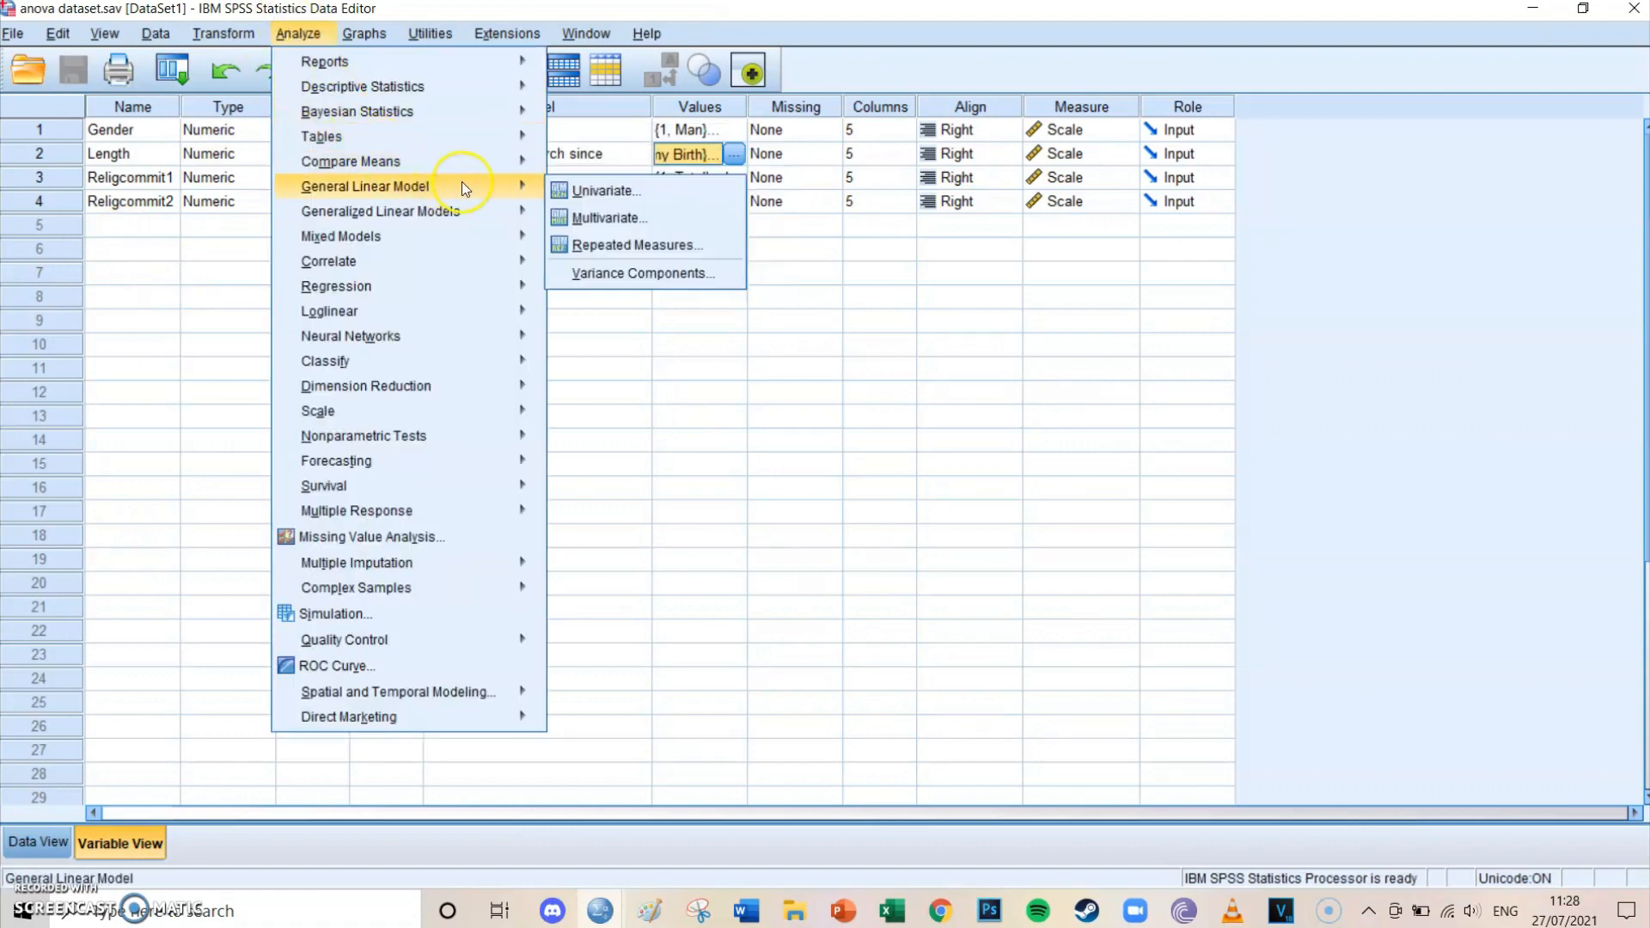
{"action": "mouse_move", "coordinate": [609, 194]}
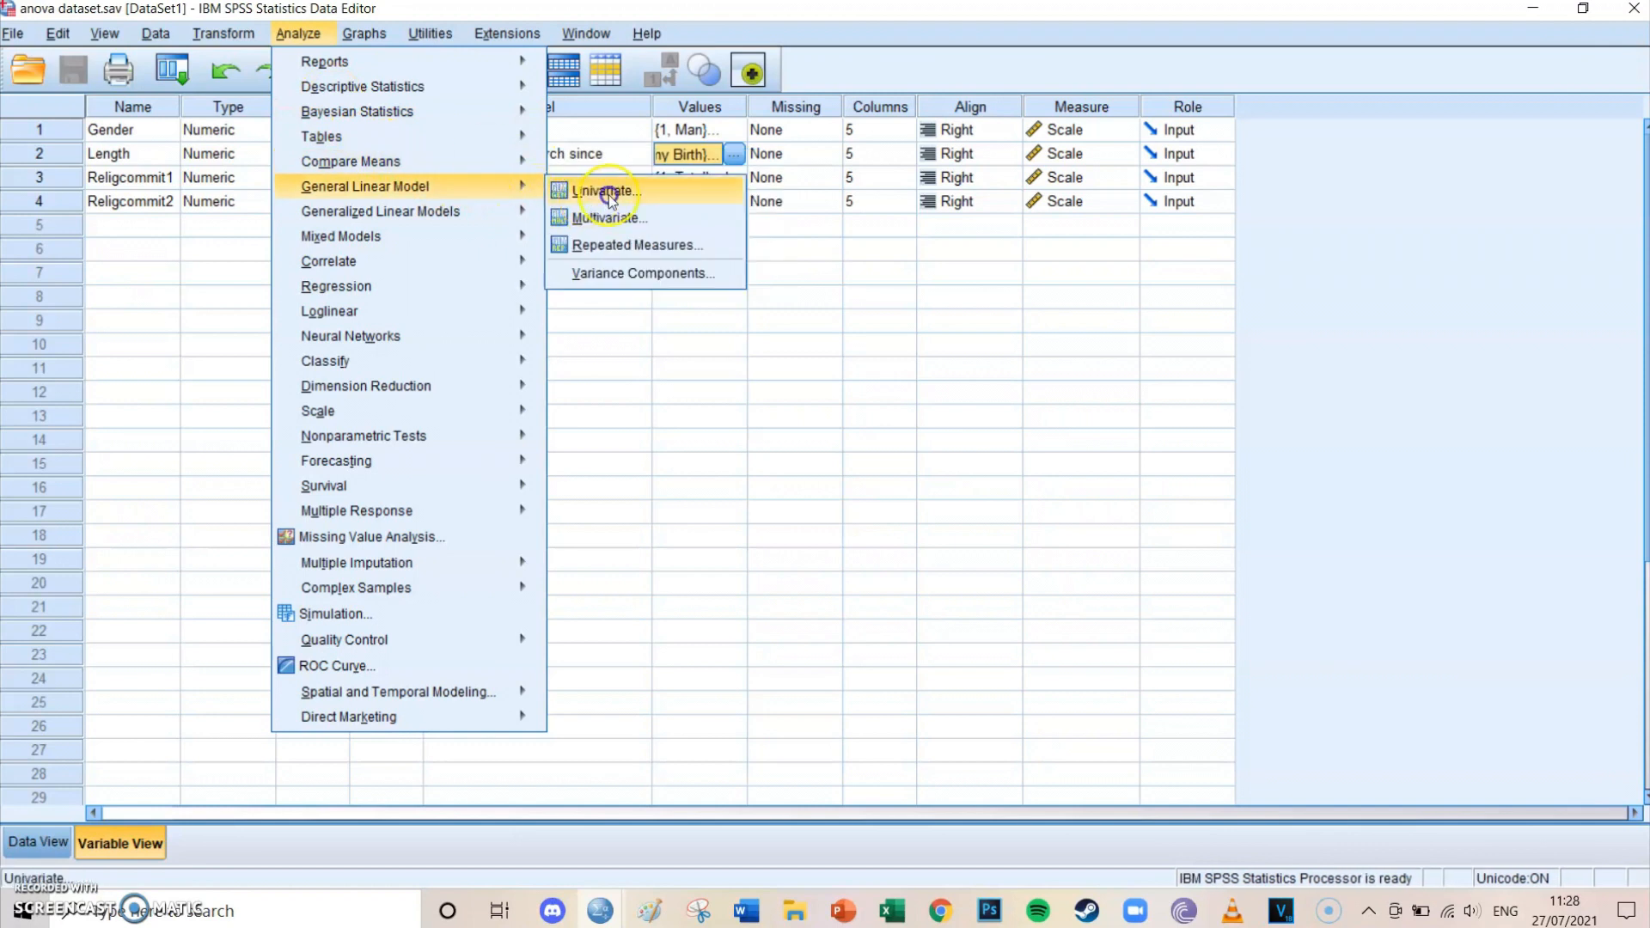
{"action": "left_click", "coordinate": [605, 193]}
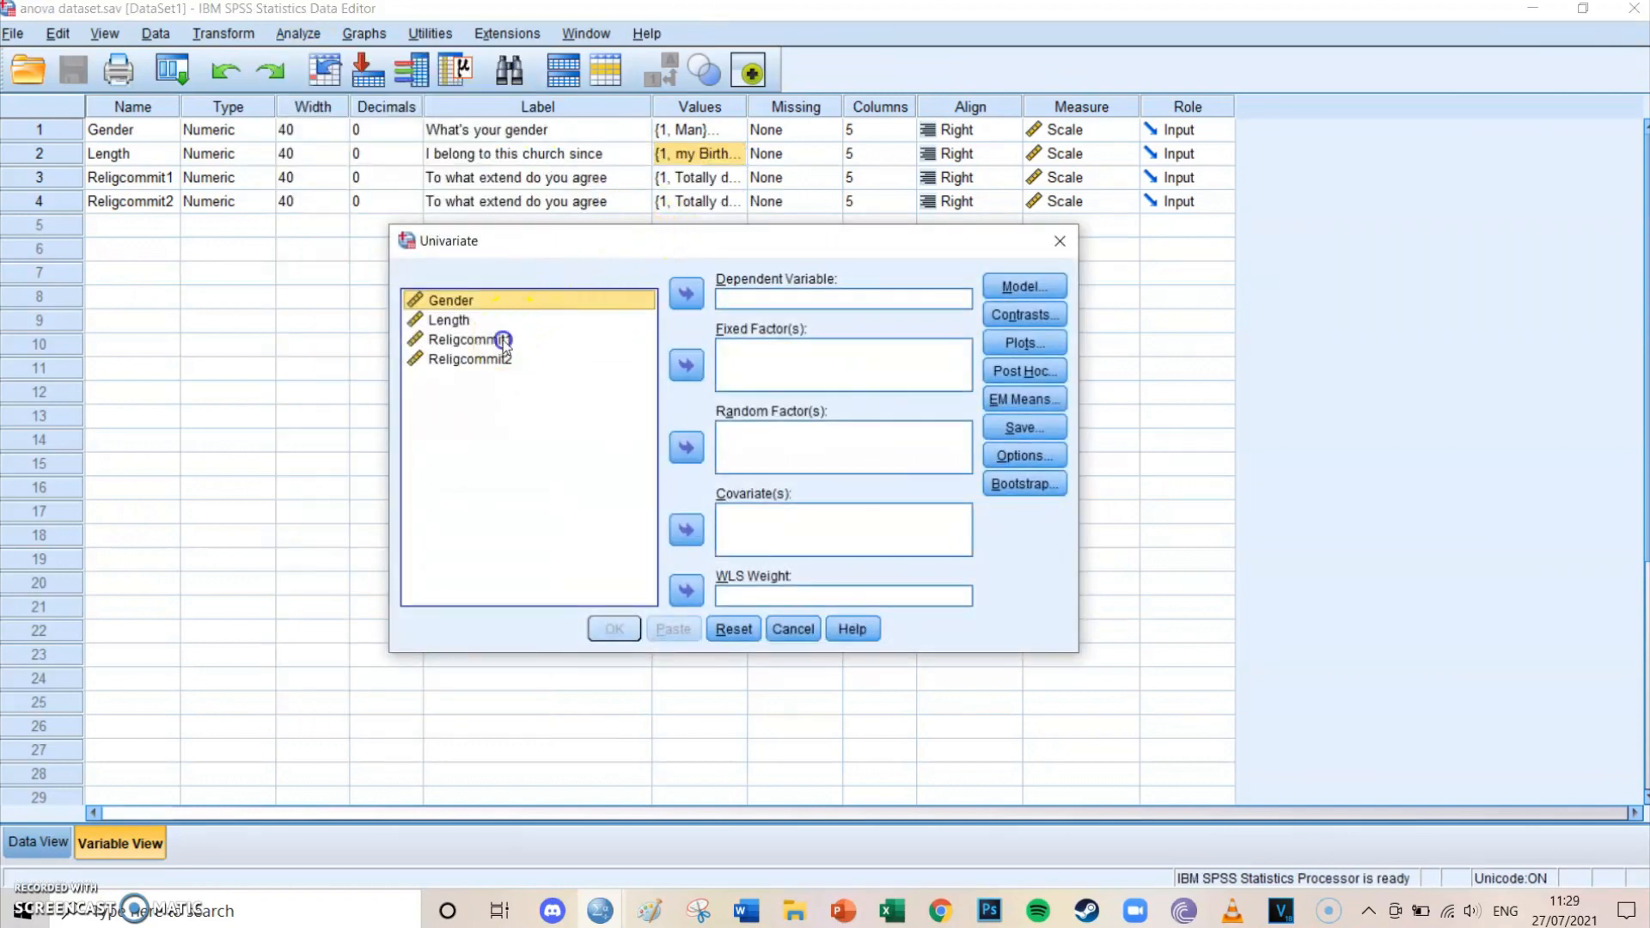
{"action": "left_click", "coordinate": [469, 339]}
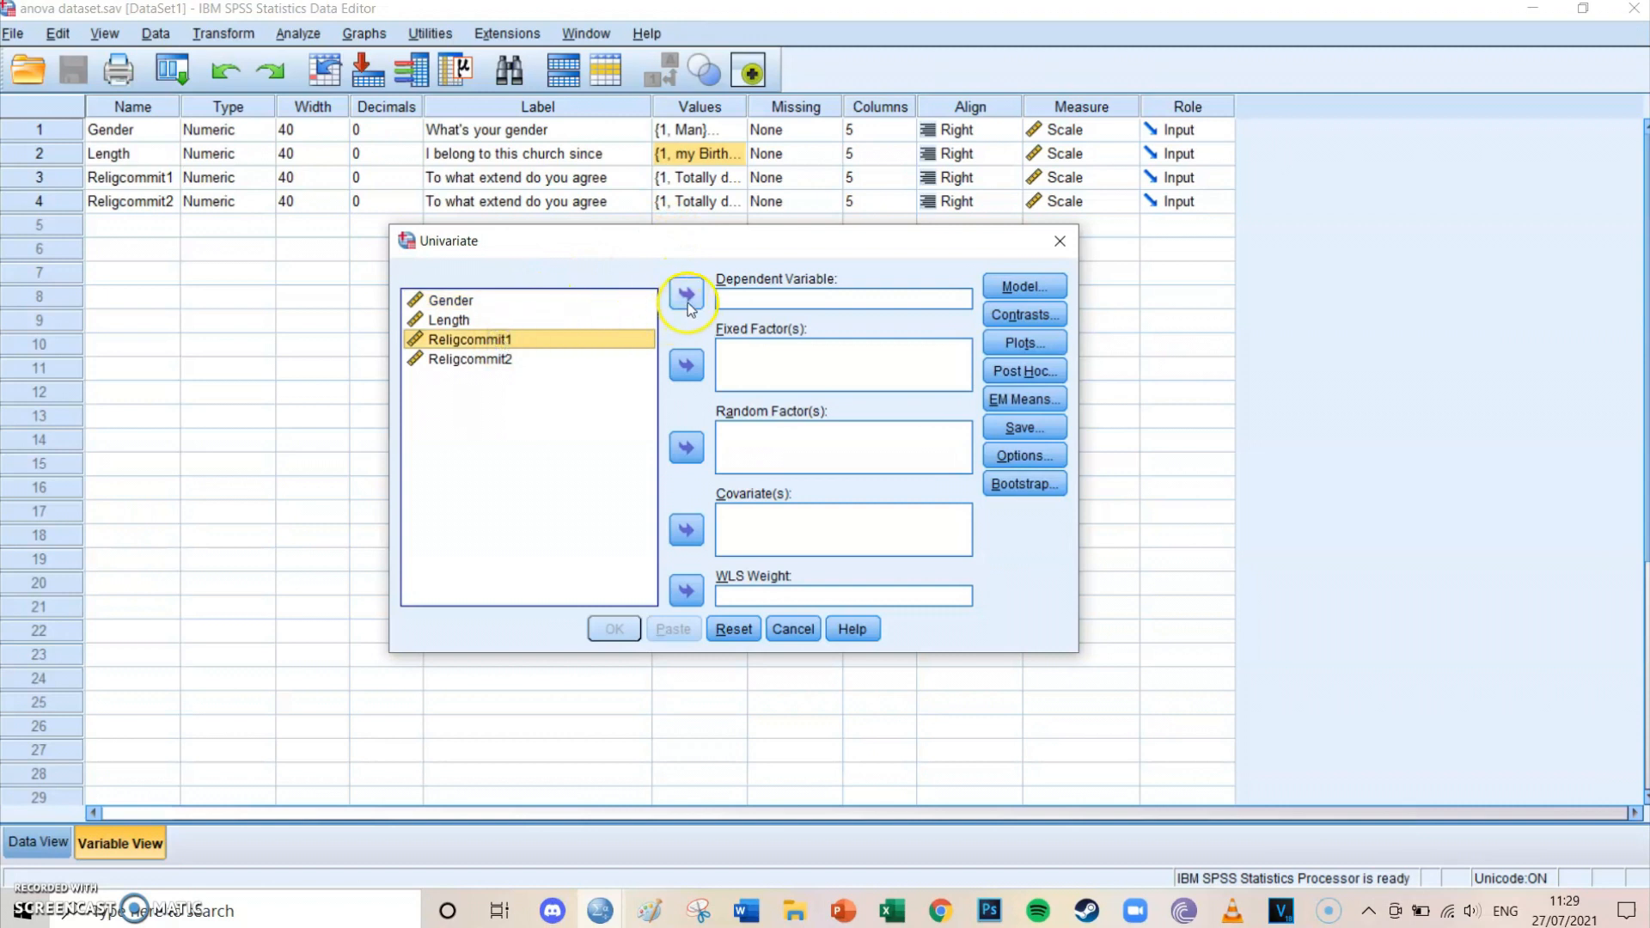
{"action": "left_click", "coordinate": [687, 299]}
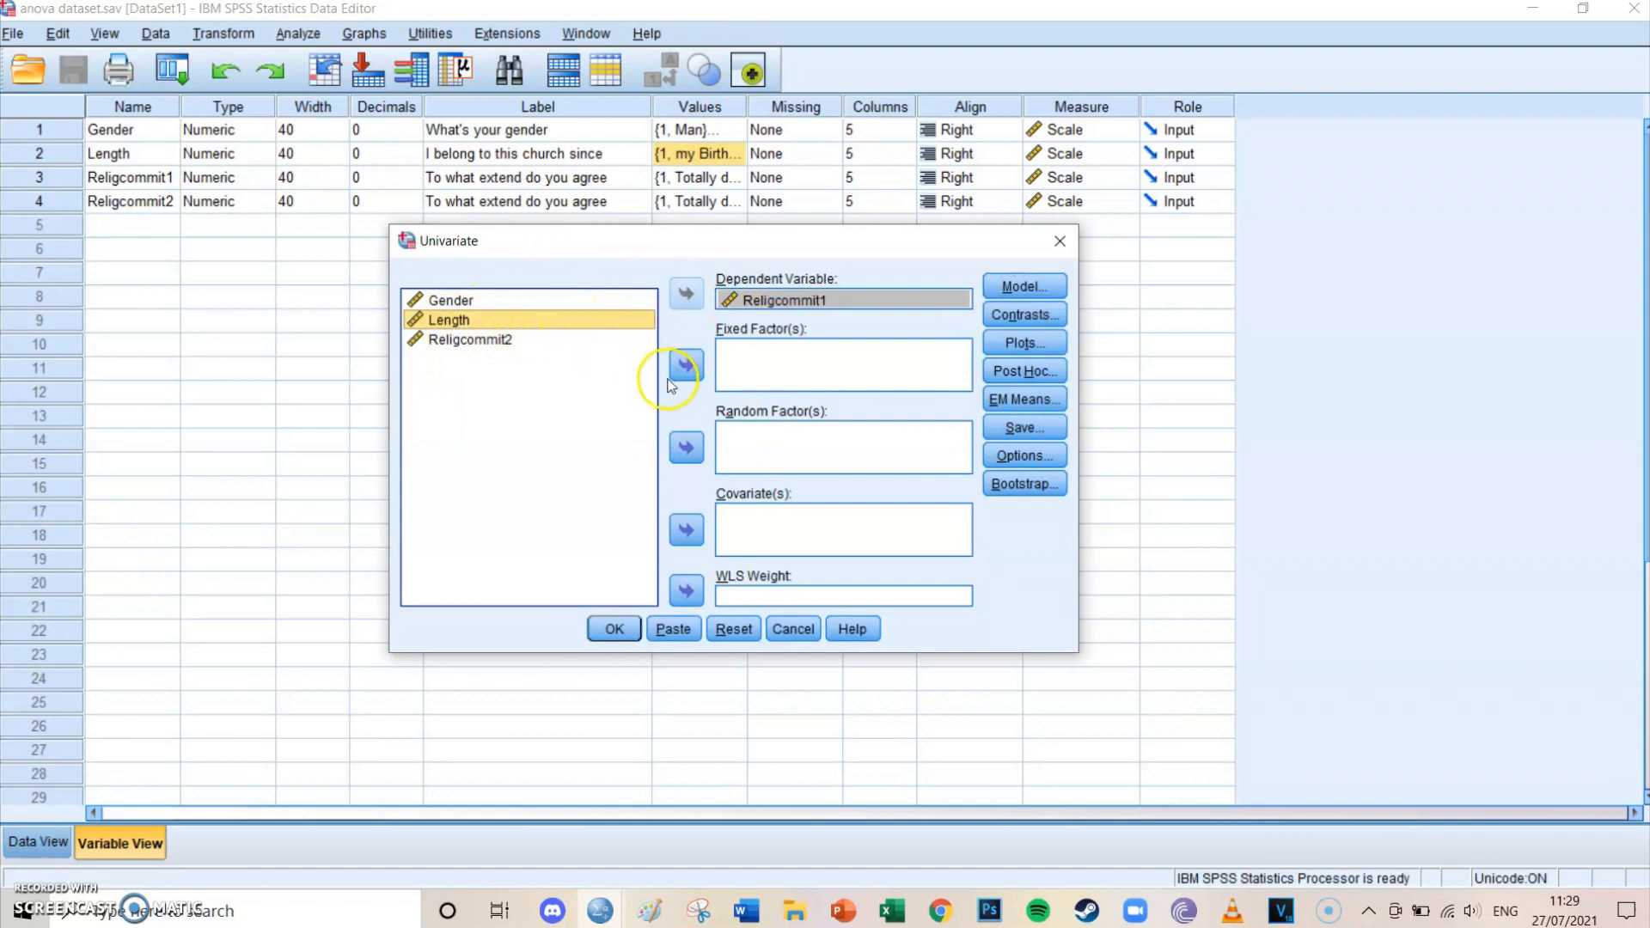
{"action": "left_click", "coordinate": [686, 364]}
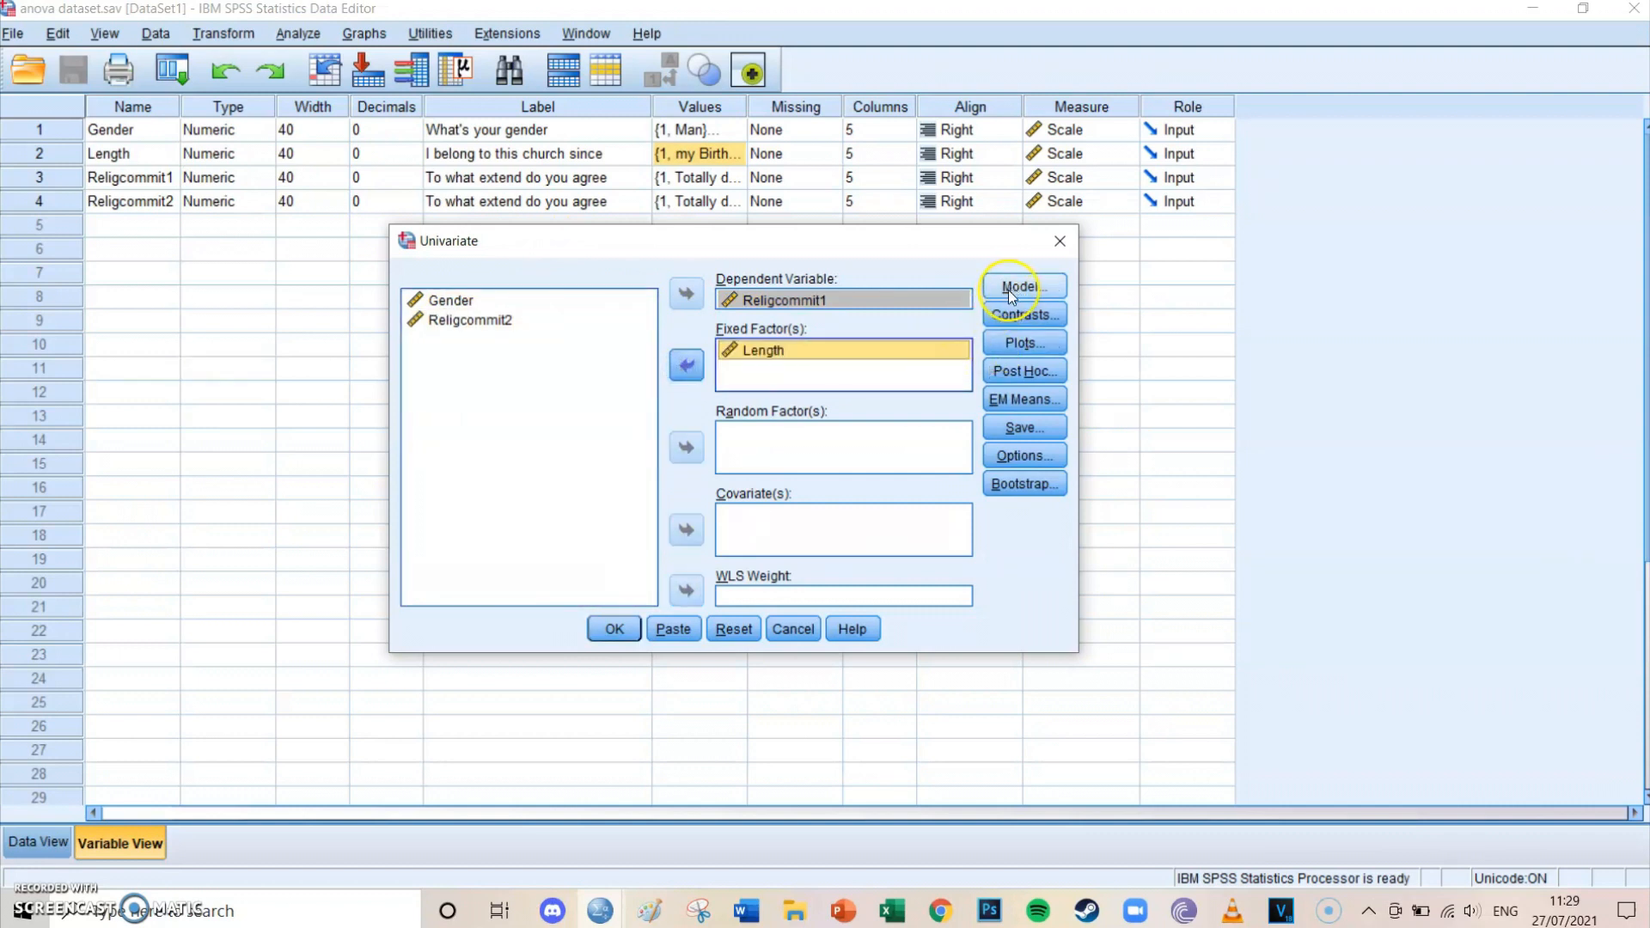
{"action": "mouse_move", "coordinate": [1007, 342]}
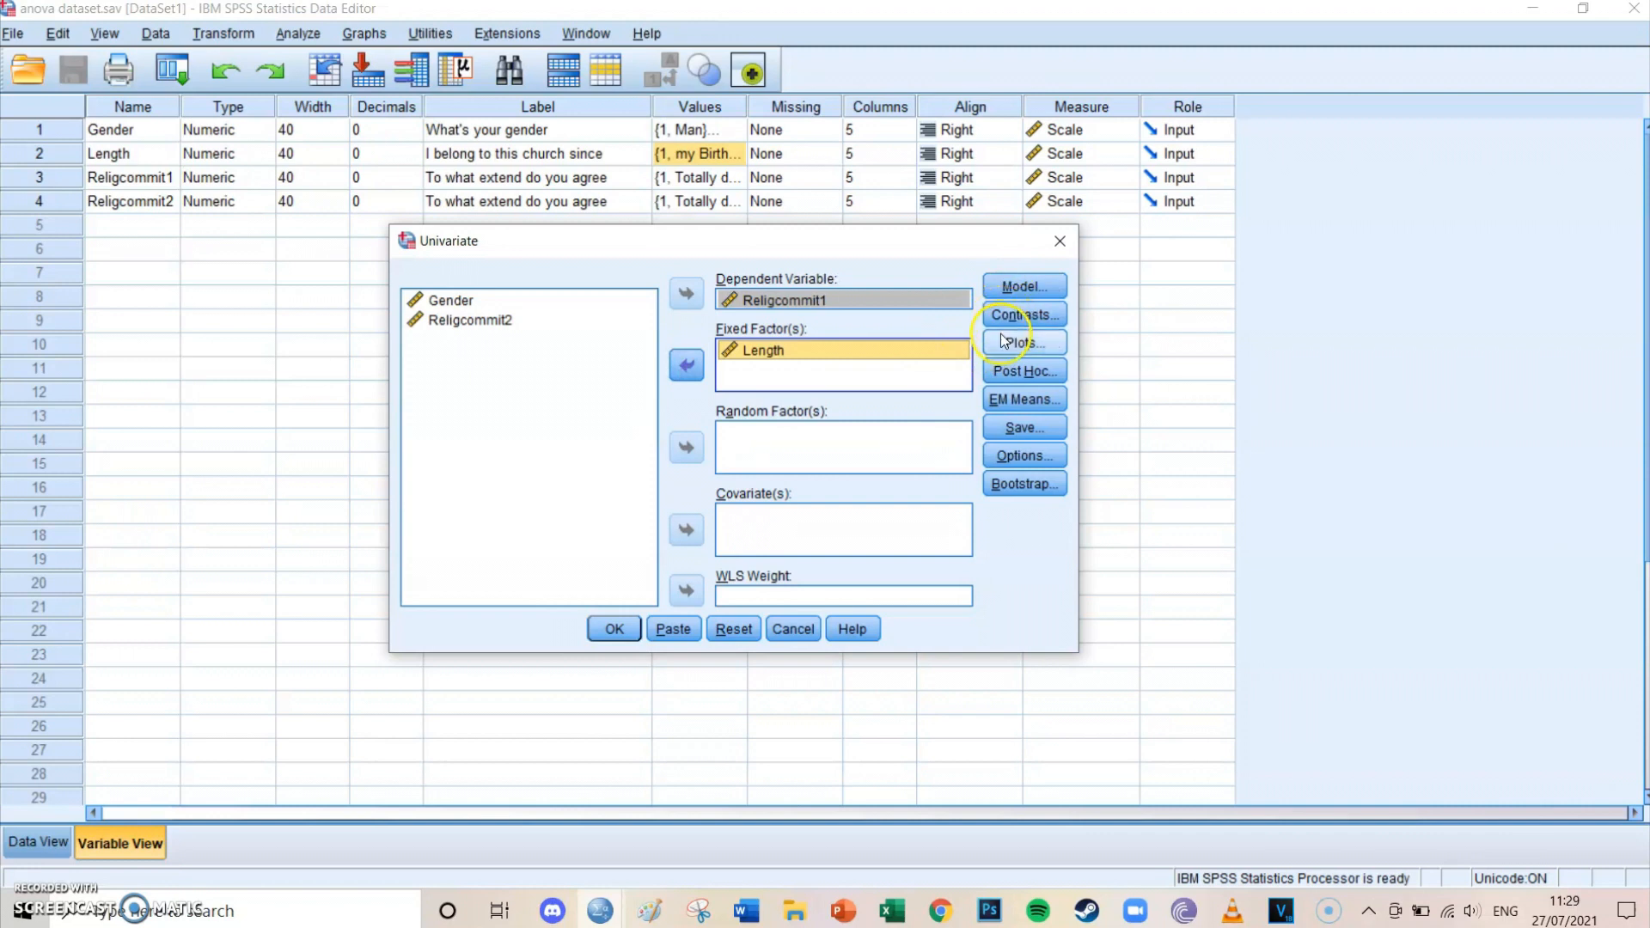
Request LSD post hoc tests for the Length factor
{"action": "left_click", "coordinate": [1023, 371]}
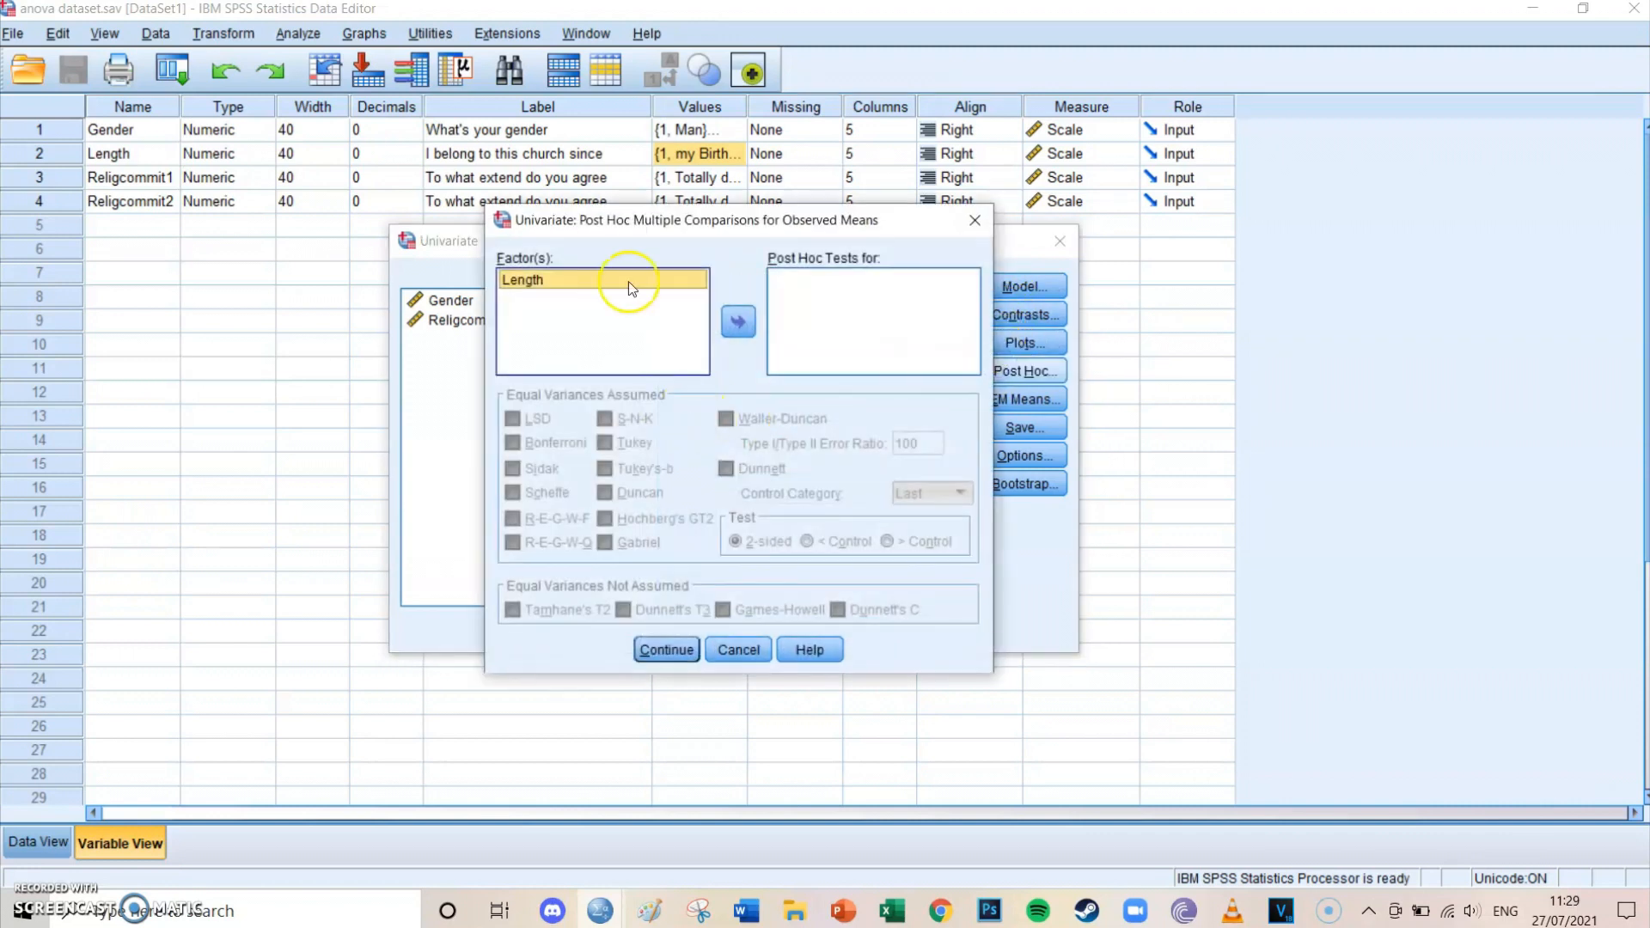
{"action": "left_click", "coordinate": [740, 320]}
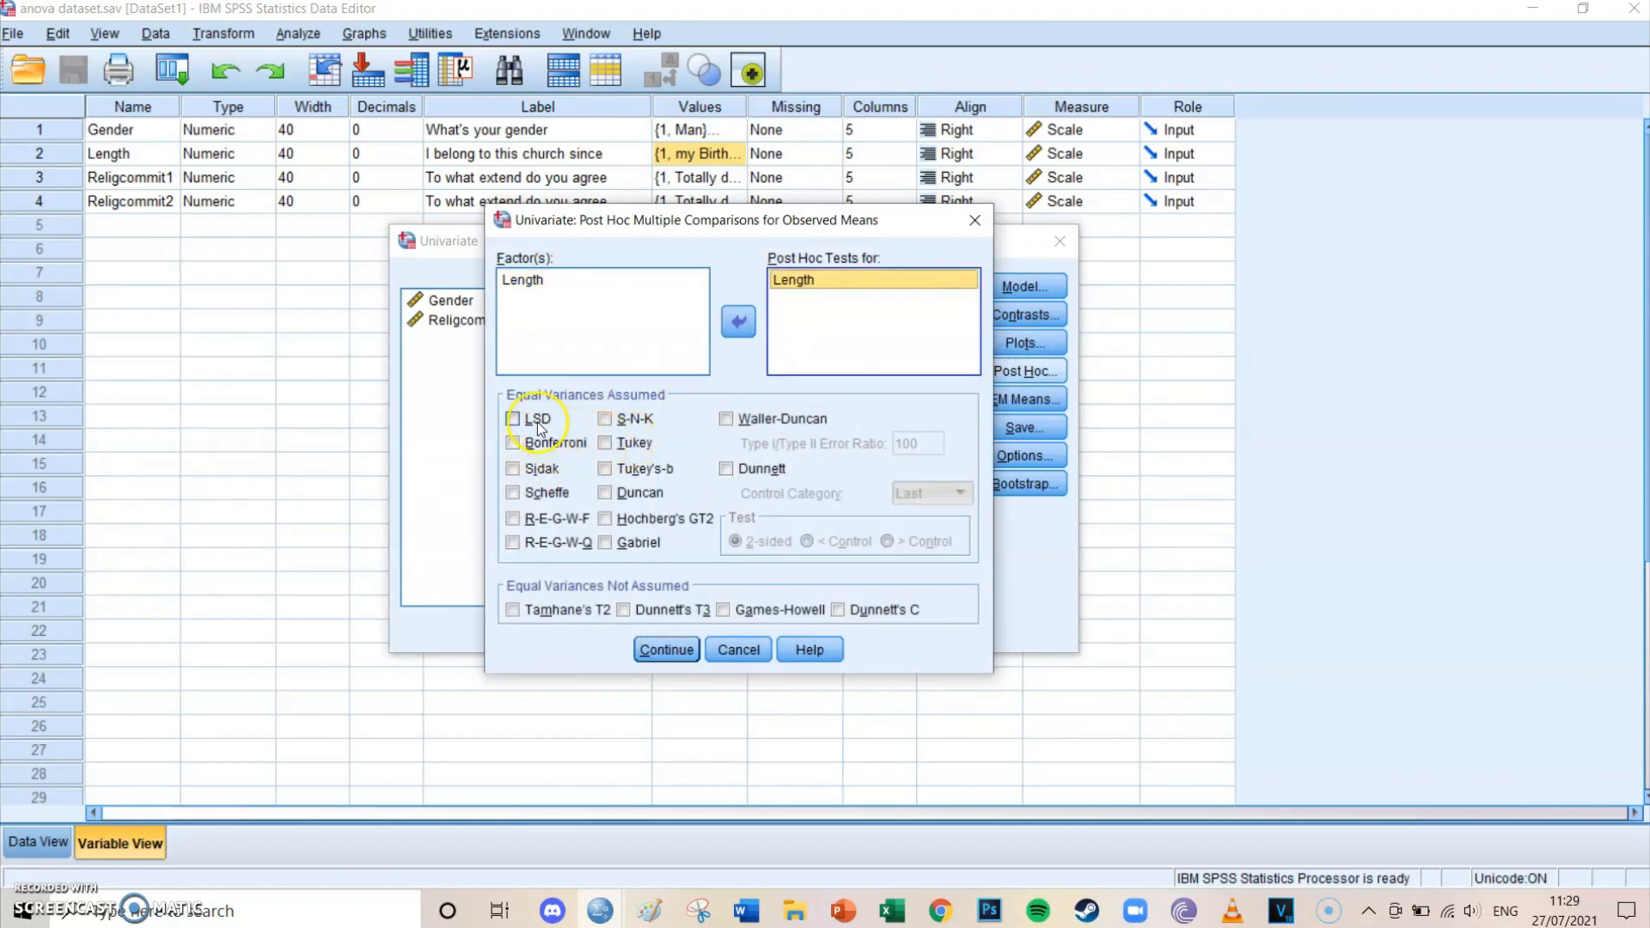
{"action": "left_click", "coordinate": [514, 418]}
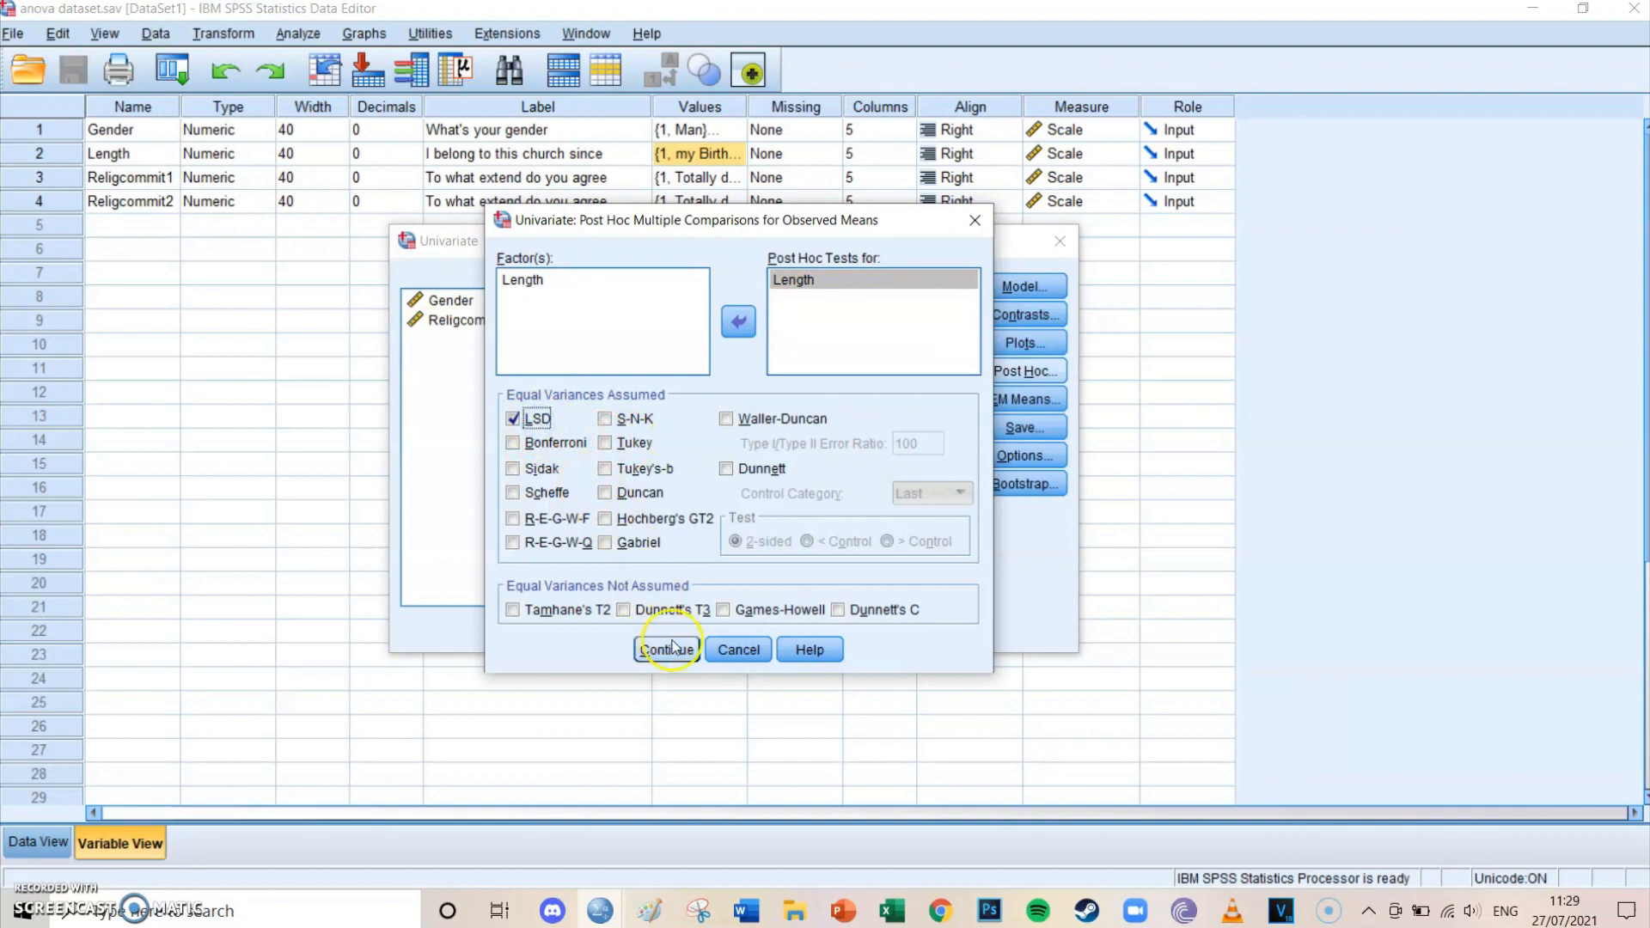
{"action": "left_click", "coordinate": [667, 650]}
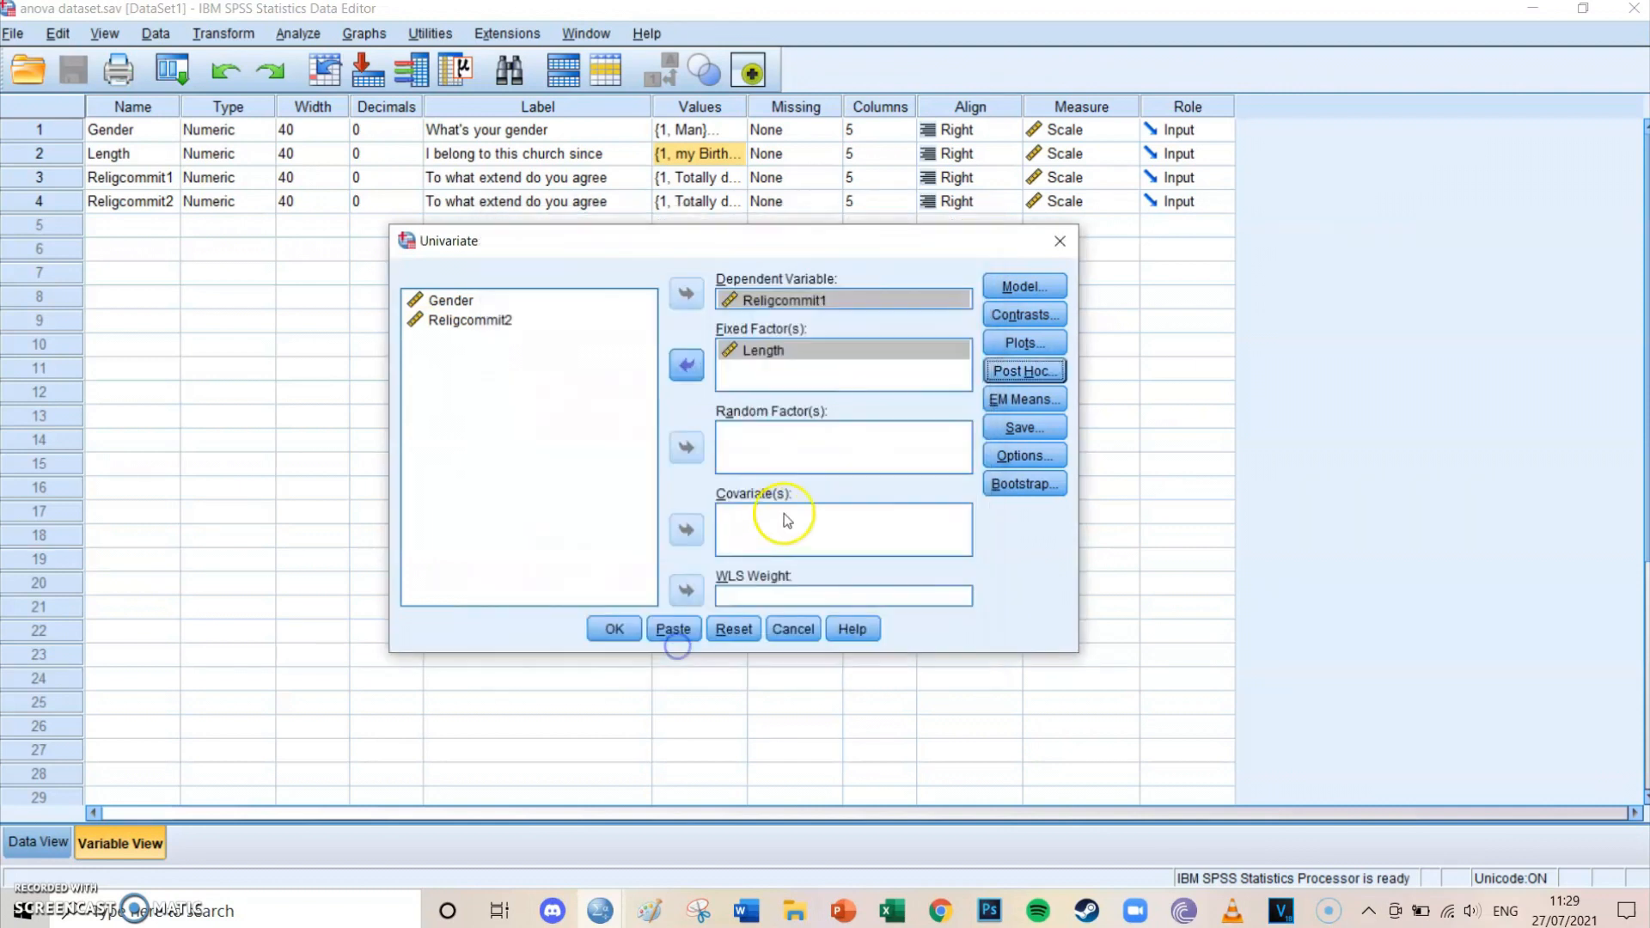
{"action": "mouse_move", "coordinate": [1004, 397]}
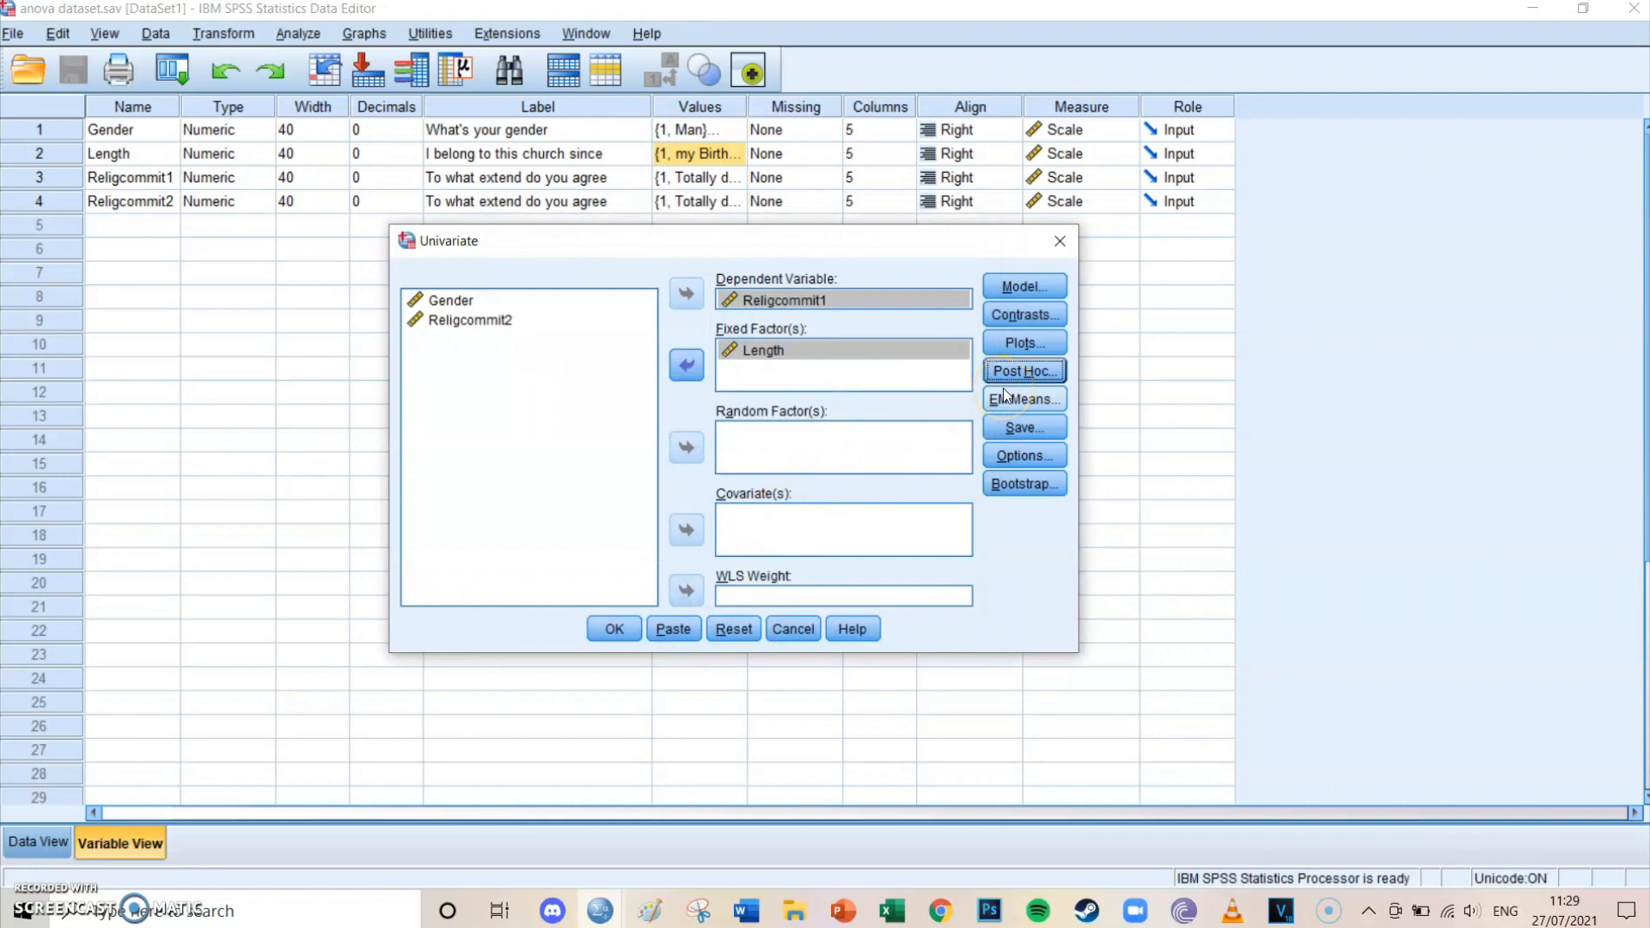
Request estimated marginal means for Length with main effects compared
{"action": "left_click", "coordinate": [1023, 399]}
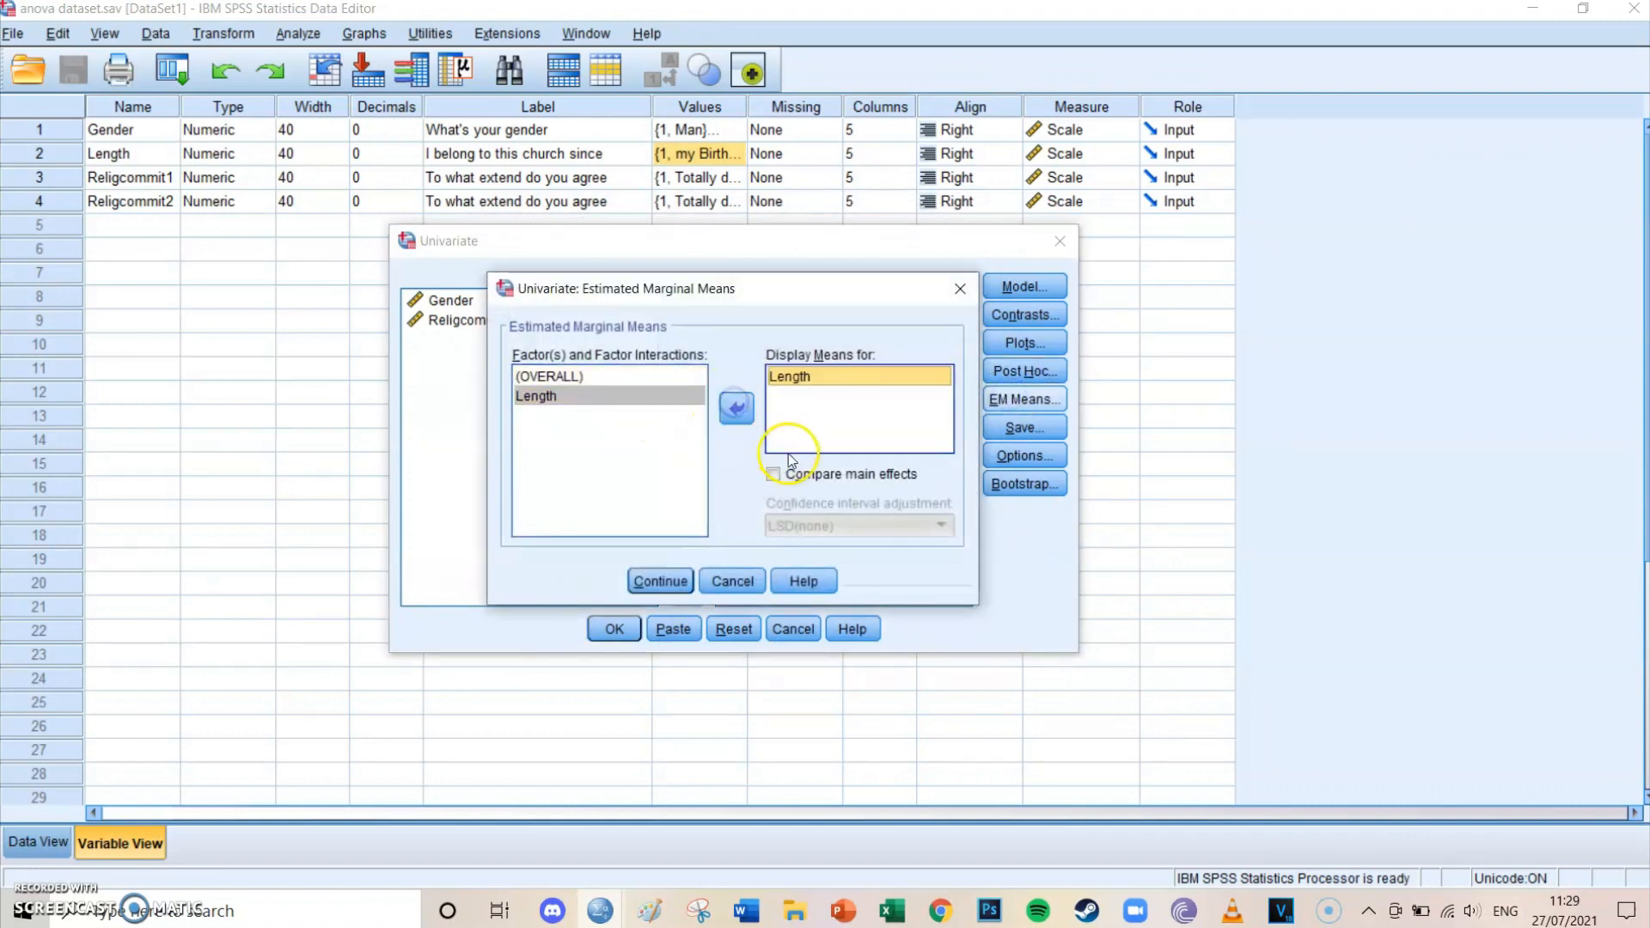
{"action": "left_click", "coordinate": [773, 475]}
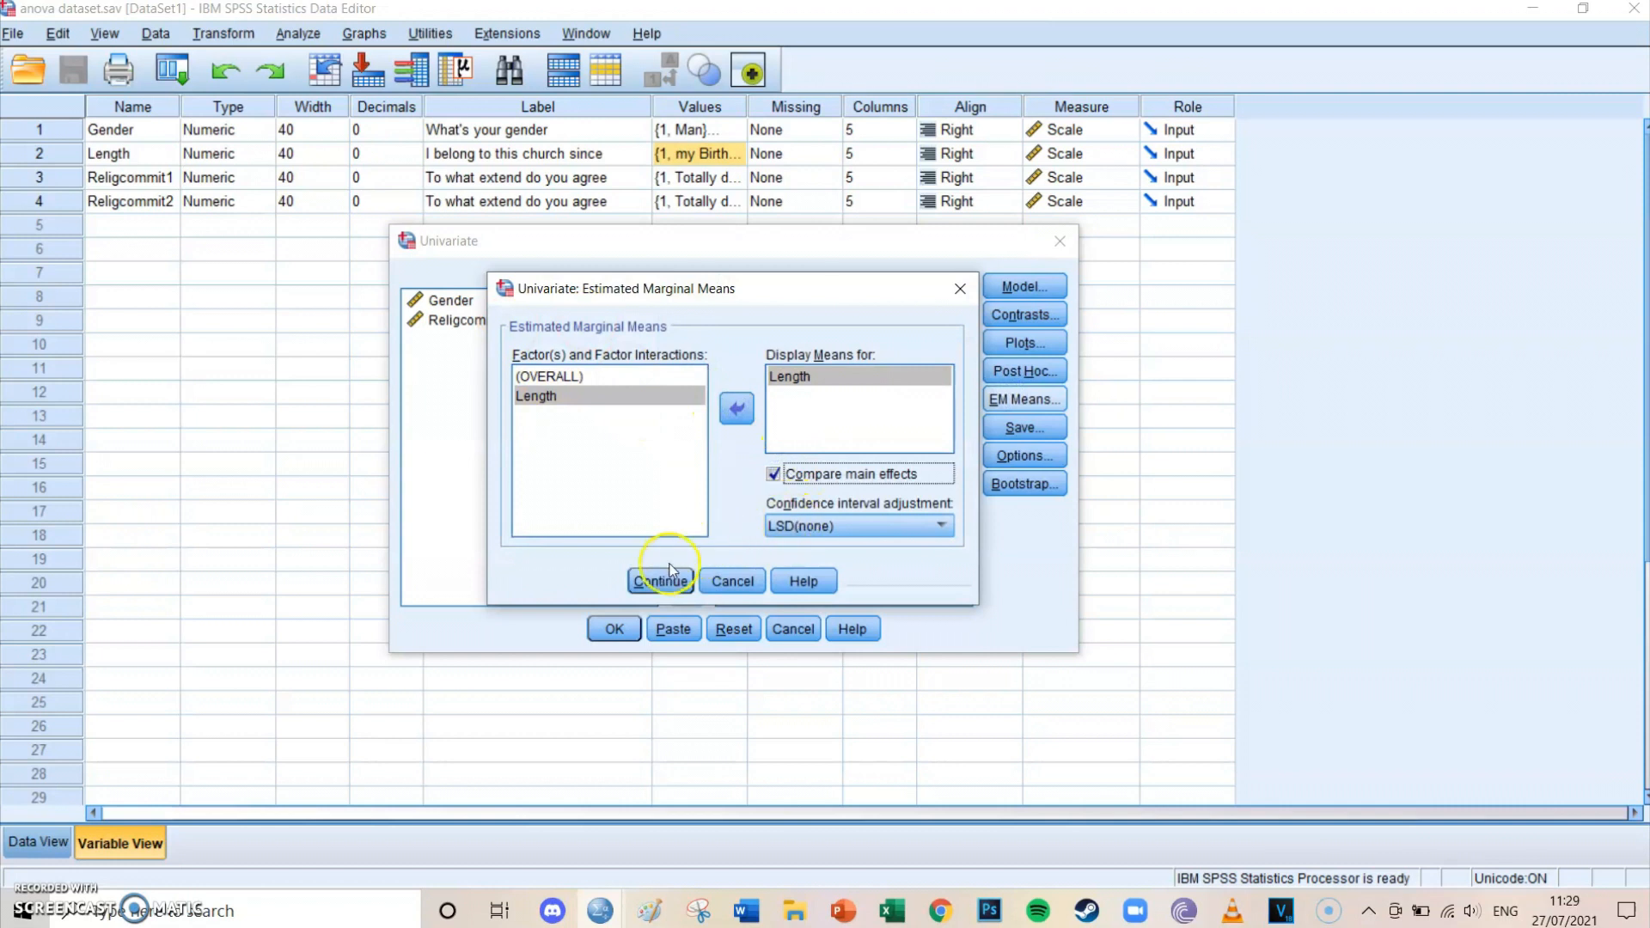
{"action": "left_click", "coordinate": [660, 581]}
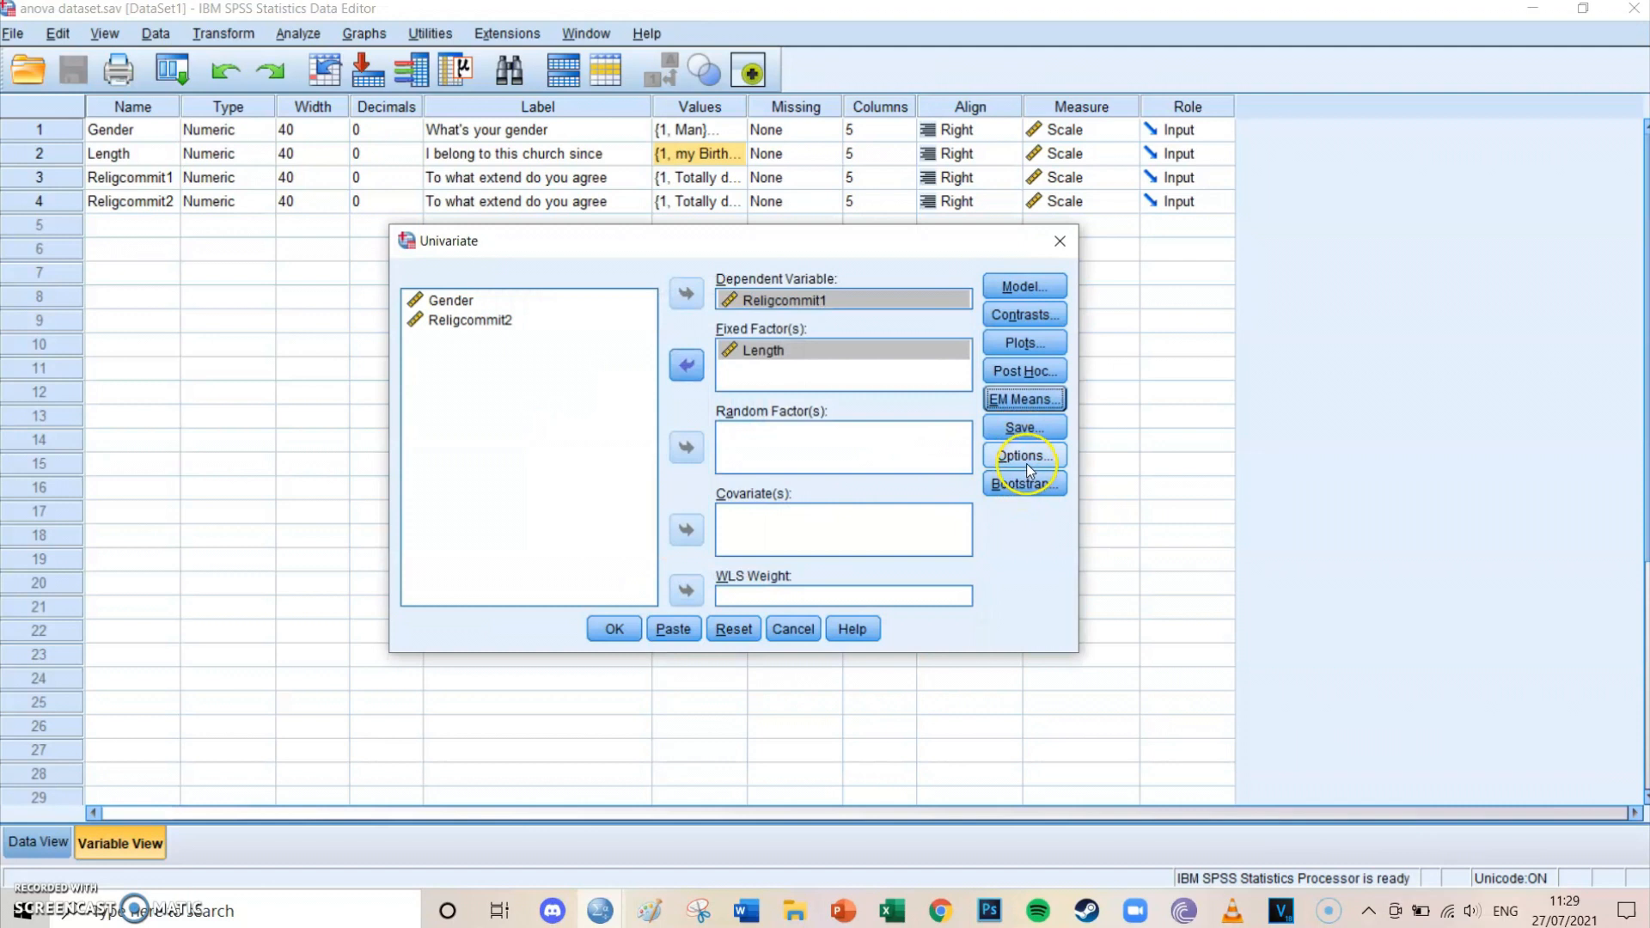
Add descriptive statistics, effect size estimates, observed power and homogeneity tests to the output
{"action": "left_click", "coordinate": [1023, 456]}
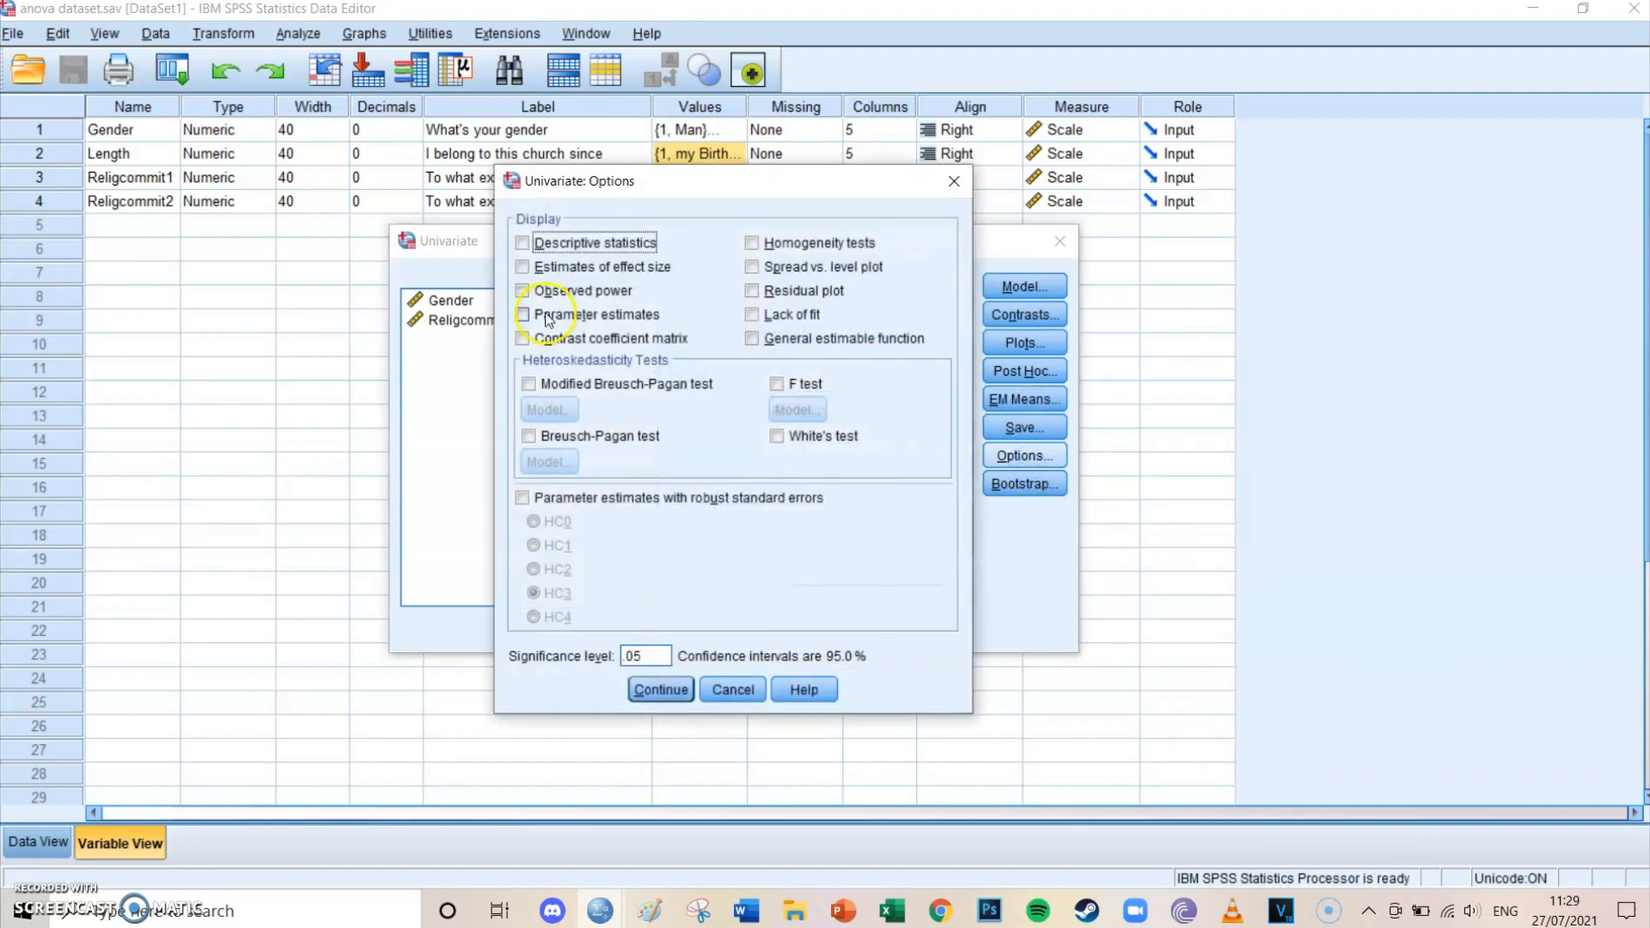
{"action": "left_click", "coordinate": [522, 244]}
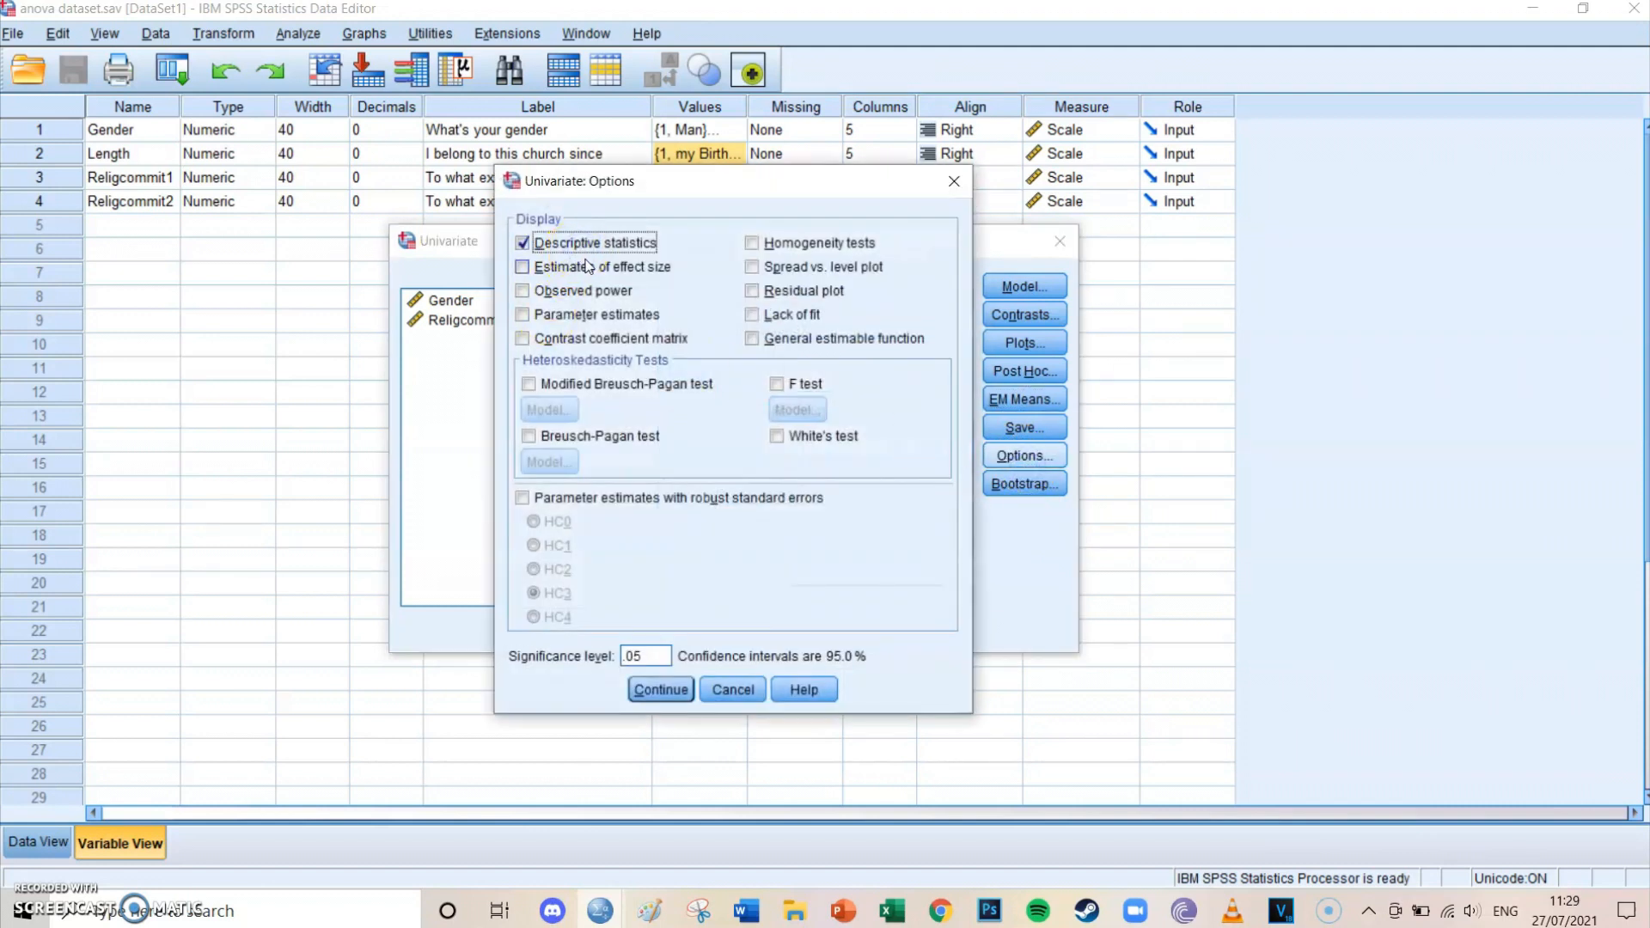
{"action": "left_click", "coordinate": [523, 267]}
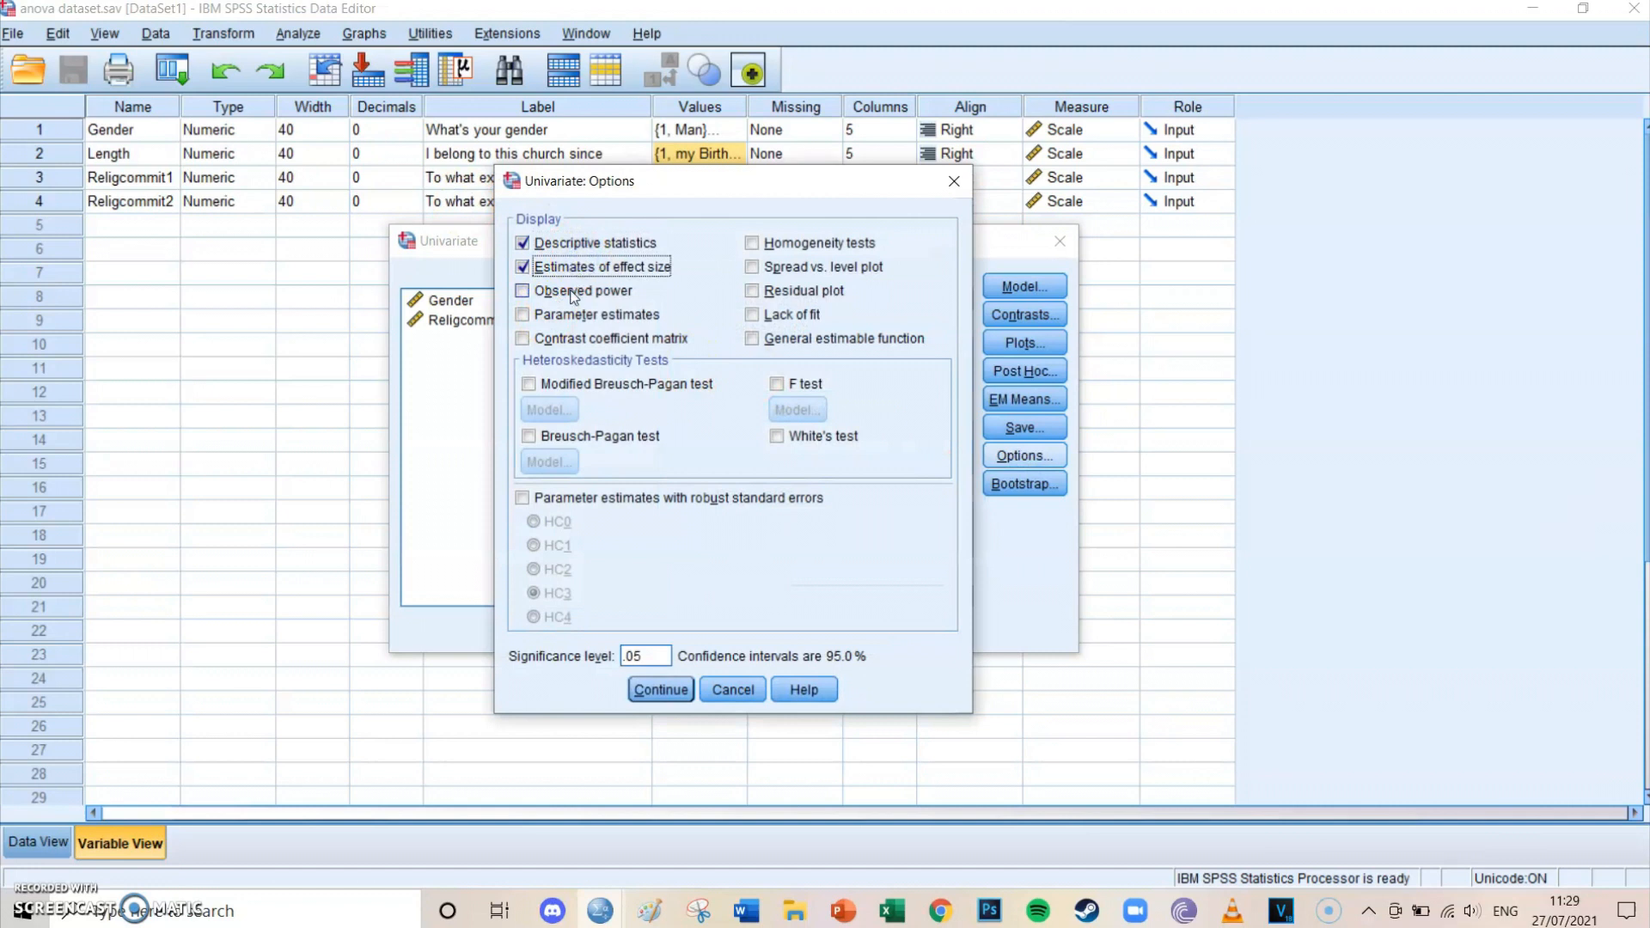
{"action": "left_click", "coordinate": [521, 313]}
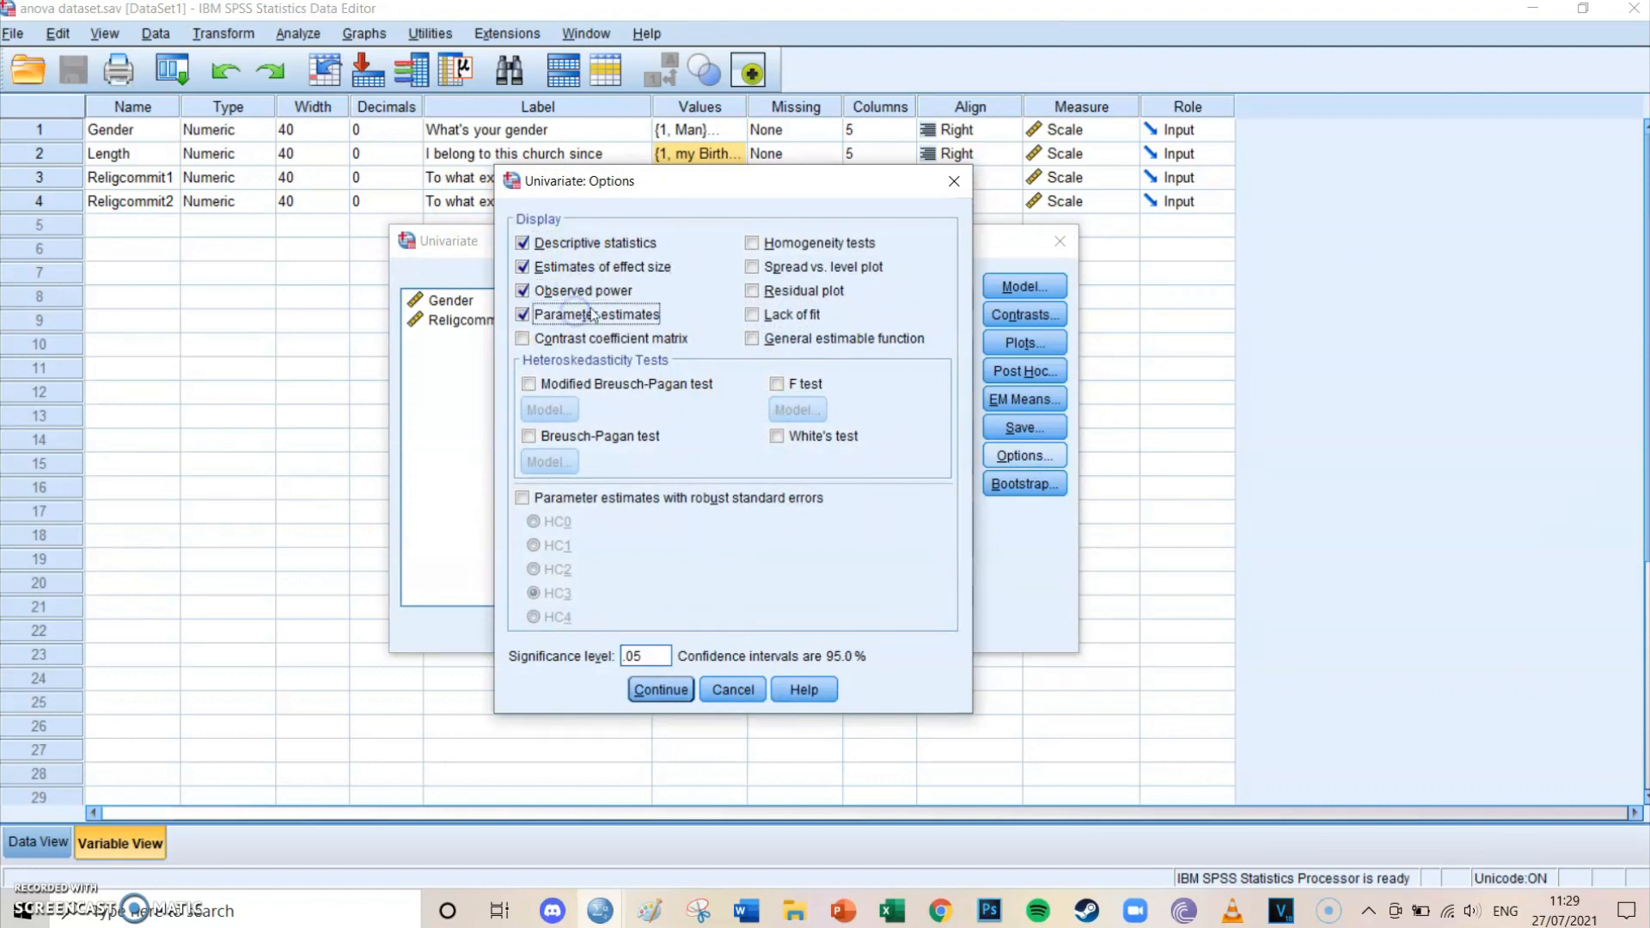
{"action": "left_click", "coordinate": [751, 245]}
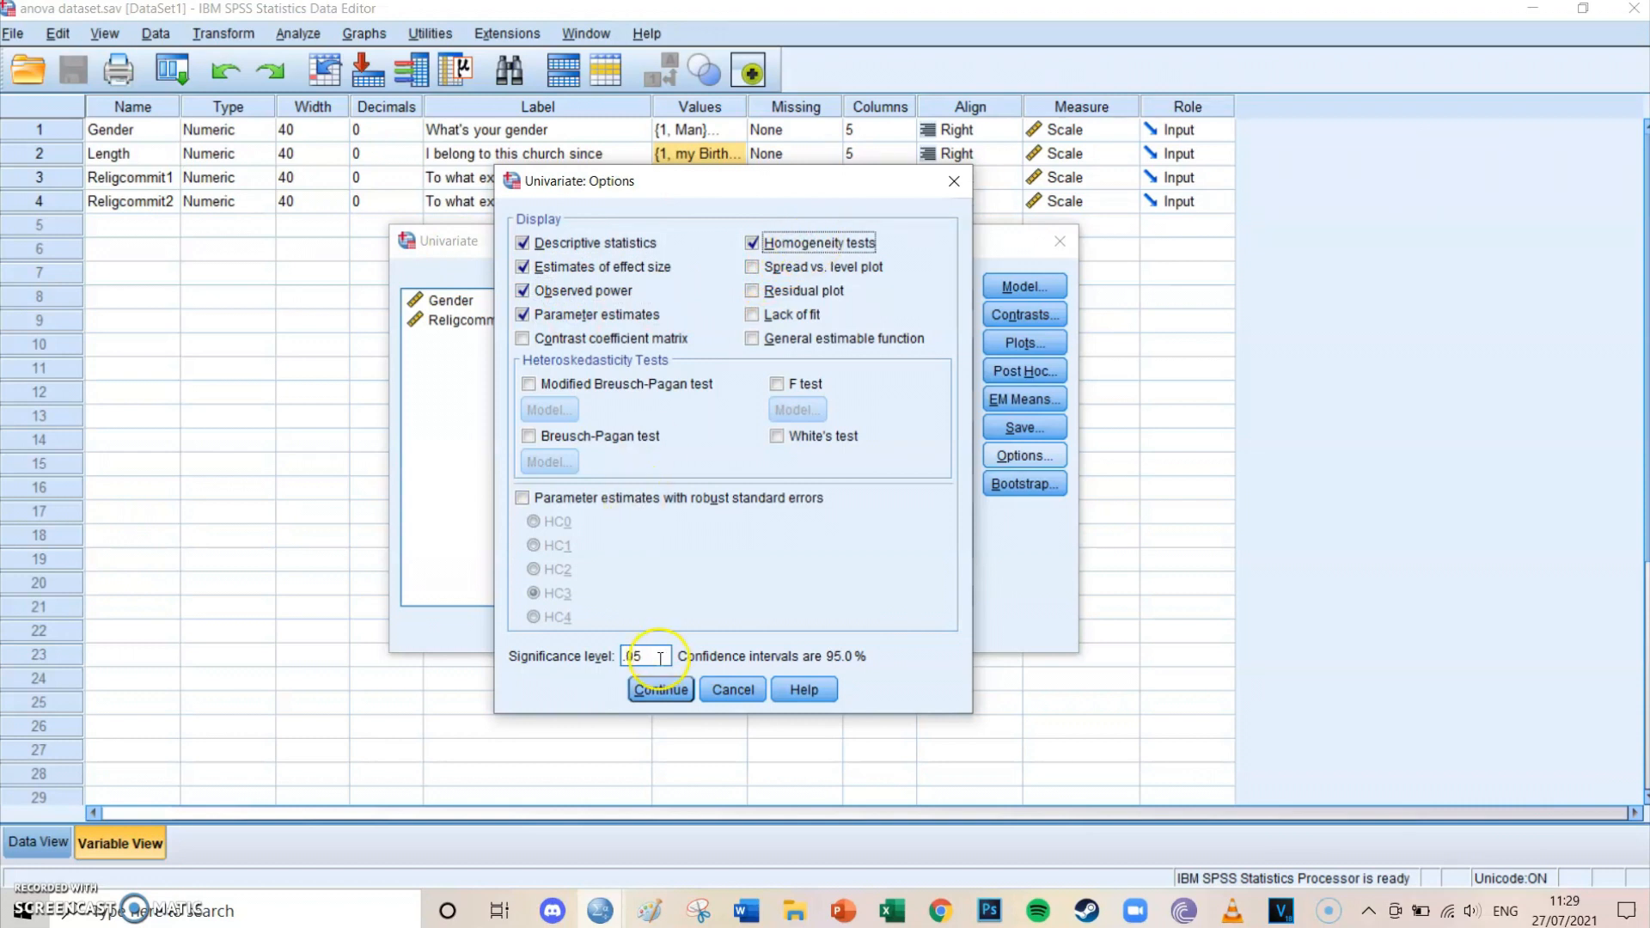
{"action": "left_click", "coordinate": [660, 690]}
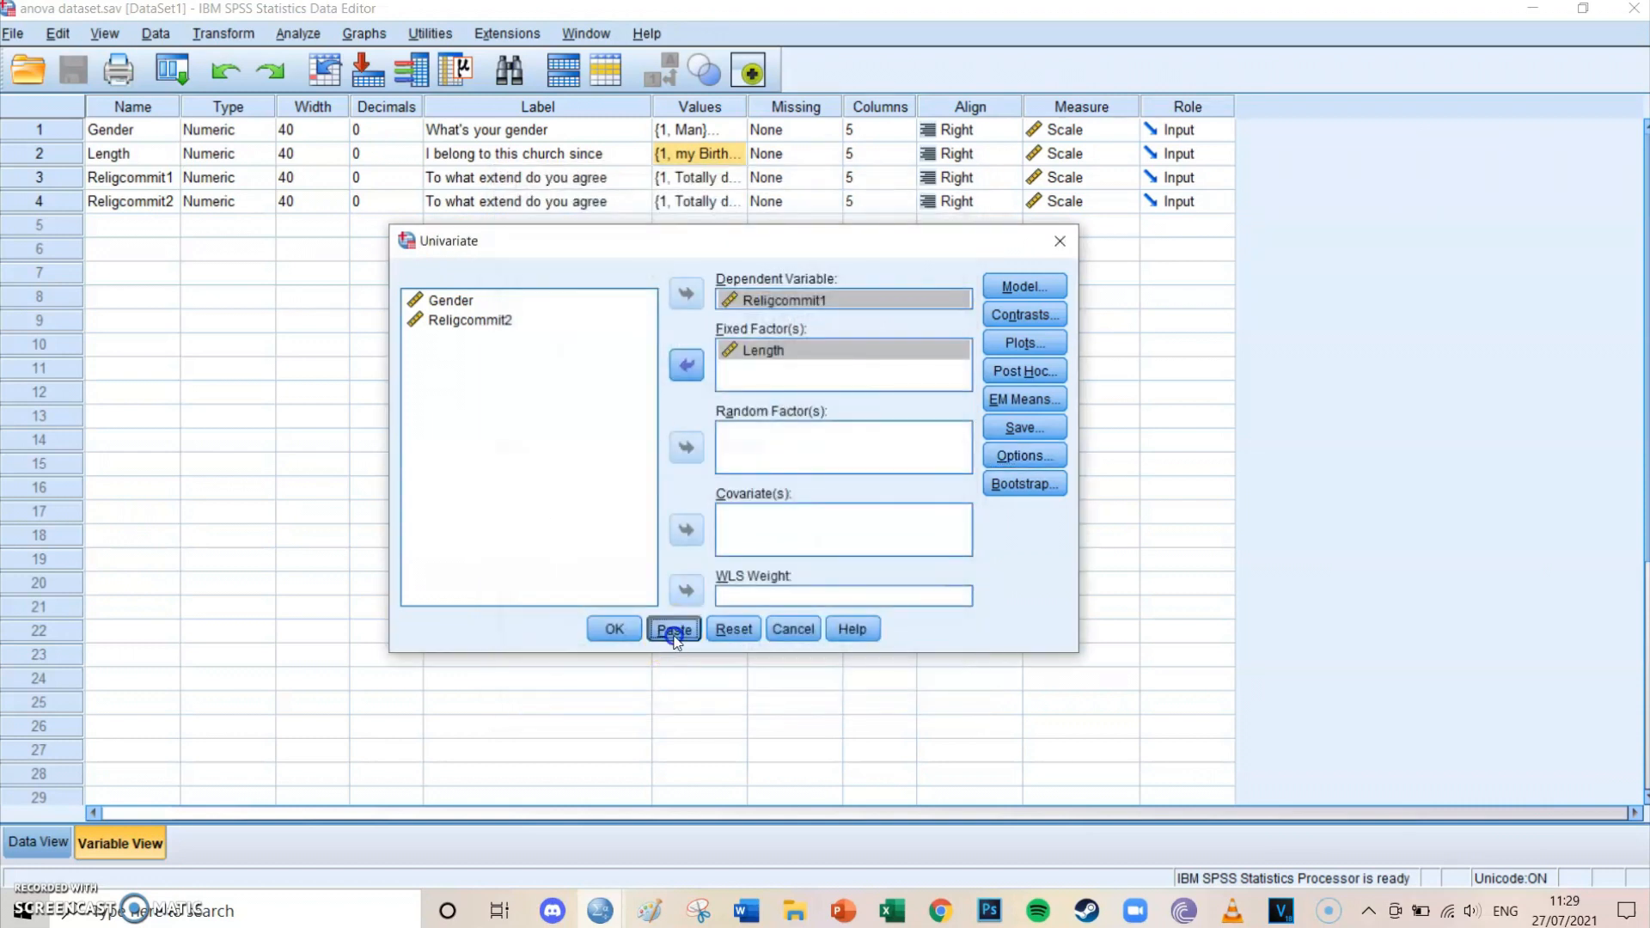
Paste the UNIANOVA syntax and run the selected block to produce the ANOVA output
{"action": "left_click", "coordinate": [674, 629]}
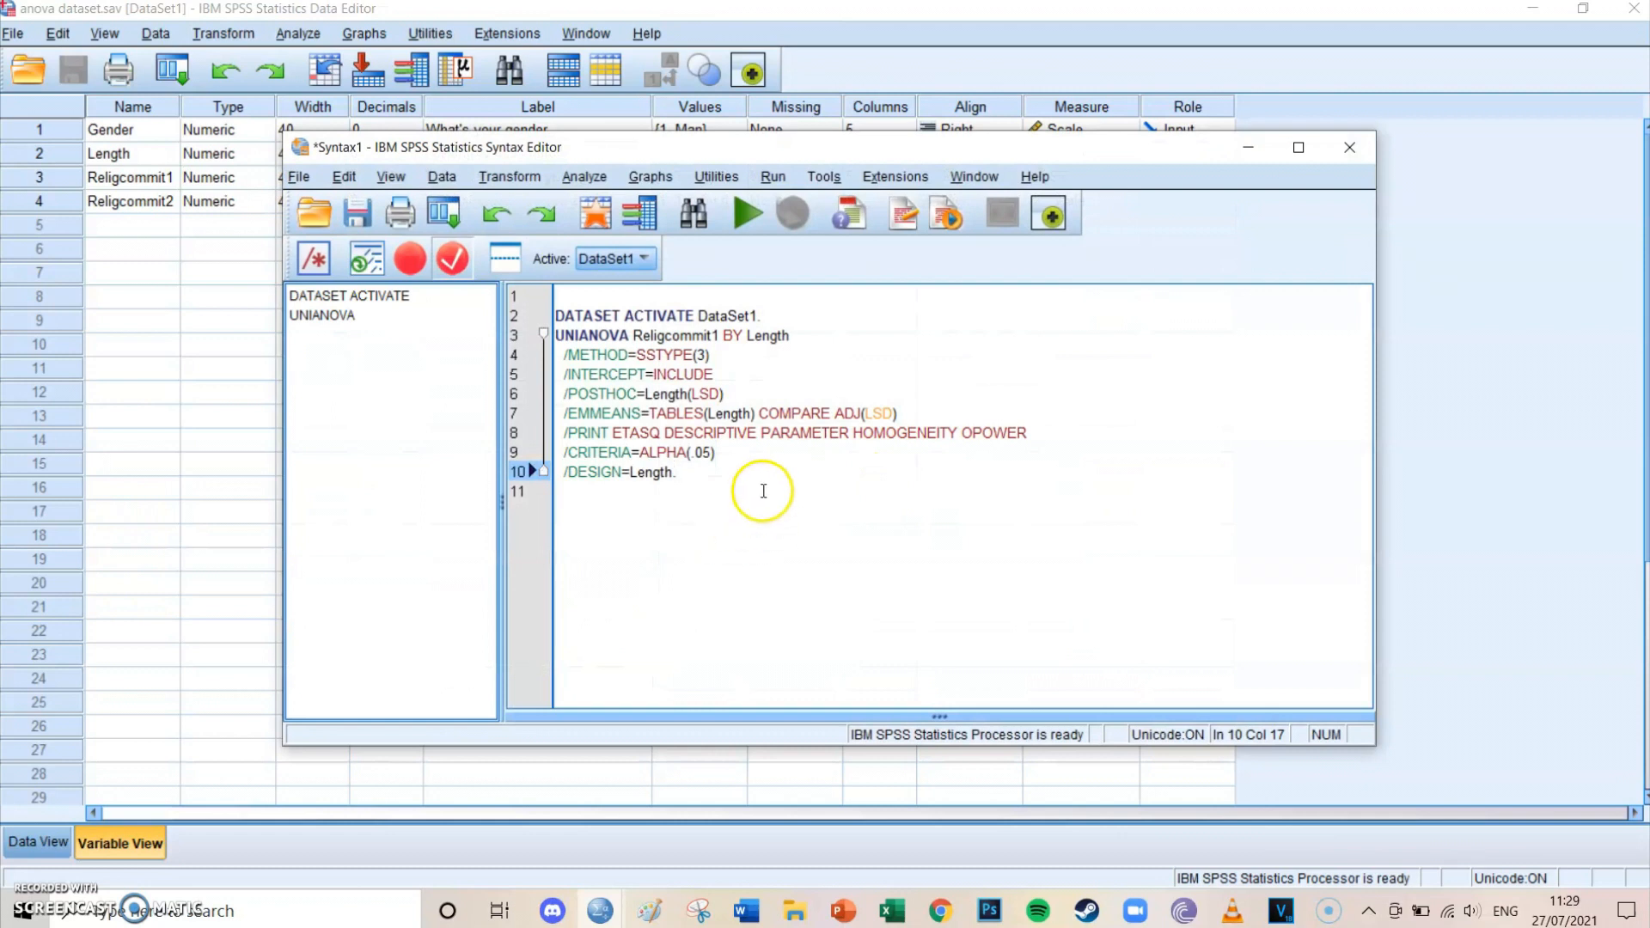
{"action": "left_click_drag", "start_coordinate": [556, 335], "coordinate": [677, 473]}
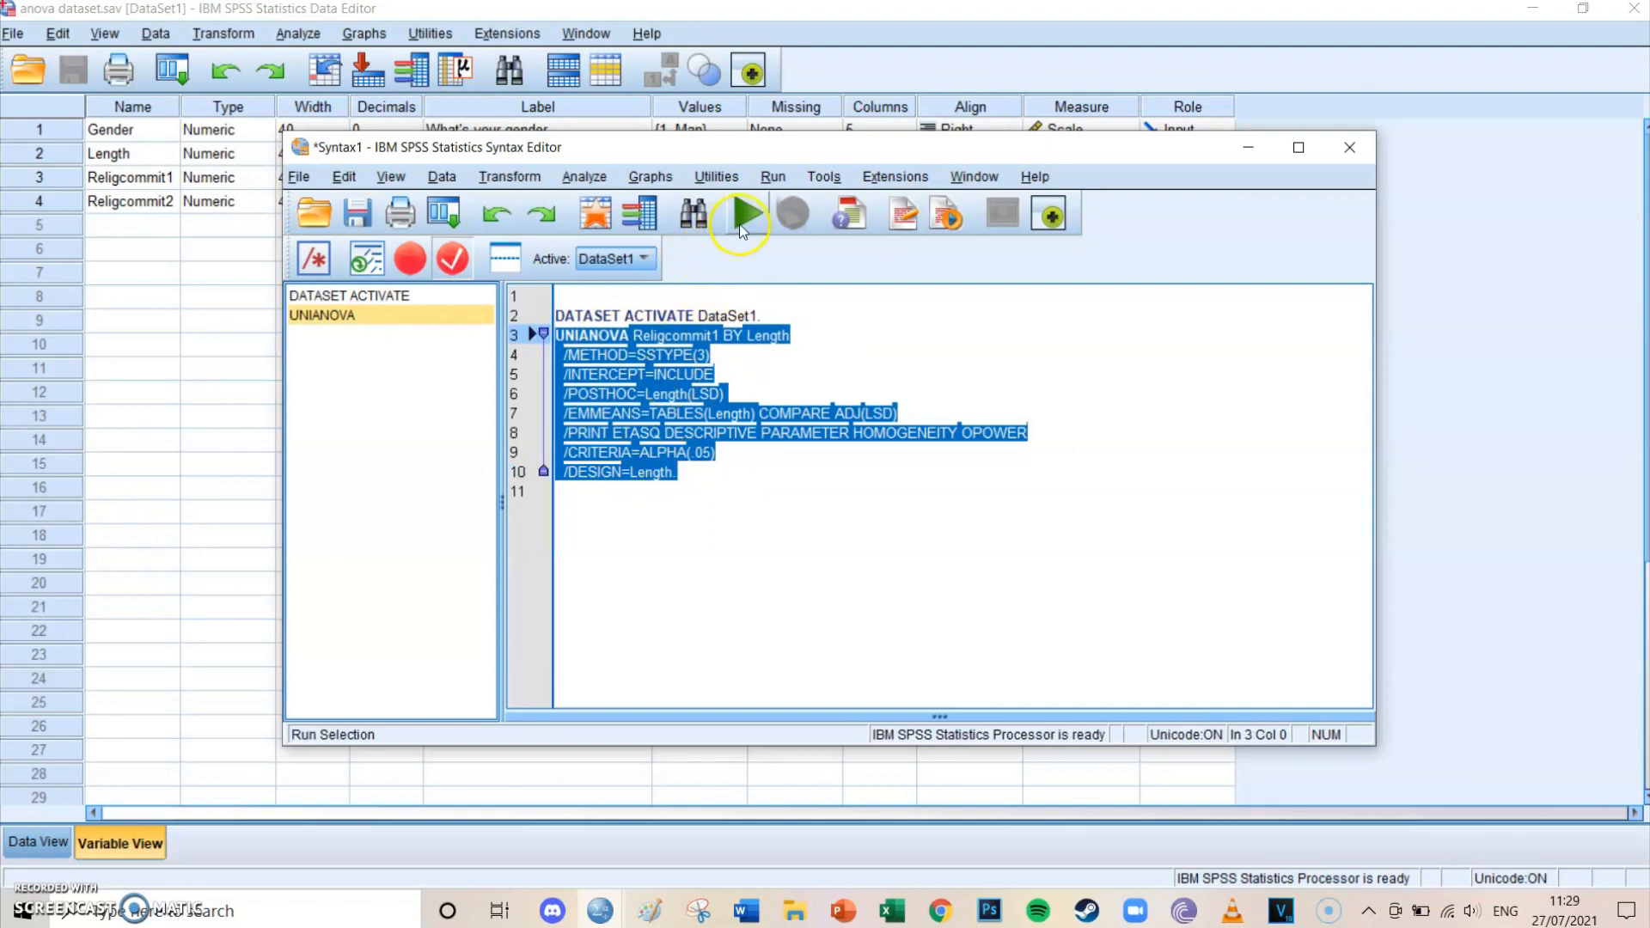
{"action": "left_click", "coordinate": [743, 218]}
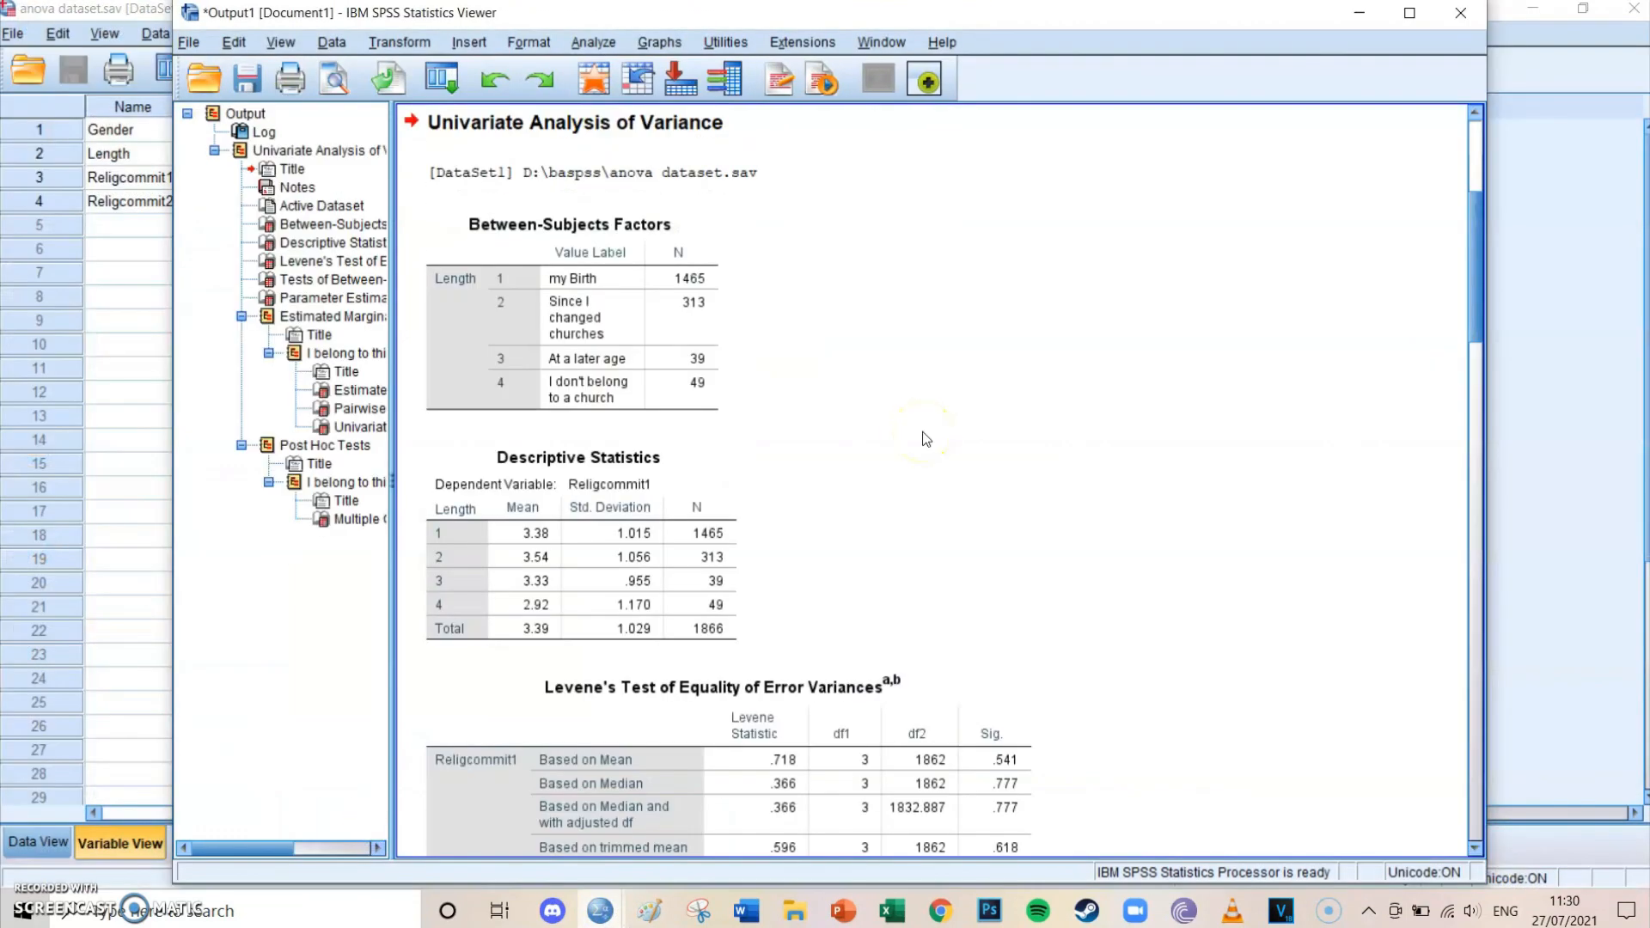
{"action": "left_click", "coordinate": [640, 323]}
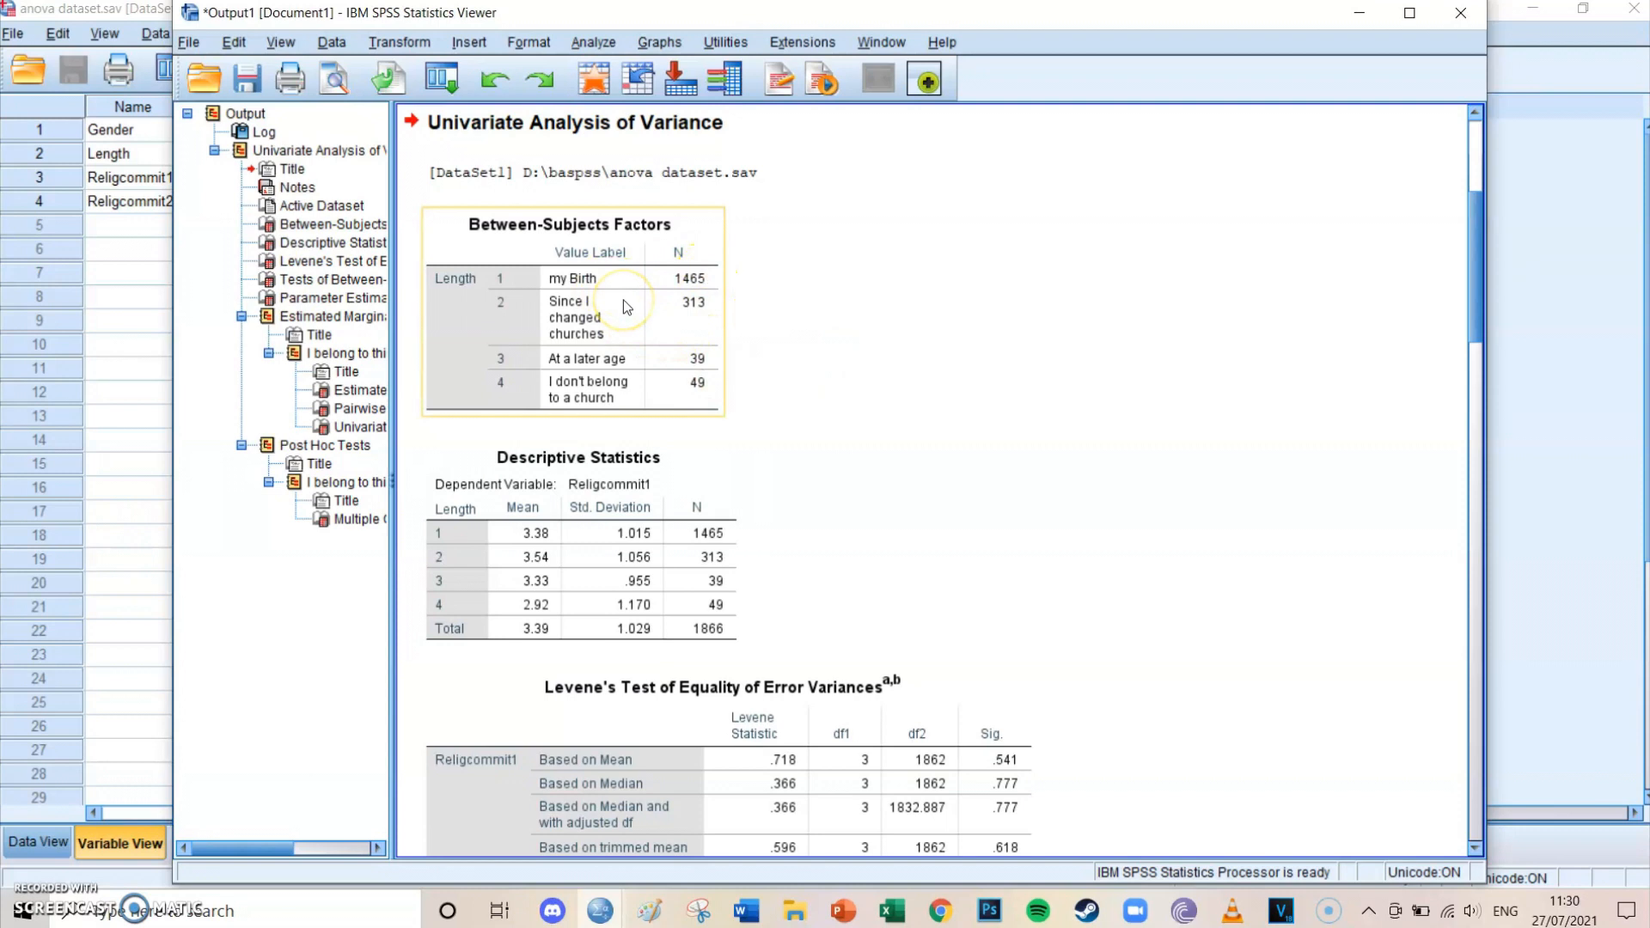
{"action": "mouse_move", "coordinate": [760, 337]}
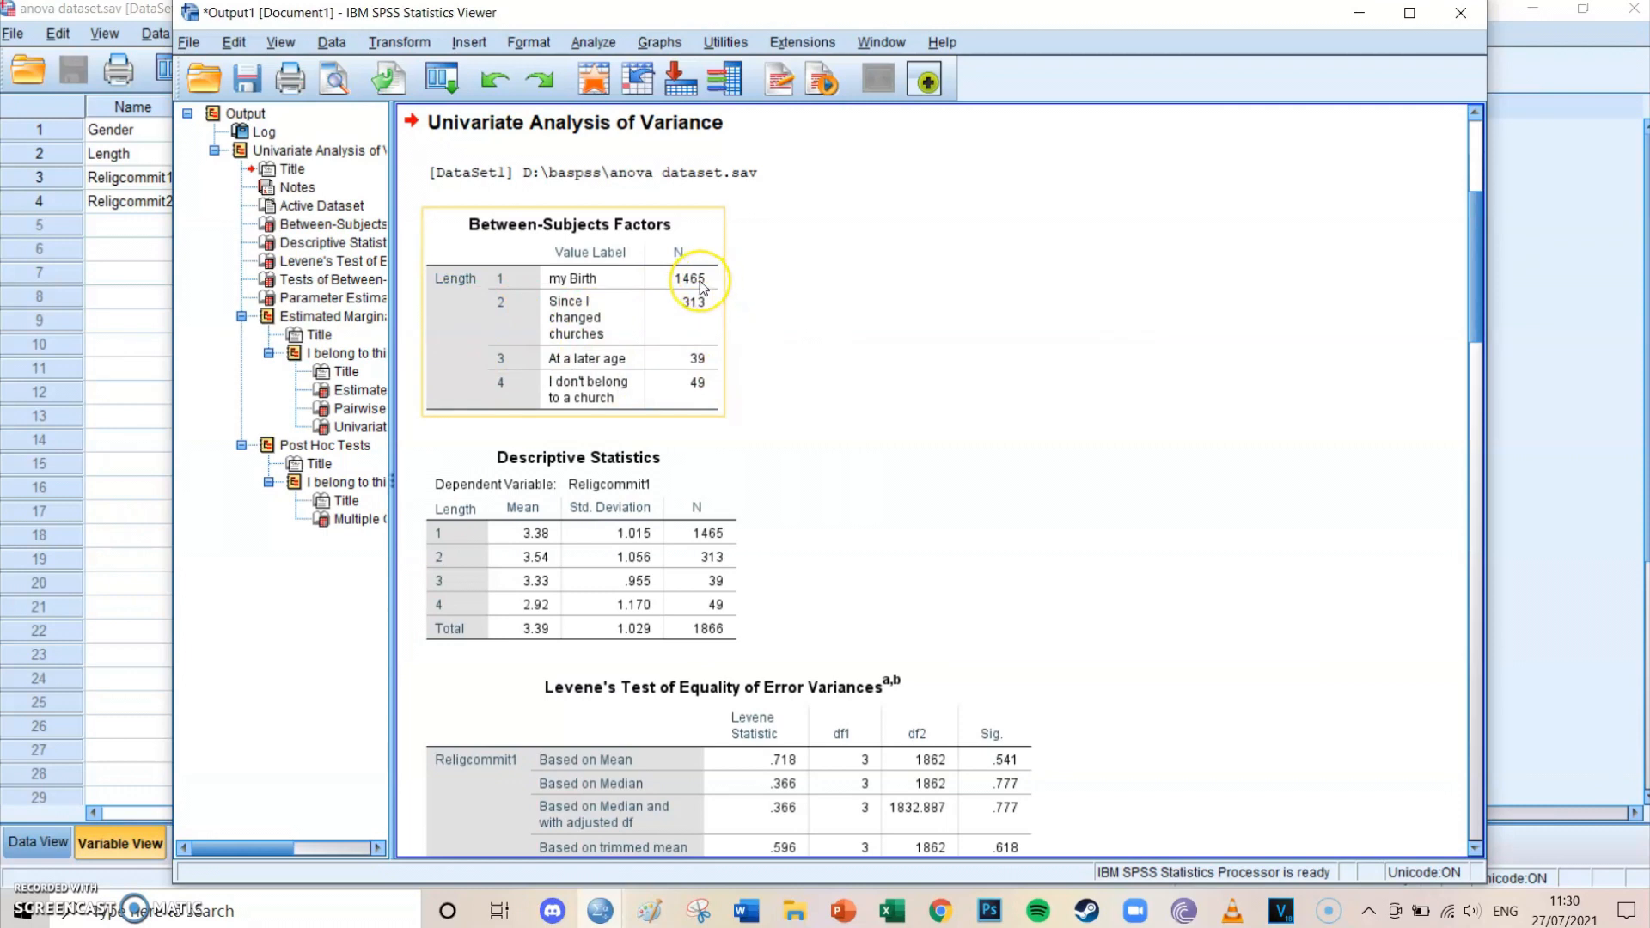
{"action": "mouse_move", "coordinate": [733, 361]}
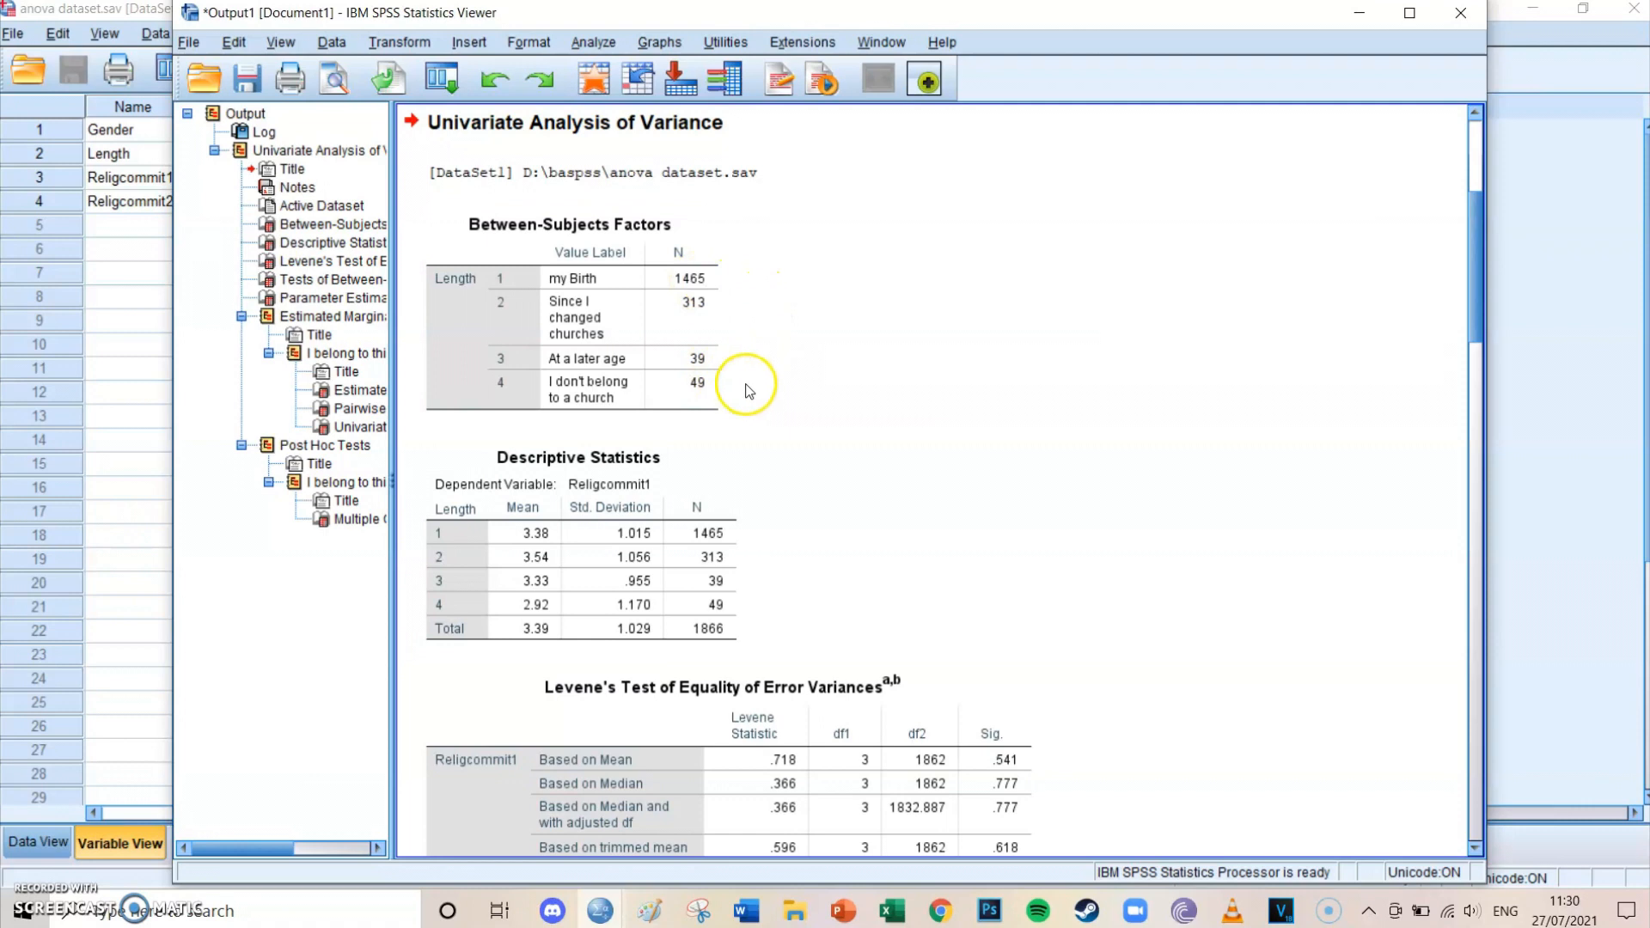
{"action": "mouse_move", "coordinate": [849, 423]}
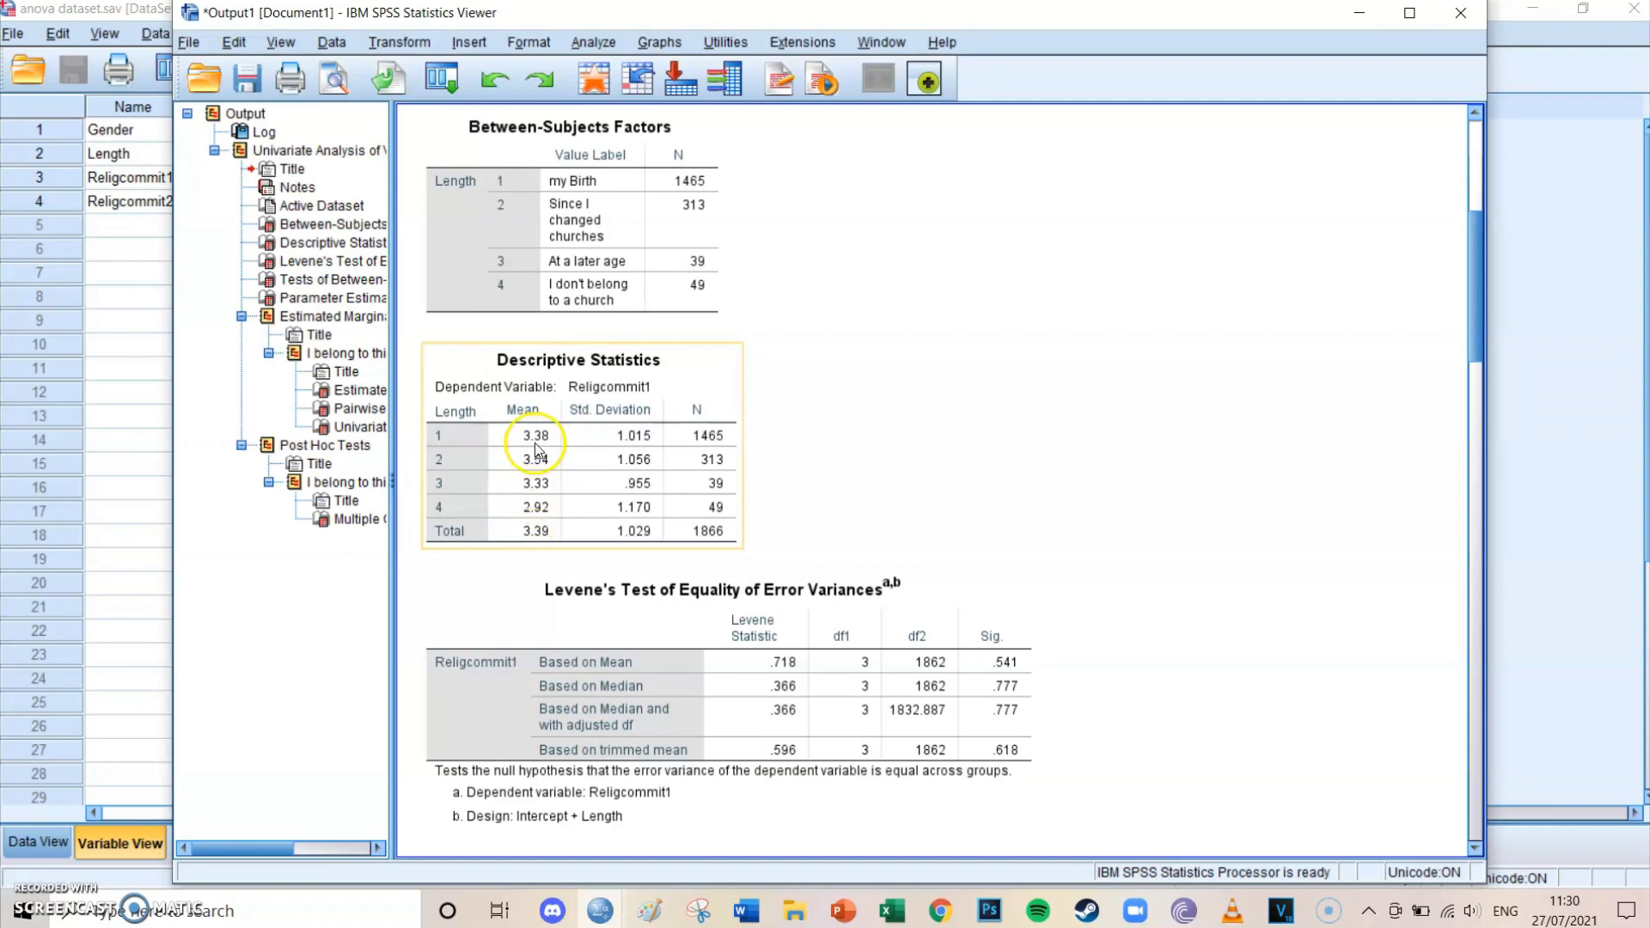
{"action": "mouse_move", "coordinate": [577, 454]}
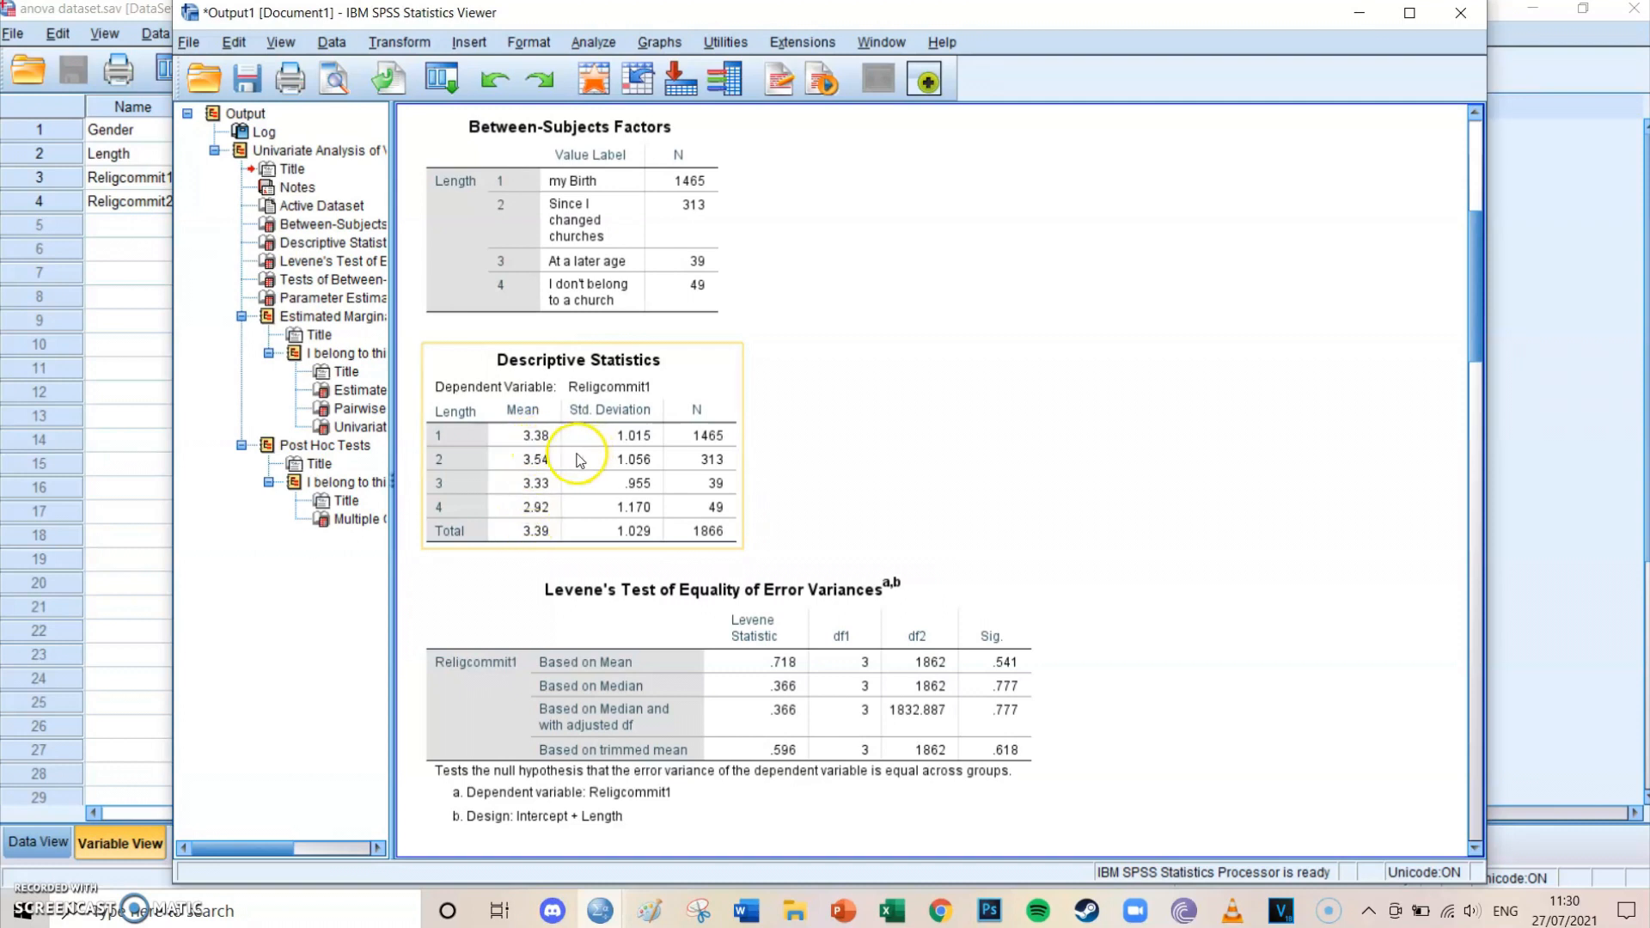
{"action": "mouse_move", "coordinate": [550, 465]}
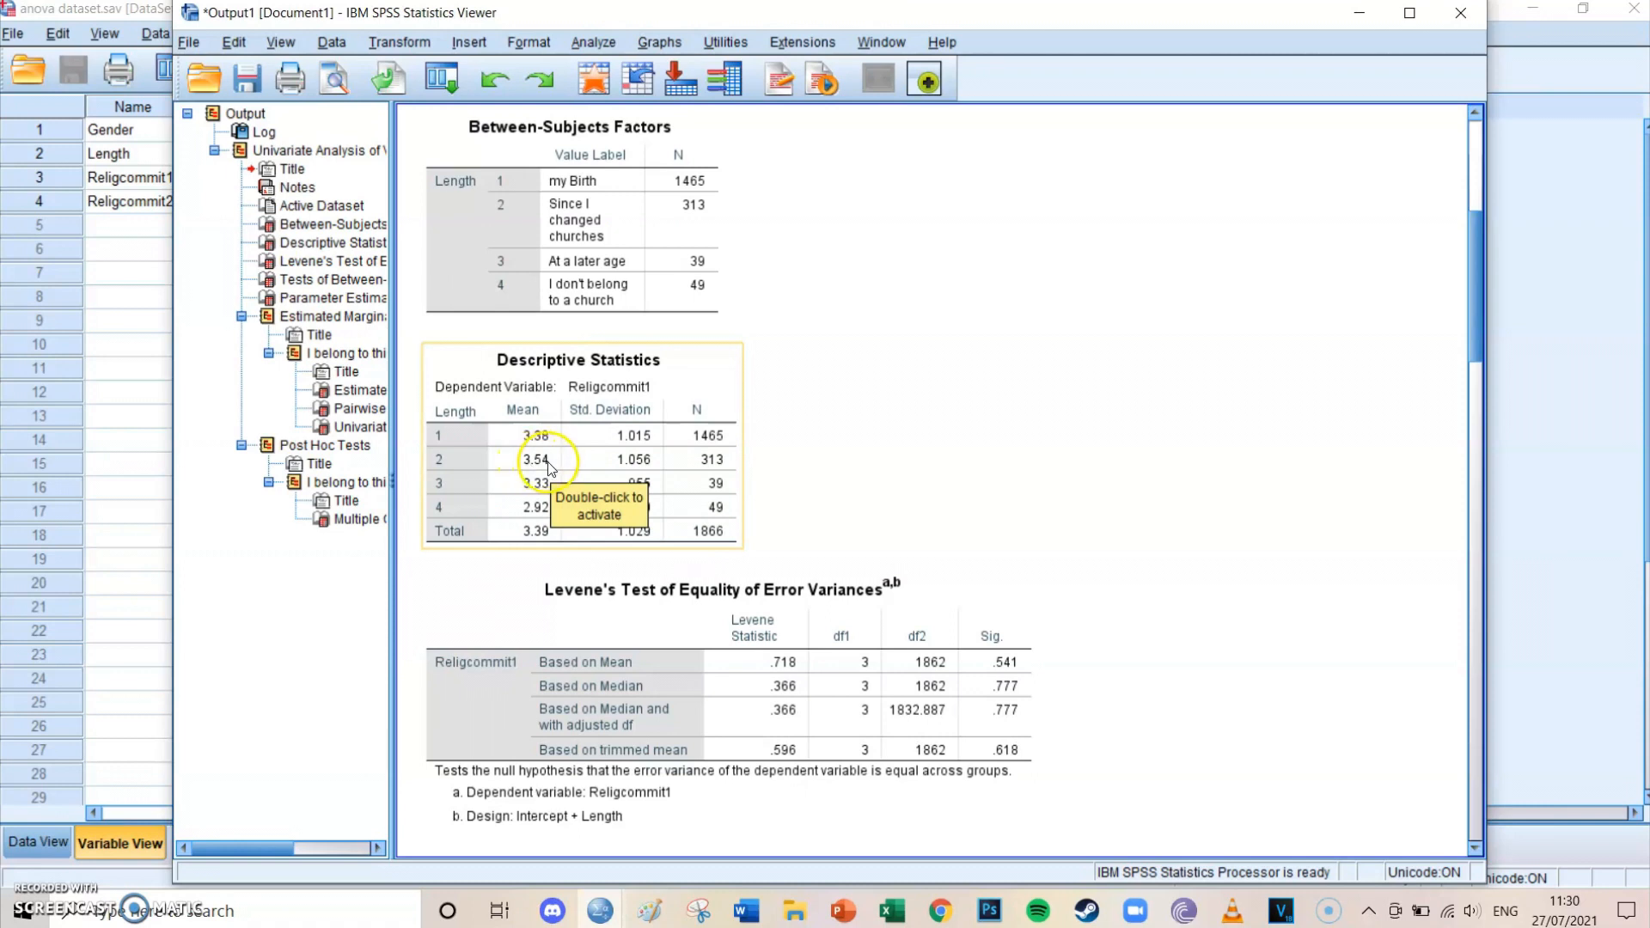
{"action": "mouse_move", "coordinate": [547, 526]}
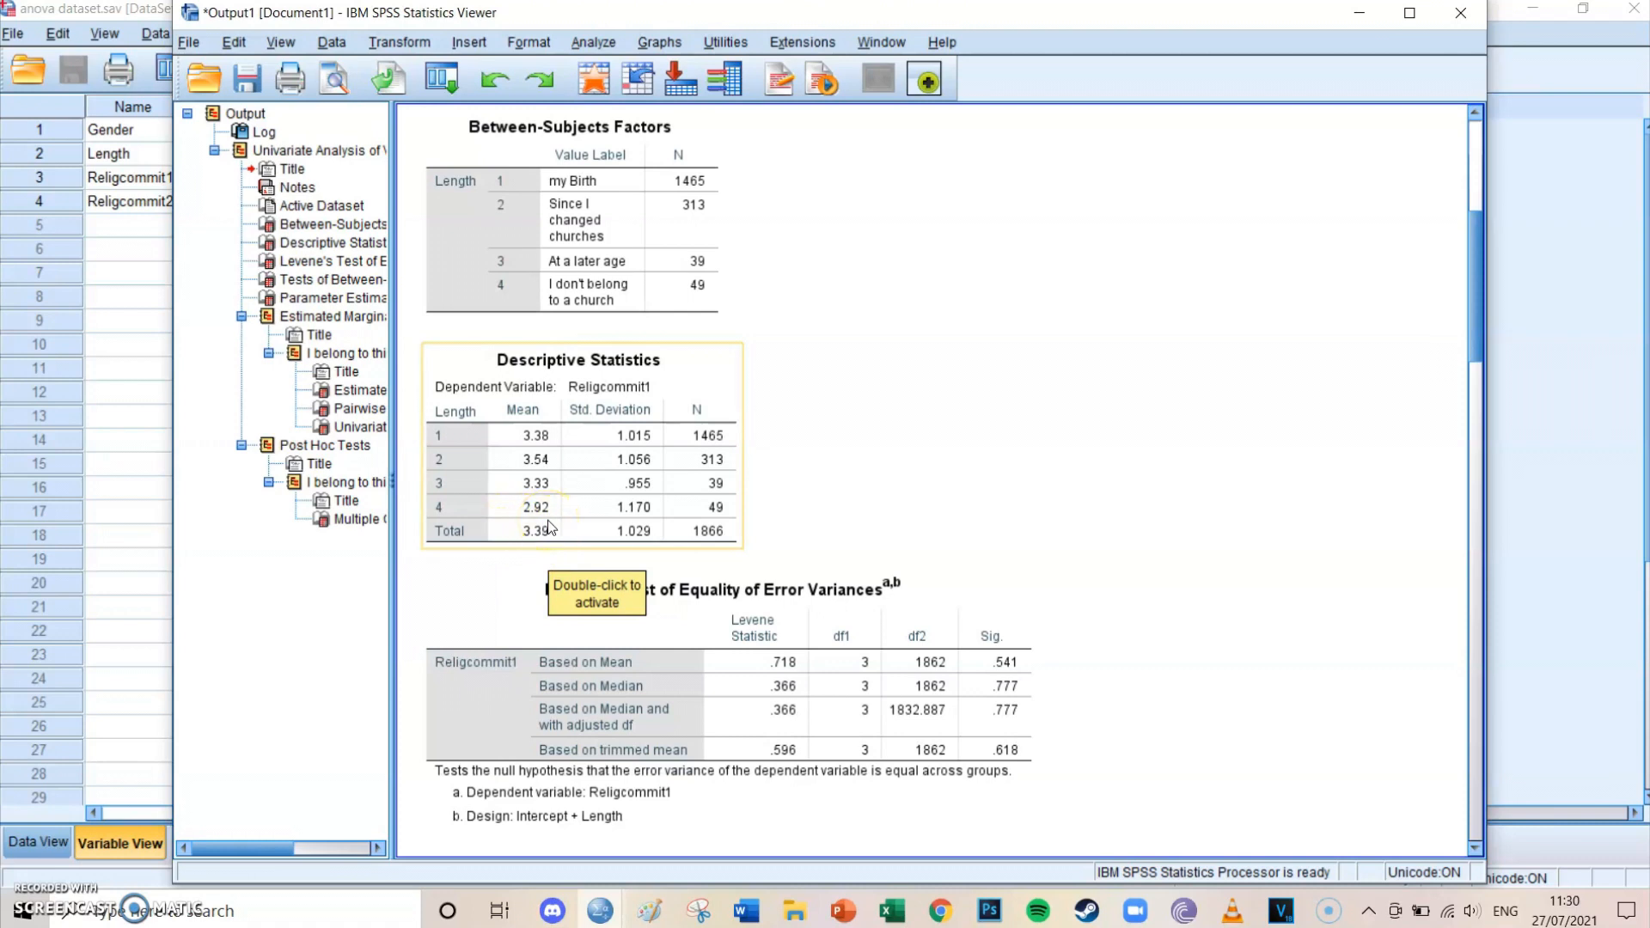
{"action": "mouse_move", "coordinate": [557, 528]}
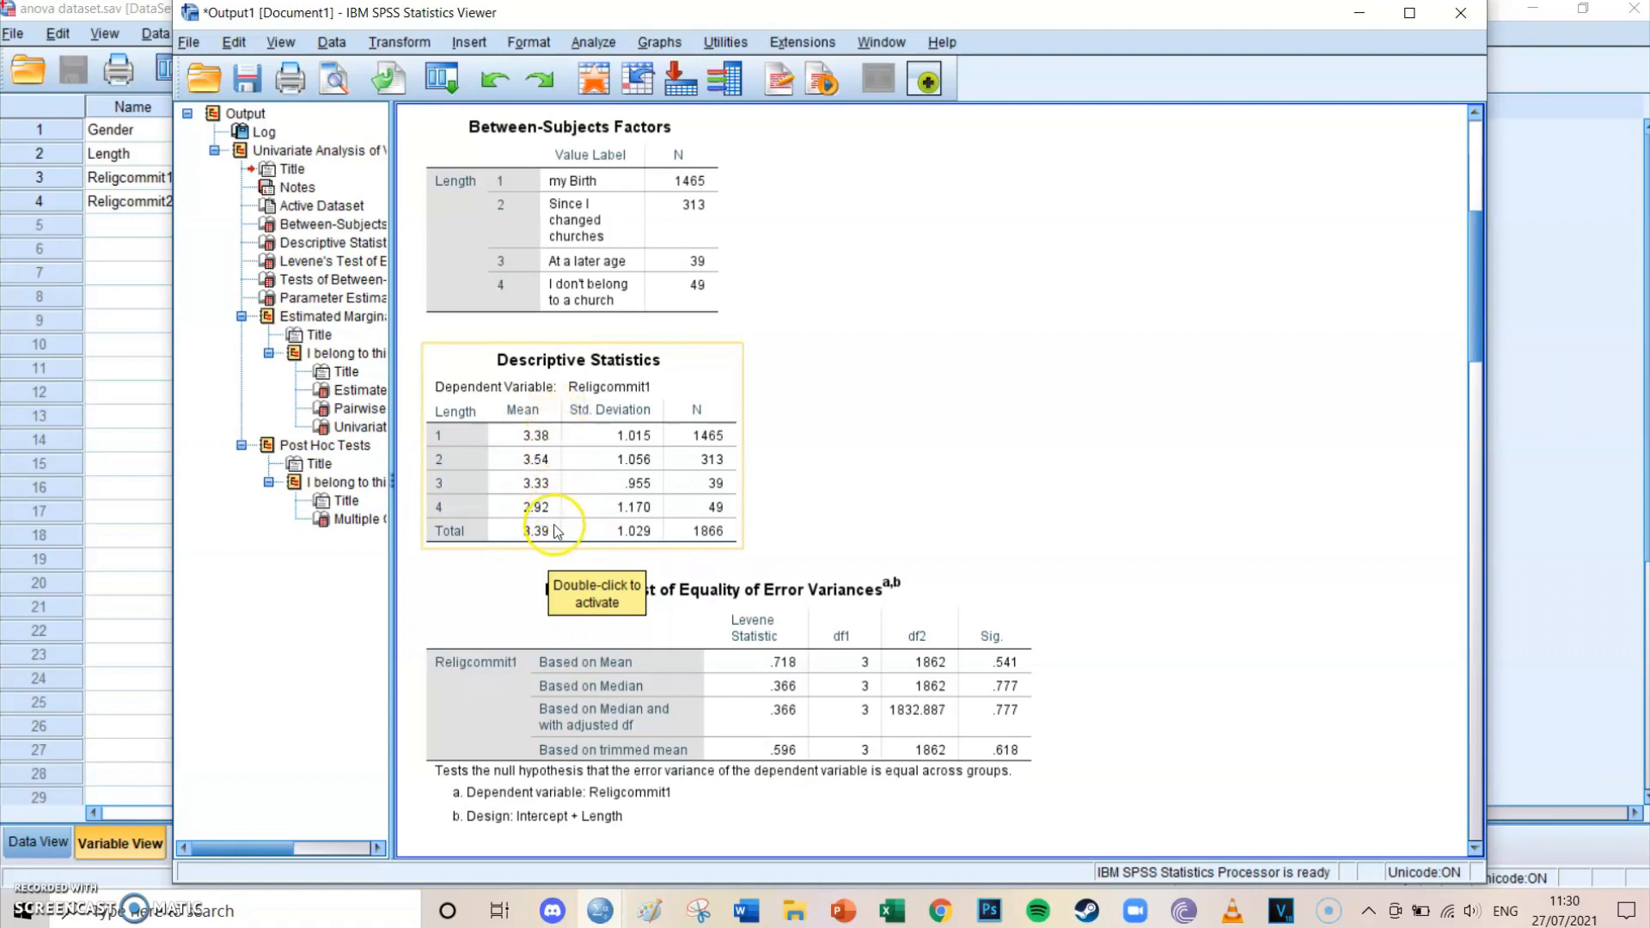
{"action": "mouse_move", "coordinate": [967, 475]}
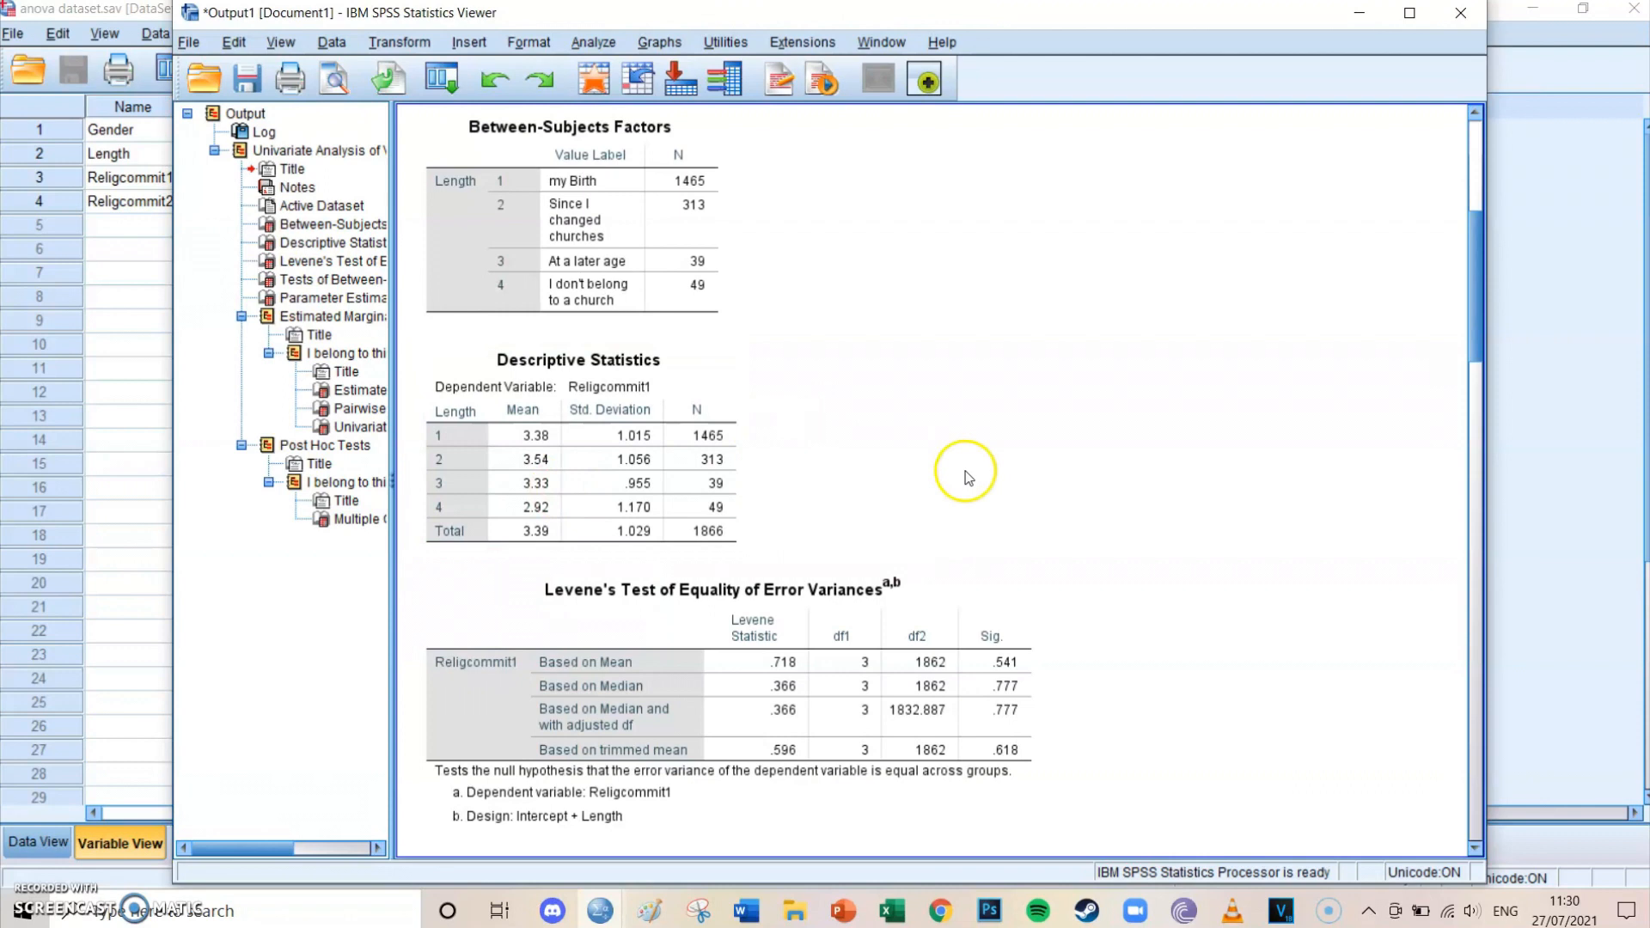
{"action": "mouse_move", "coordinate": [795, 392]}
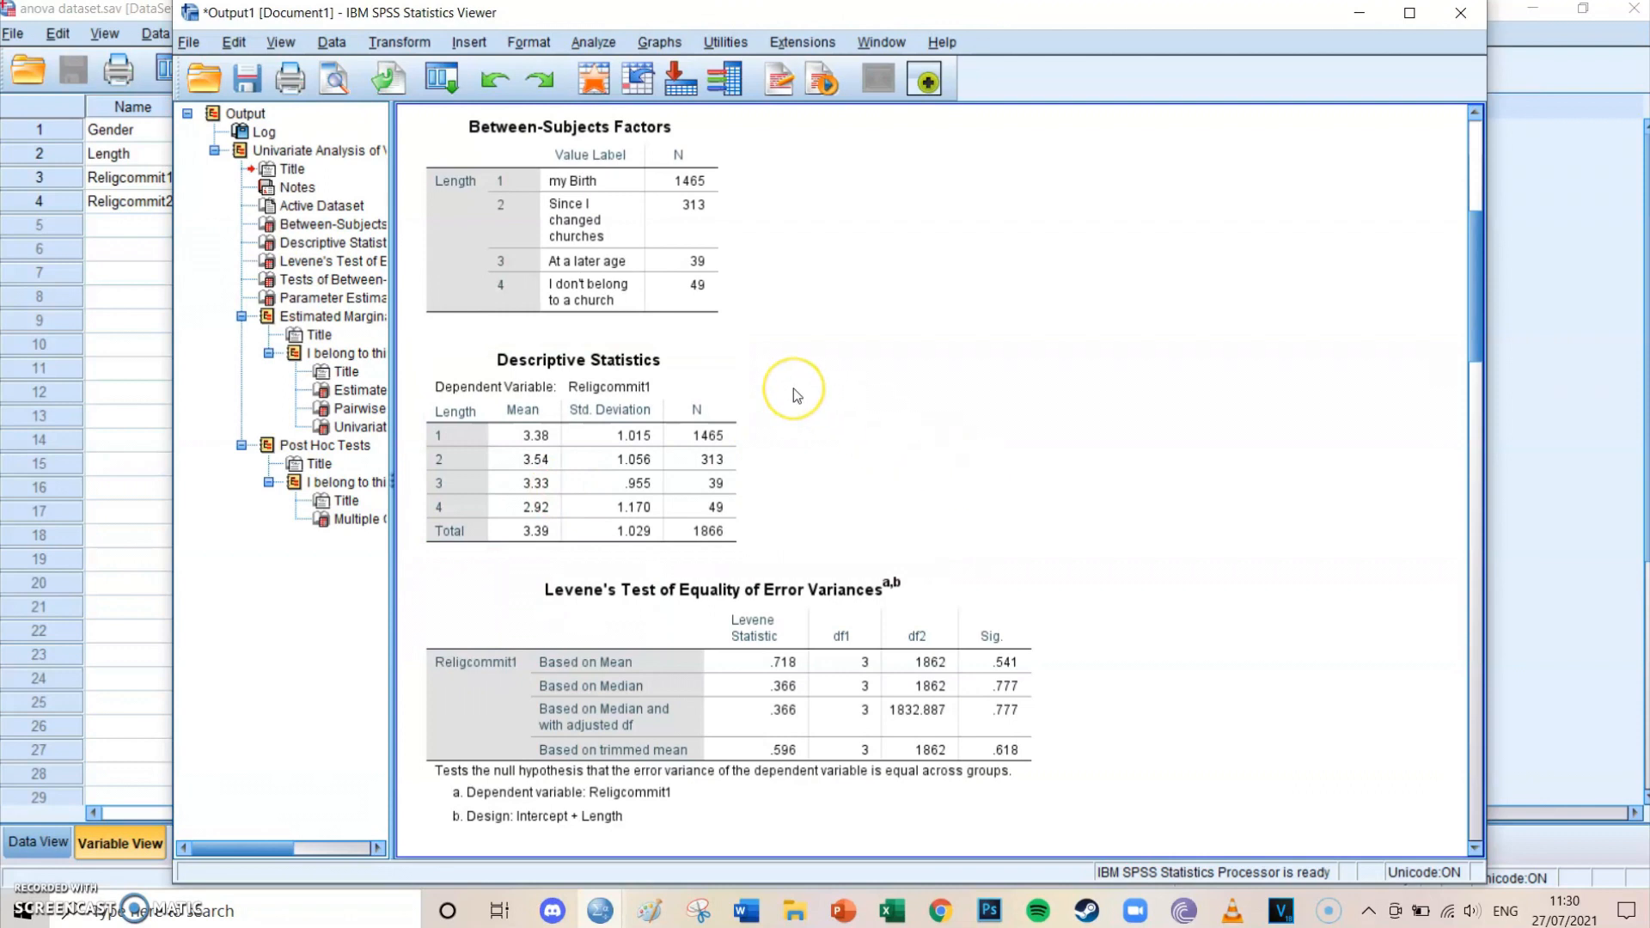
{"action": "scroll", "scroll_direction": "down", "scroll_amount": 3}
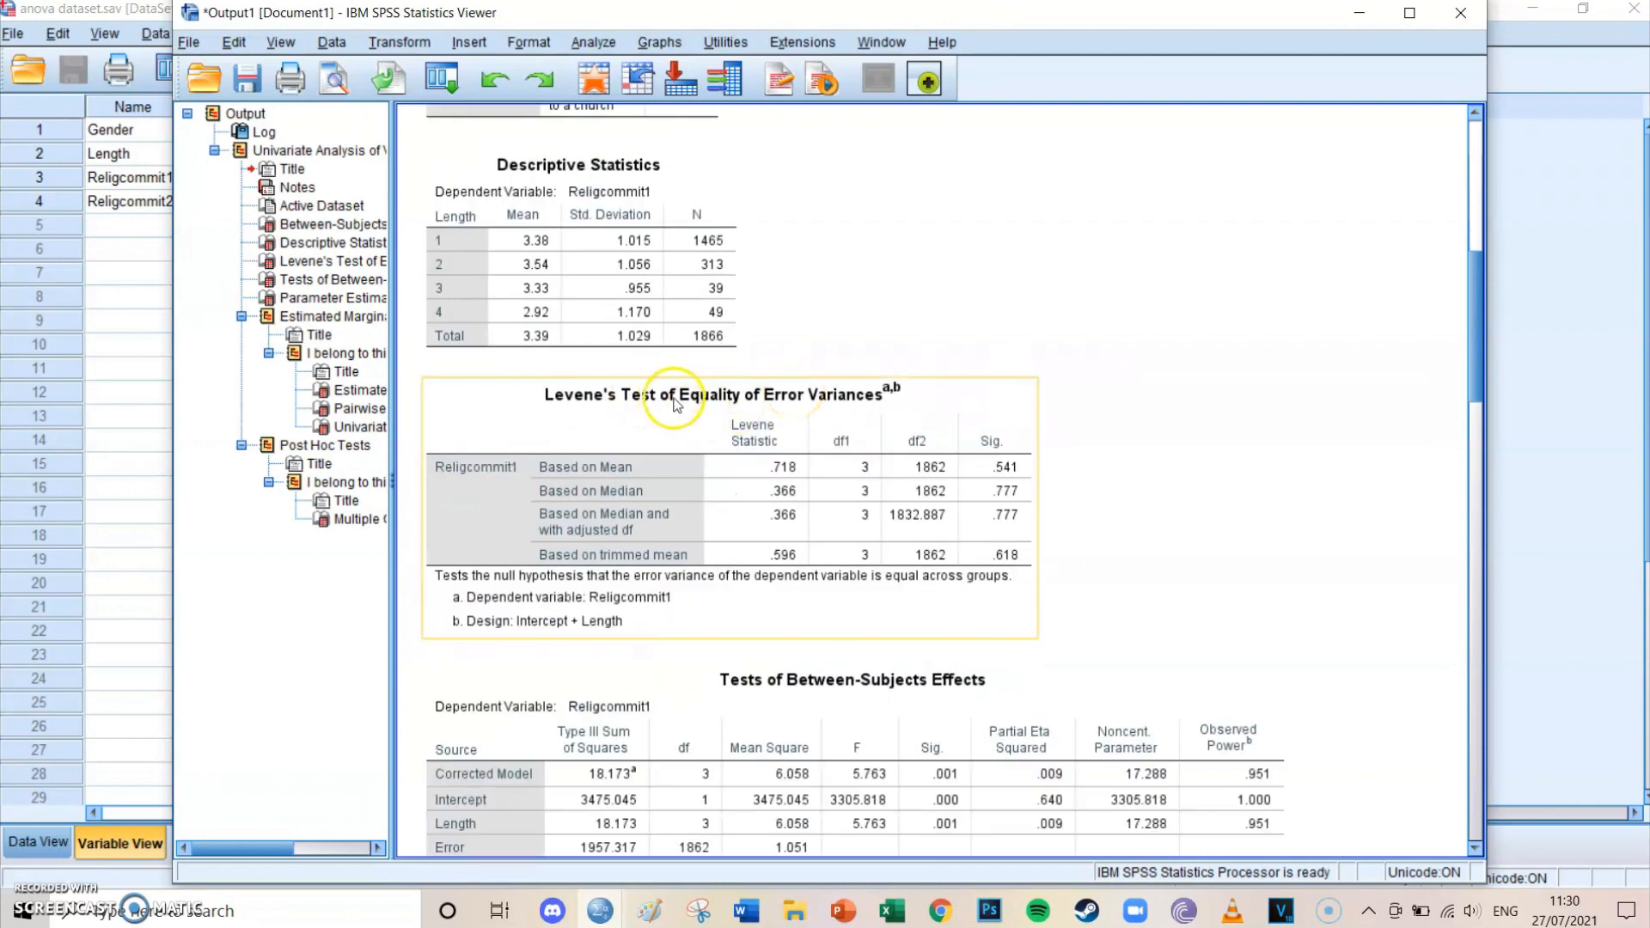
{"action": "mouse_move", "coordinate": [822, 412]}
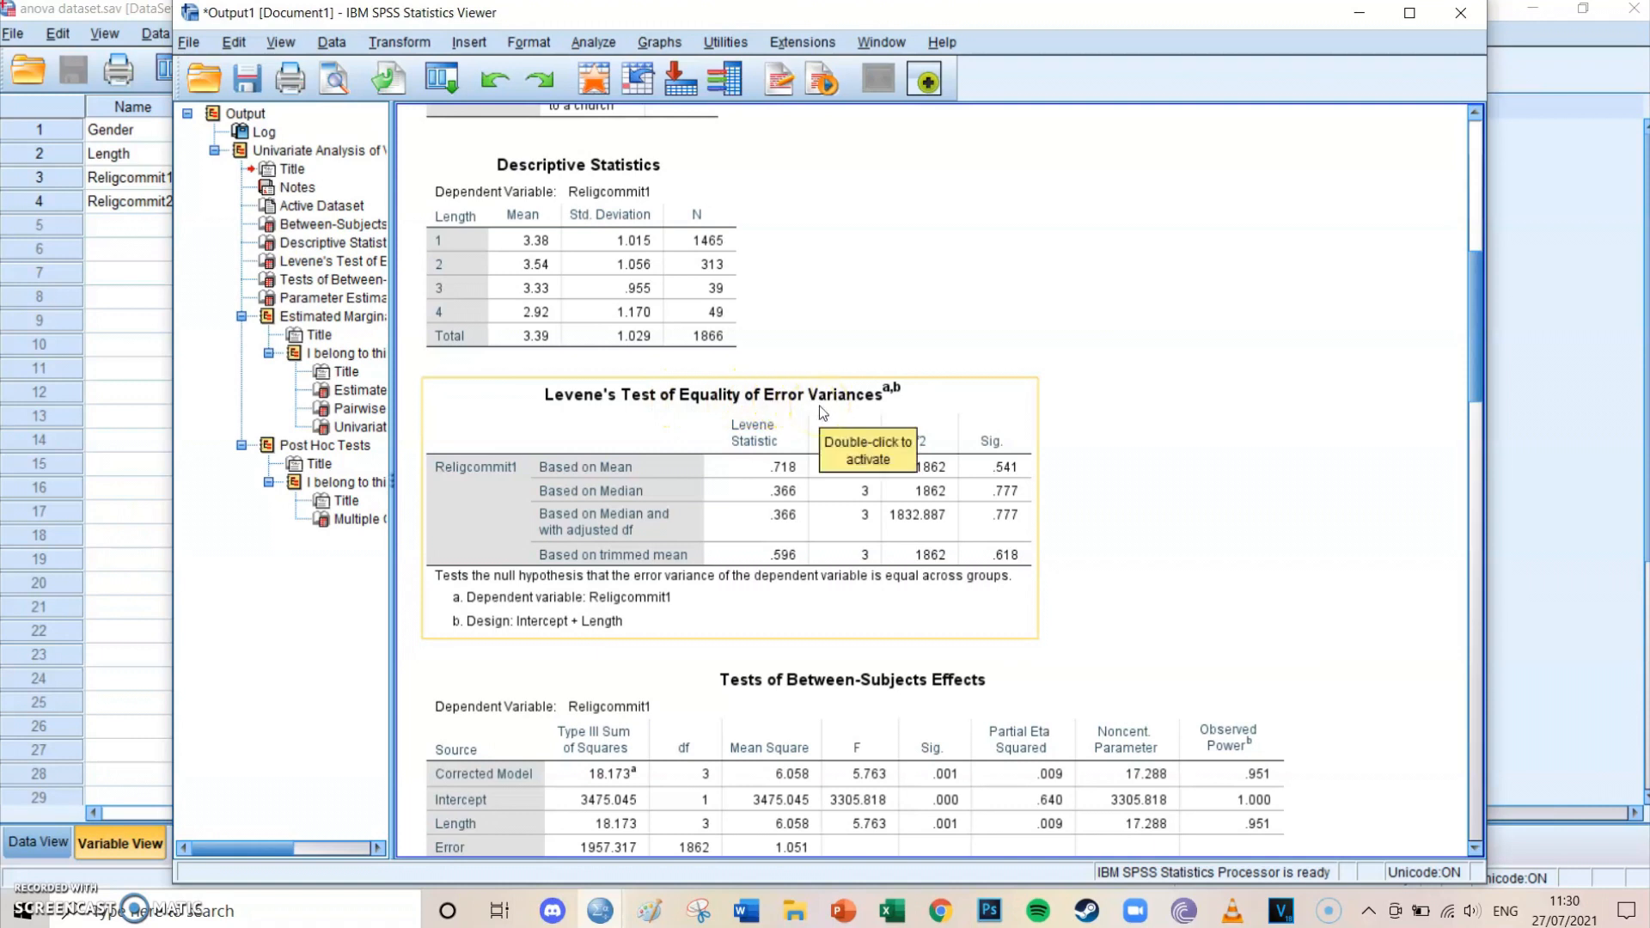
{"action": "mouse_move", "coordinate": [572, 495]}
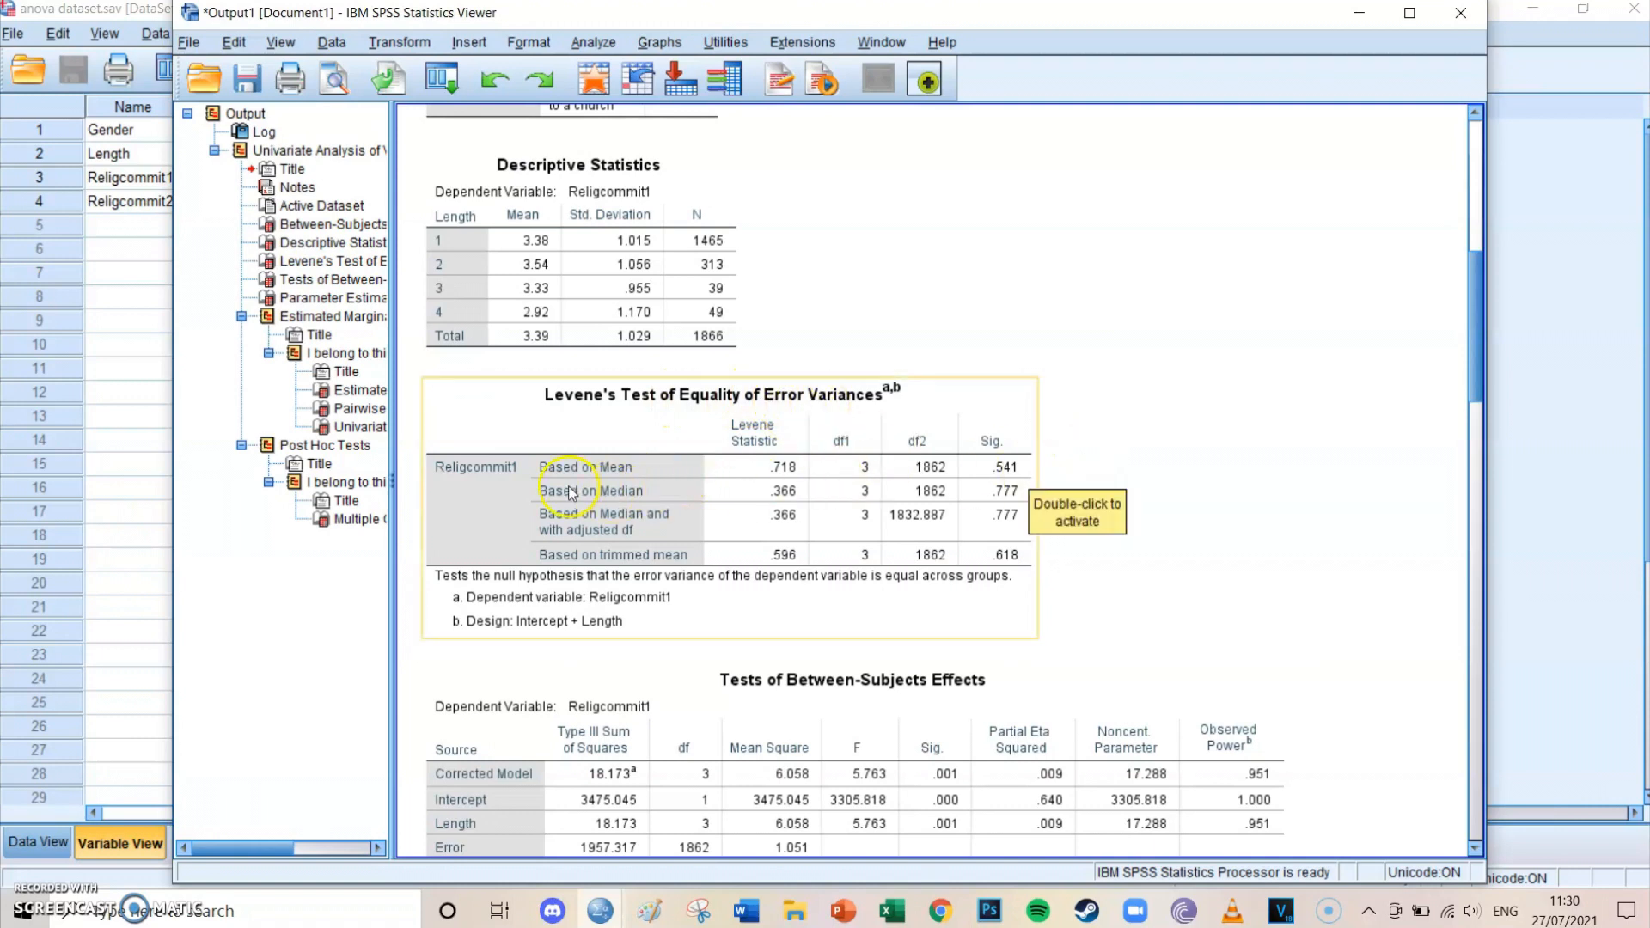
{"action": "mouse_move", "coordinate": [810, 442]}
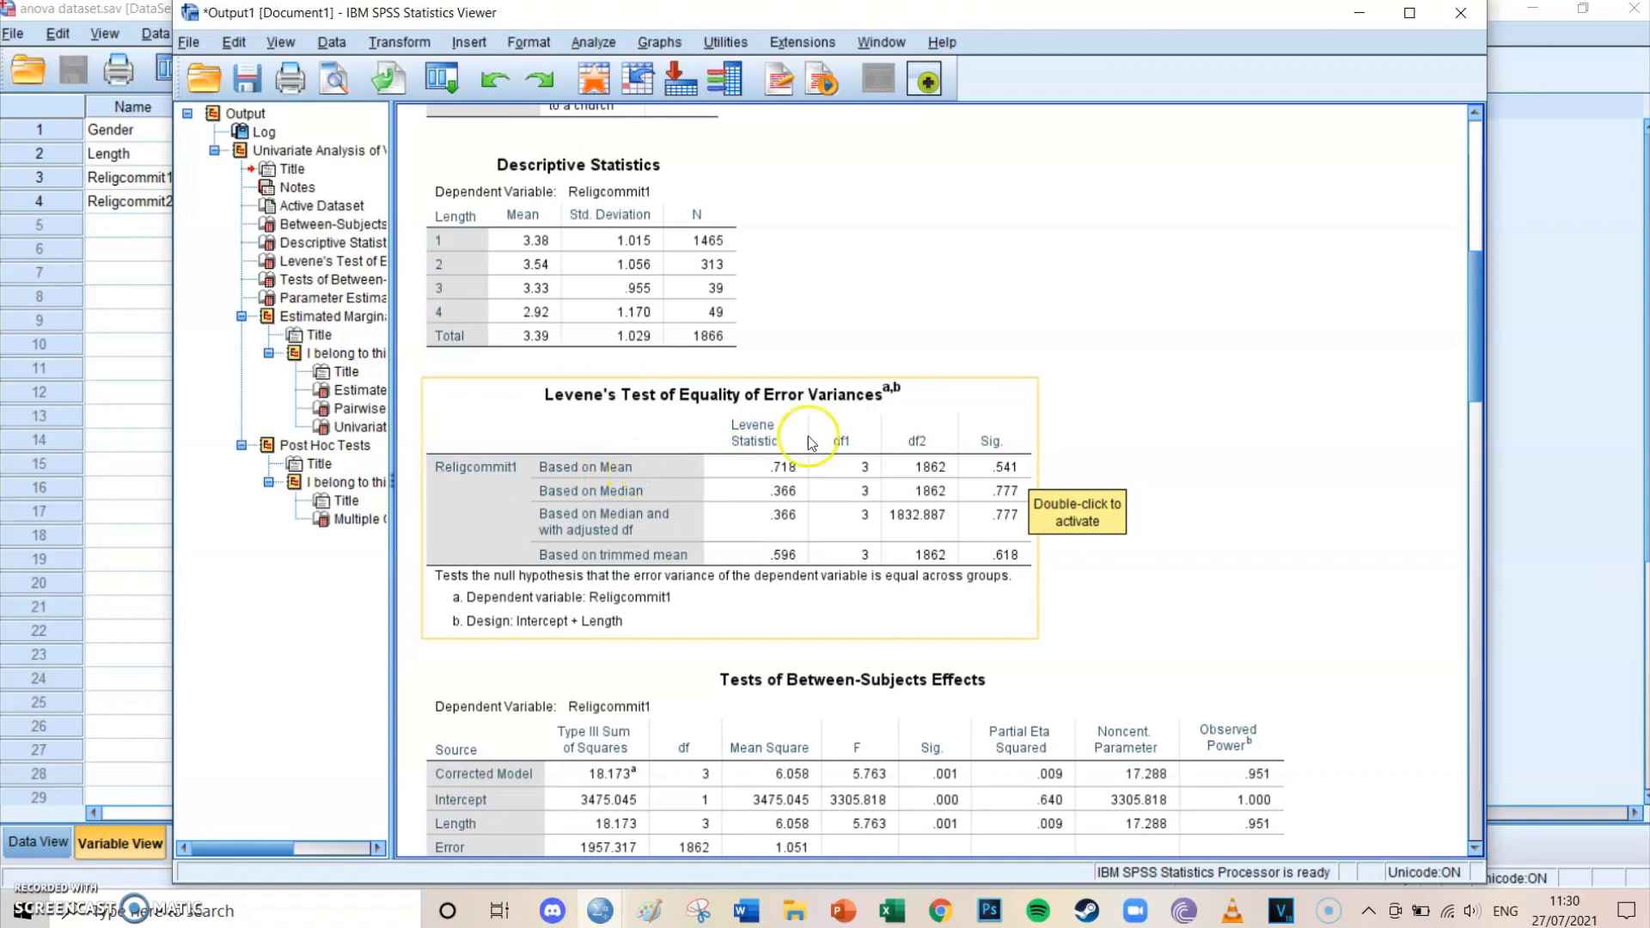
{"action": "mouse_move", "coordinate": [1071, 481]}
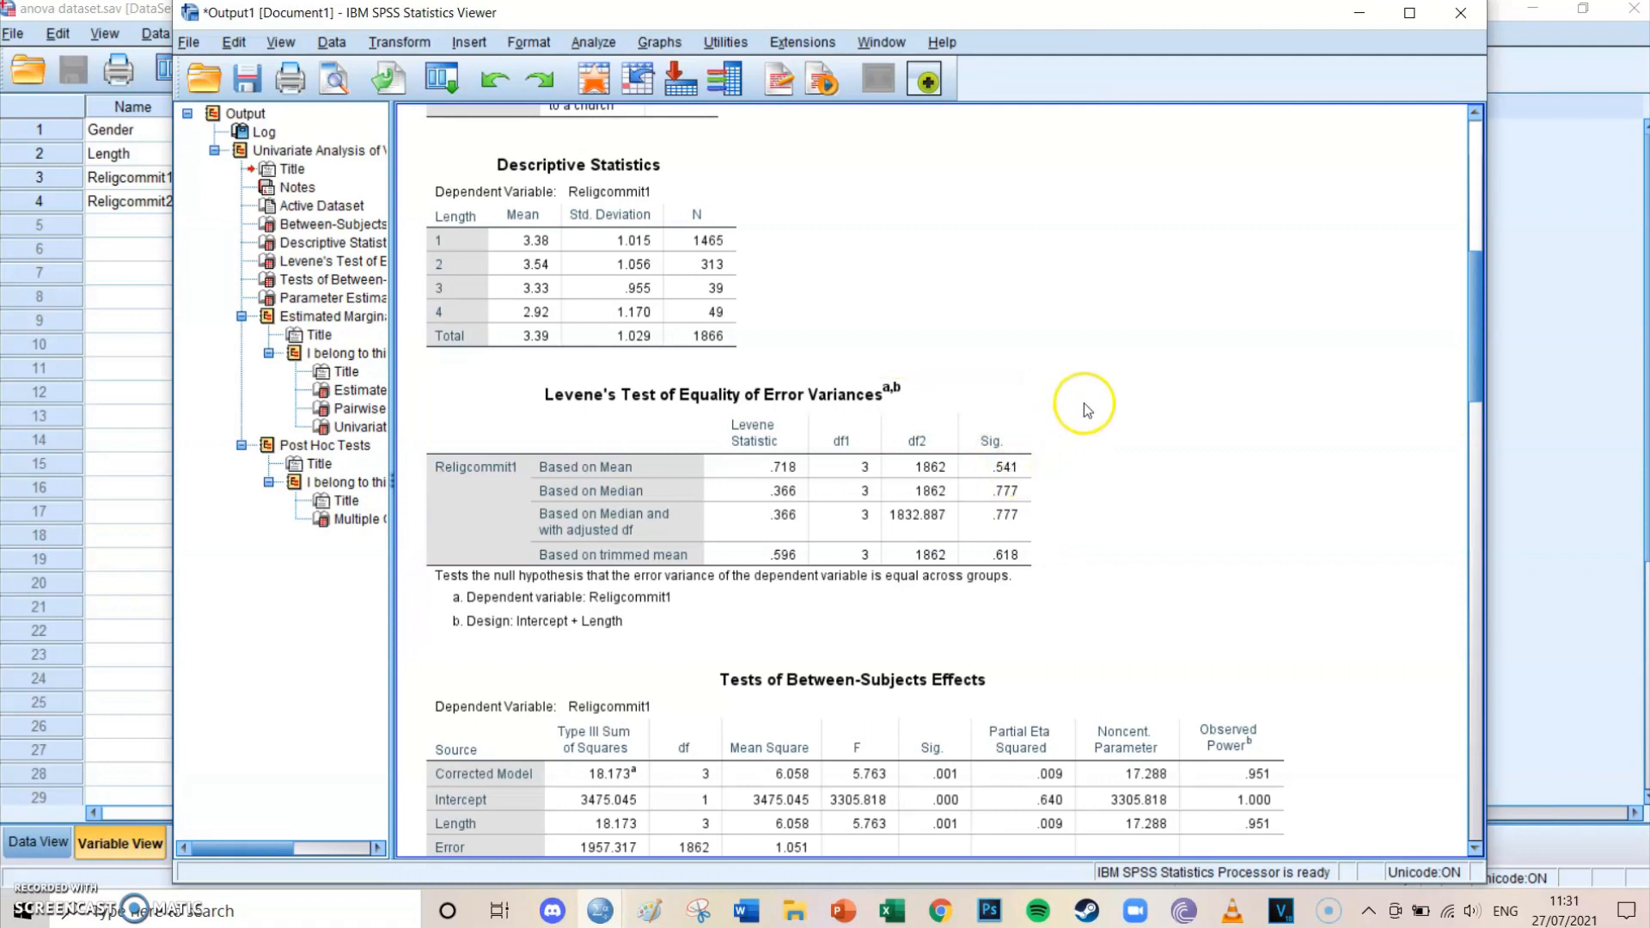
{"action": "mouse_move", "coordinate": [1147, 457]}
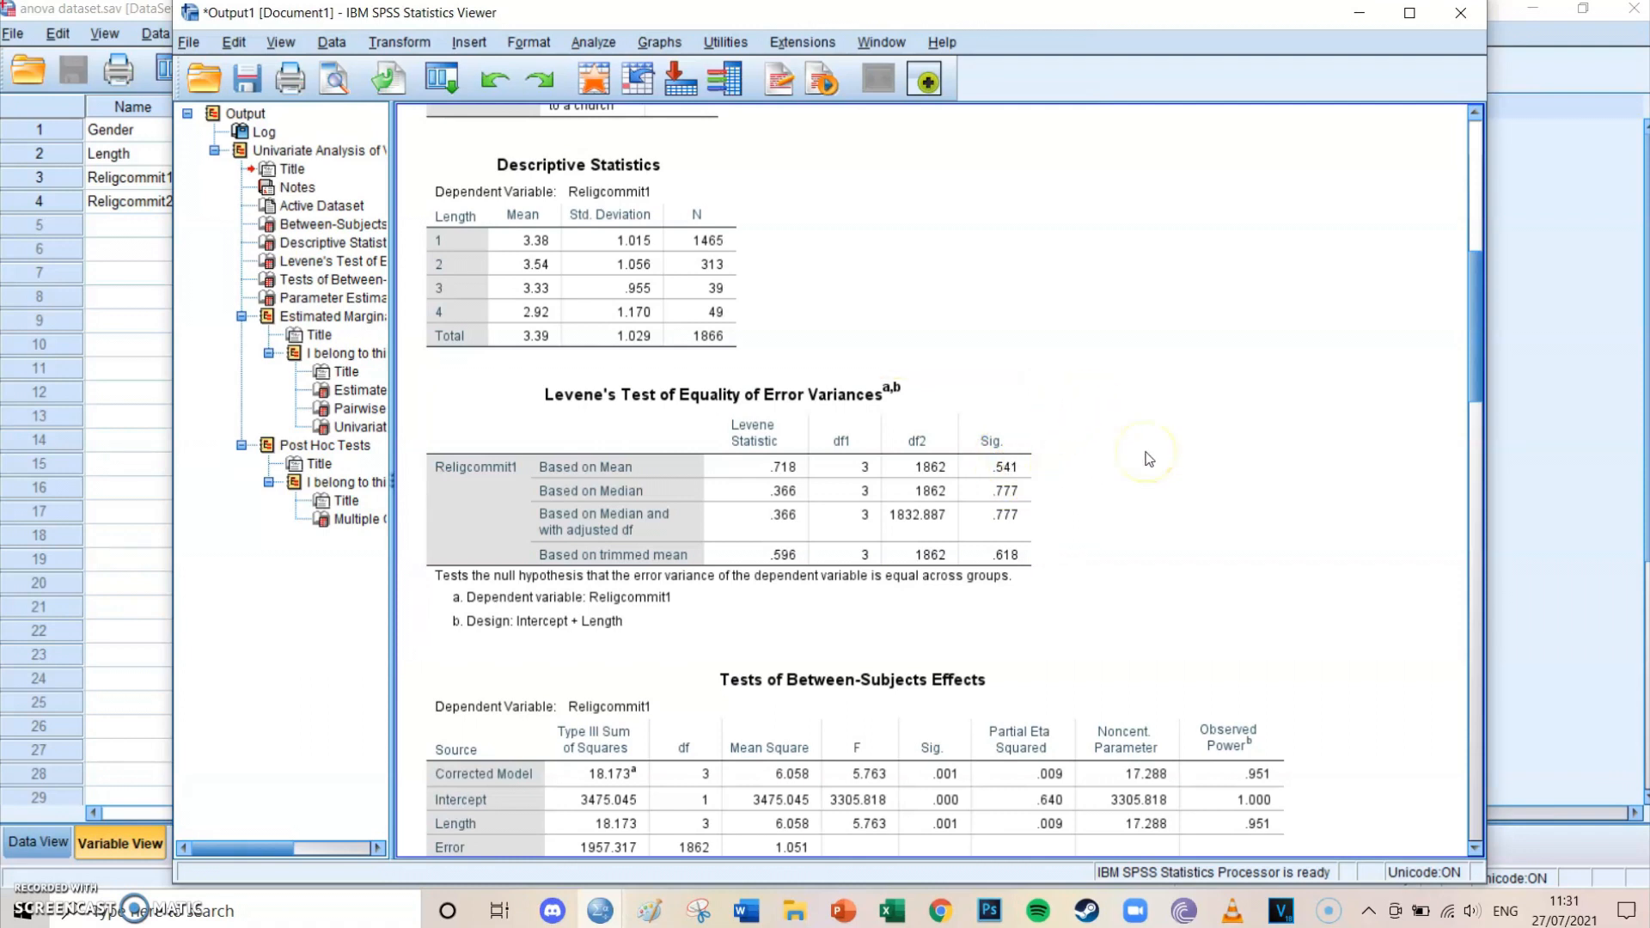
{"action": "scroll", "scroll_direction": "down", "scroll_amount": 3}
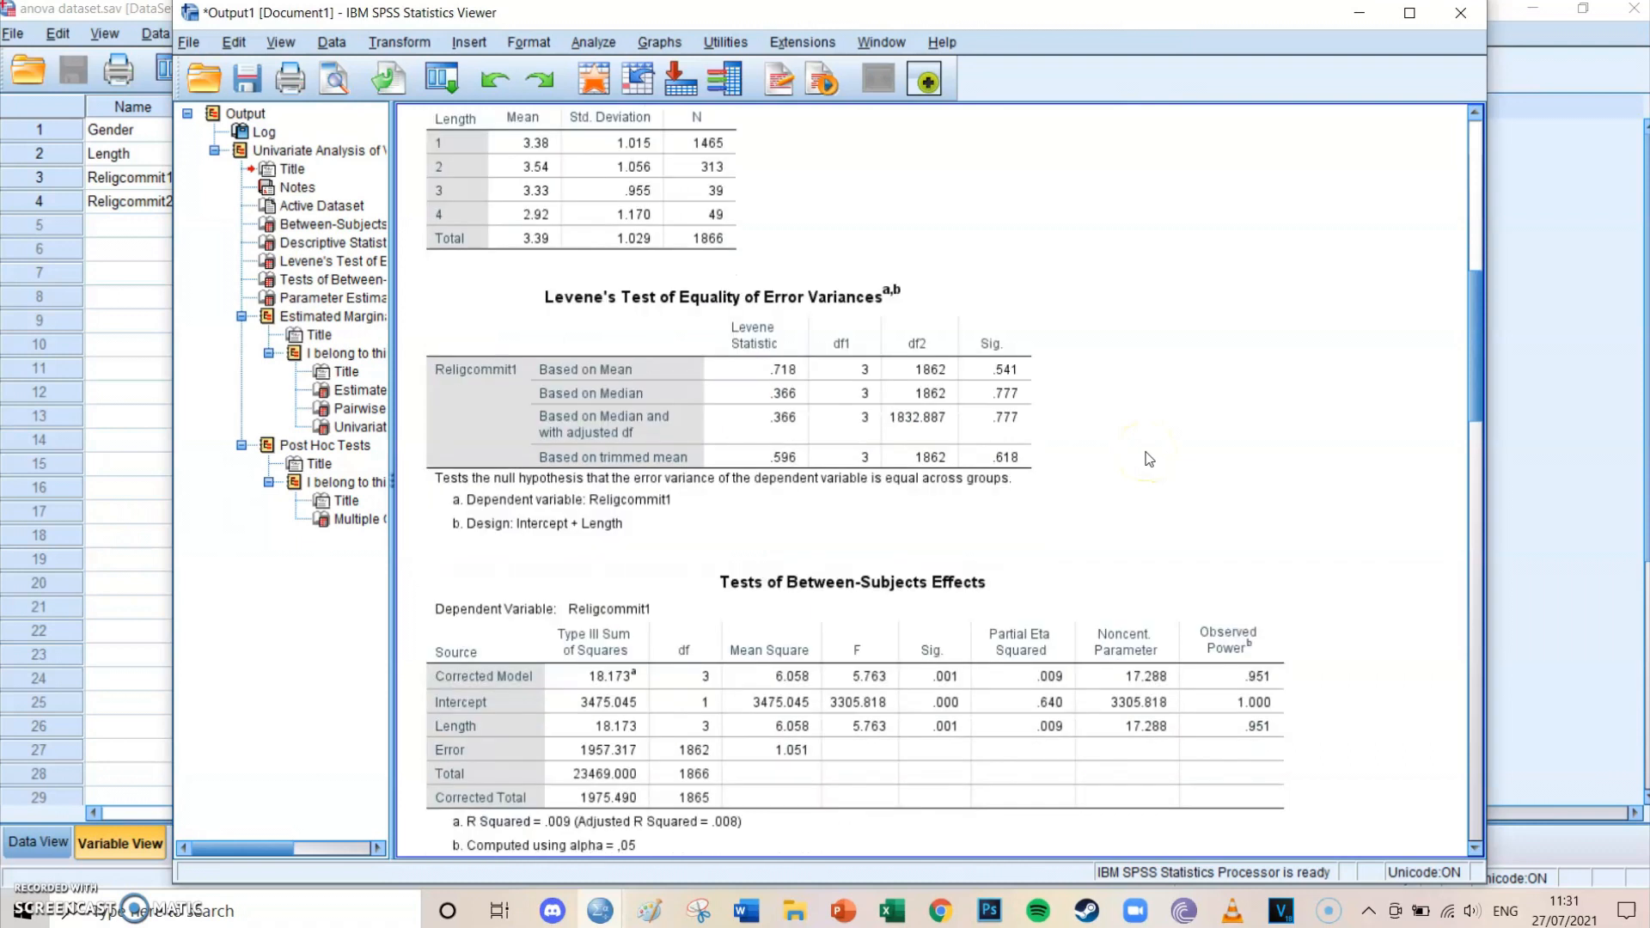
Scroll the Viewer past the Tests of Between-Subjects Effects table (F = 5.763, p = .001)
{"action": "scroll", "scroll_direction": "down", "scroll_amount": 3}
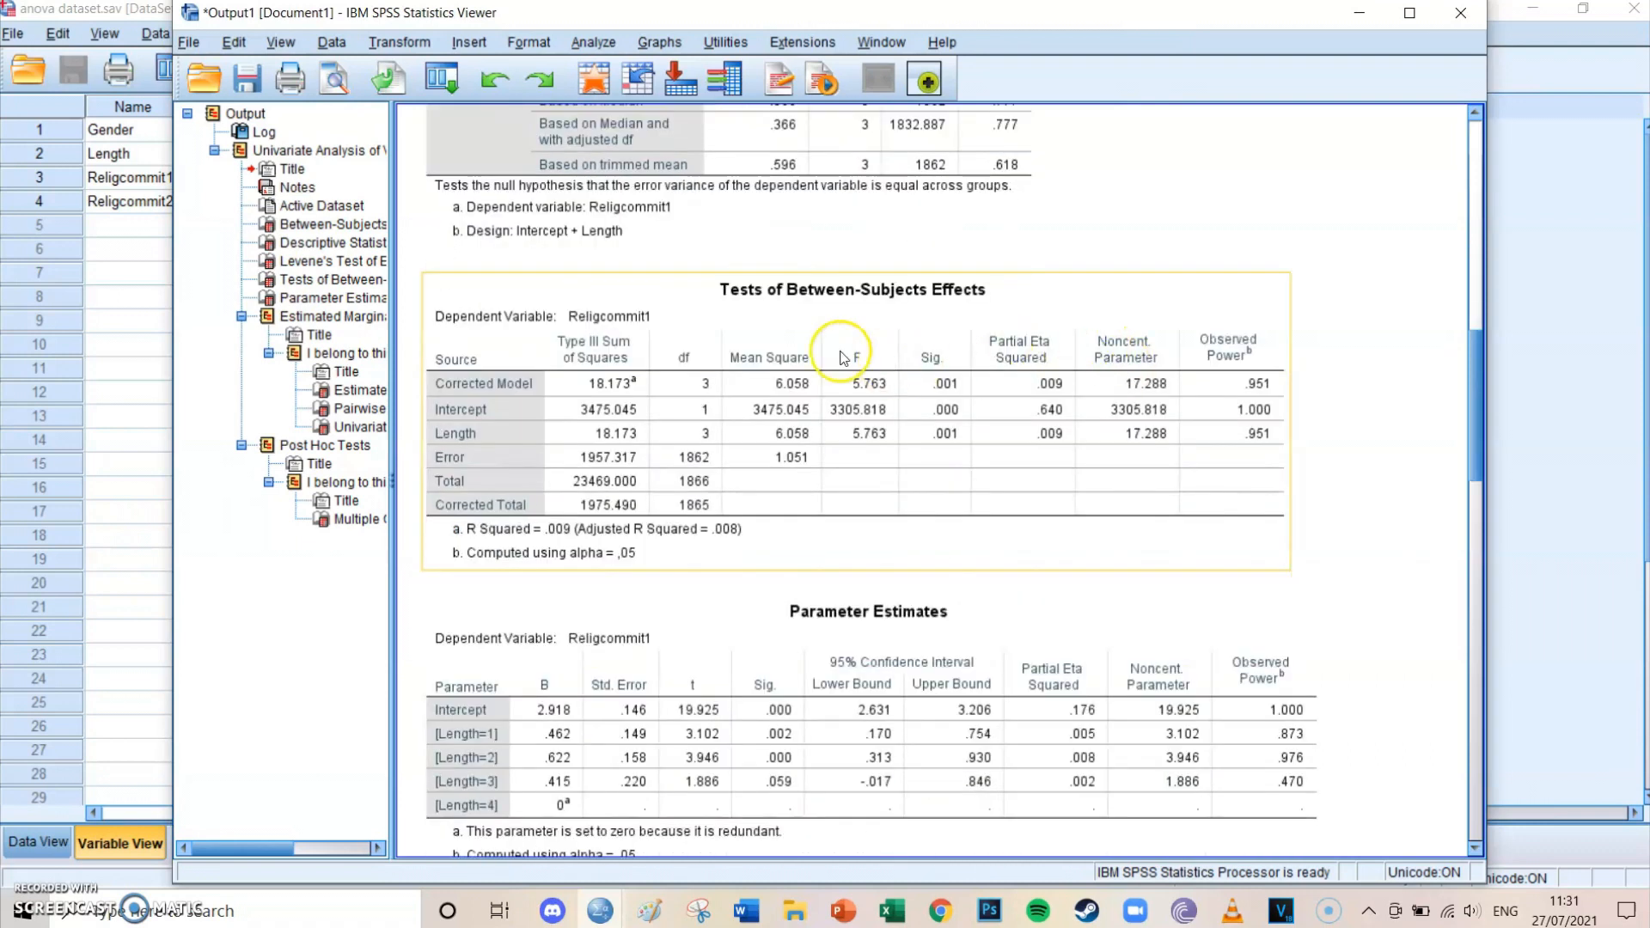
{"action": "mouse_move", "coordinate": [932, 299]}
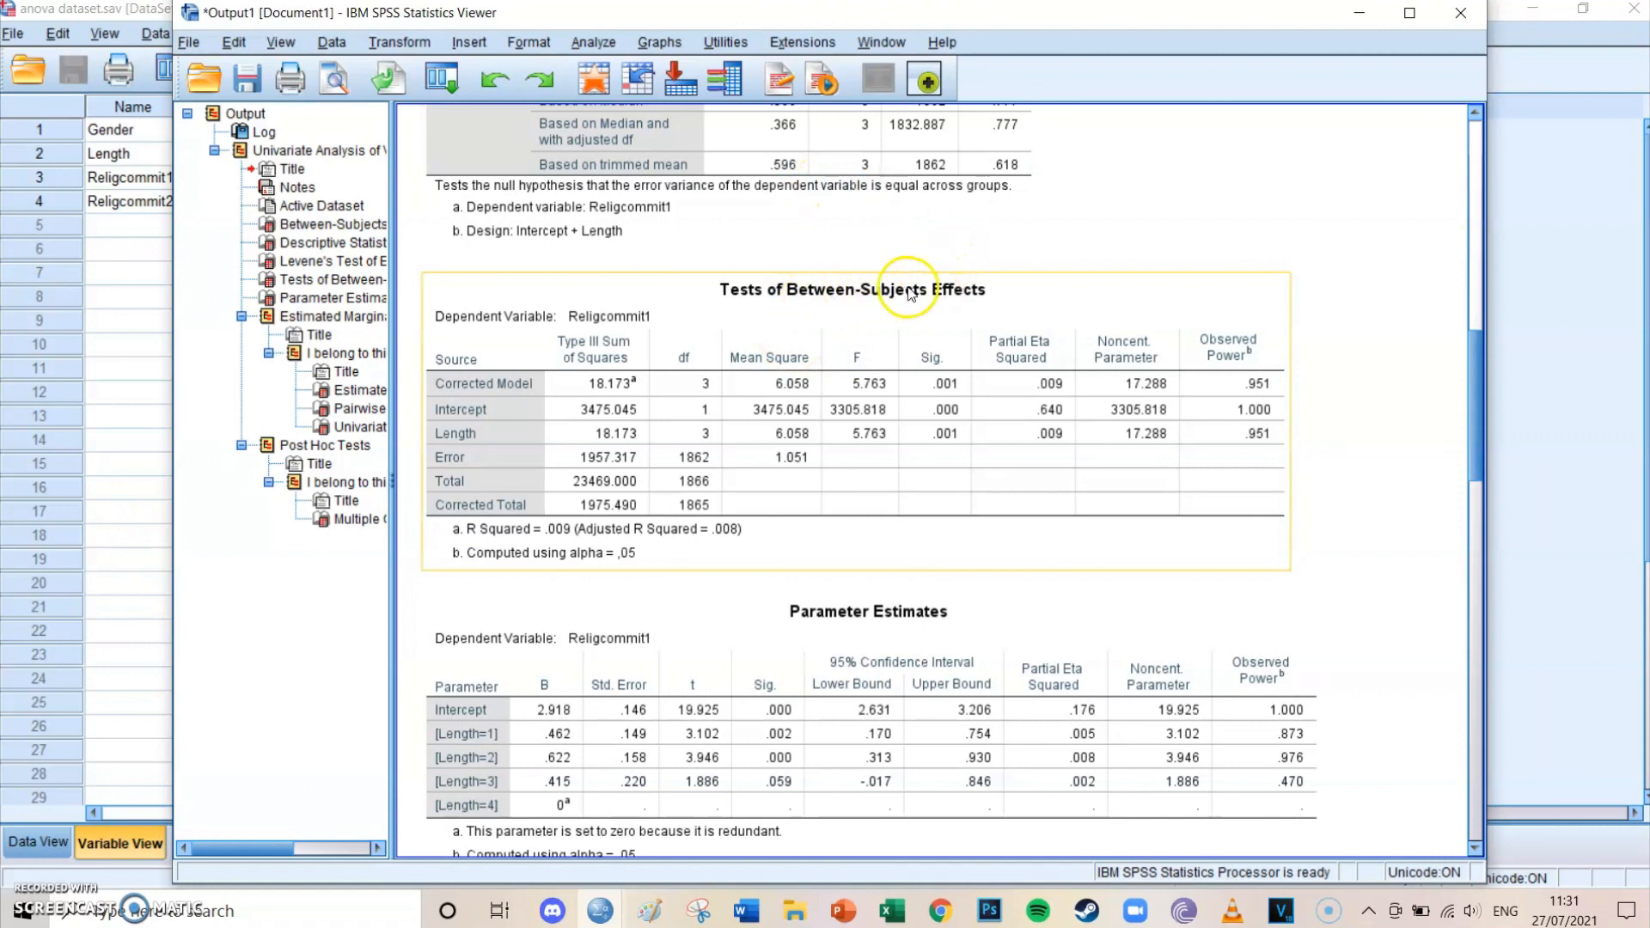
{"action": "mouse_move", "coordinate": [526, 442]}
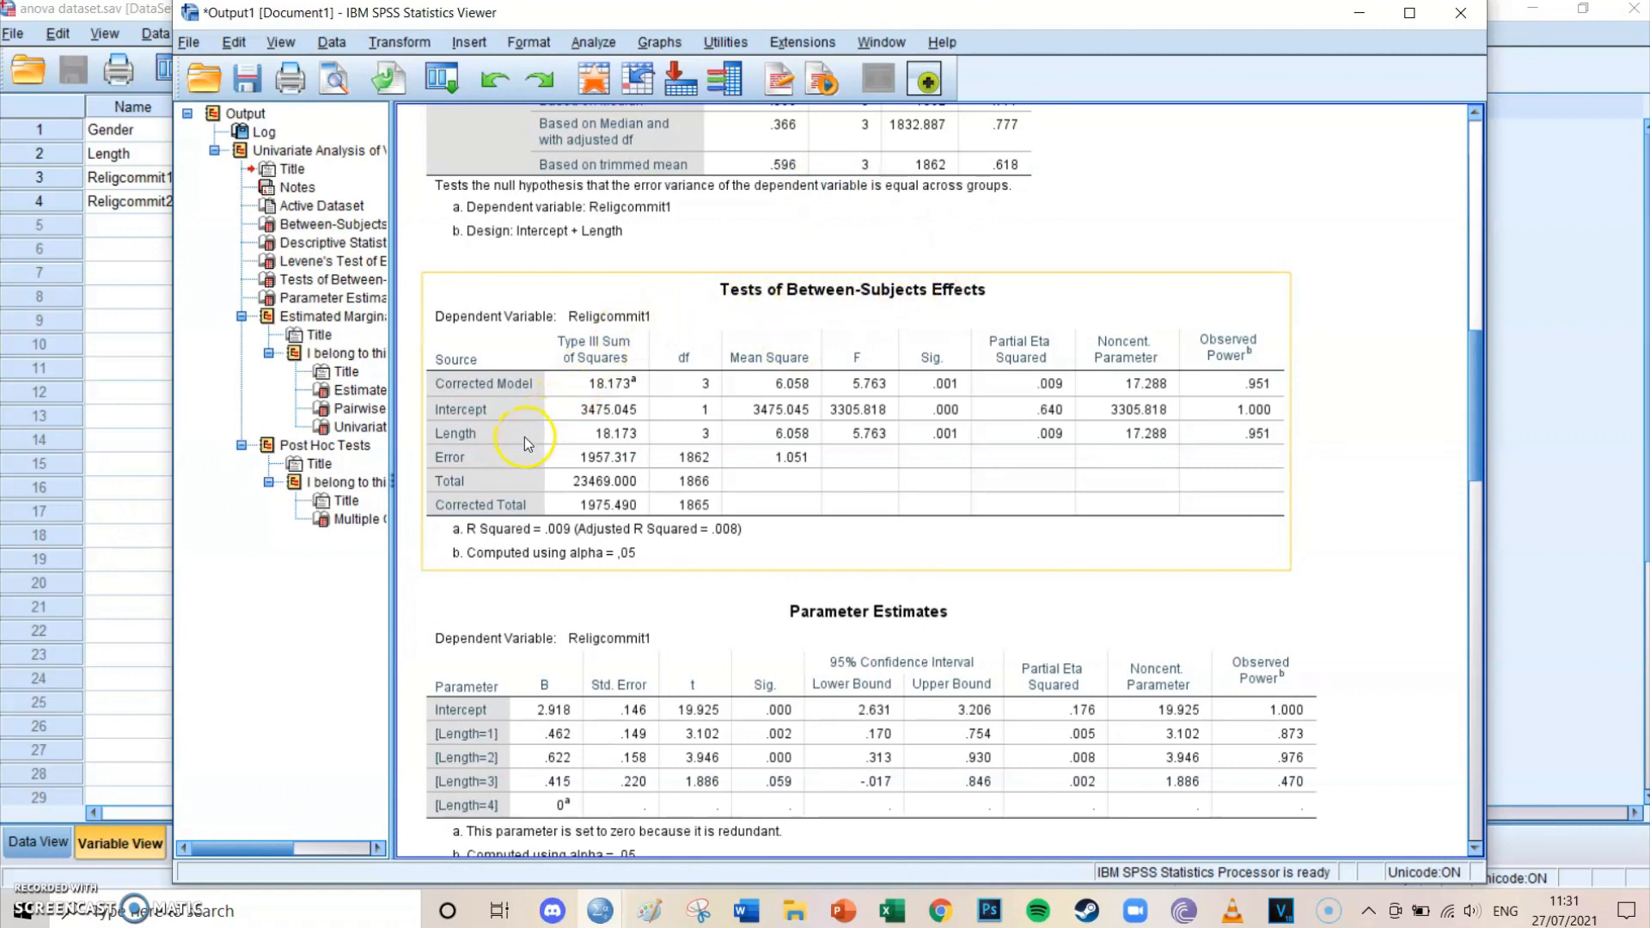
{"action": "mouse_move", "coordinate": [827, 423]}
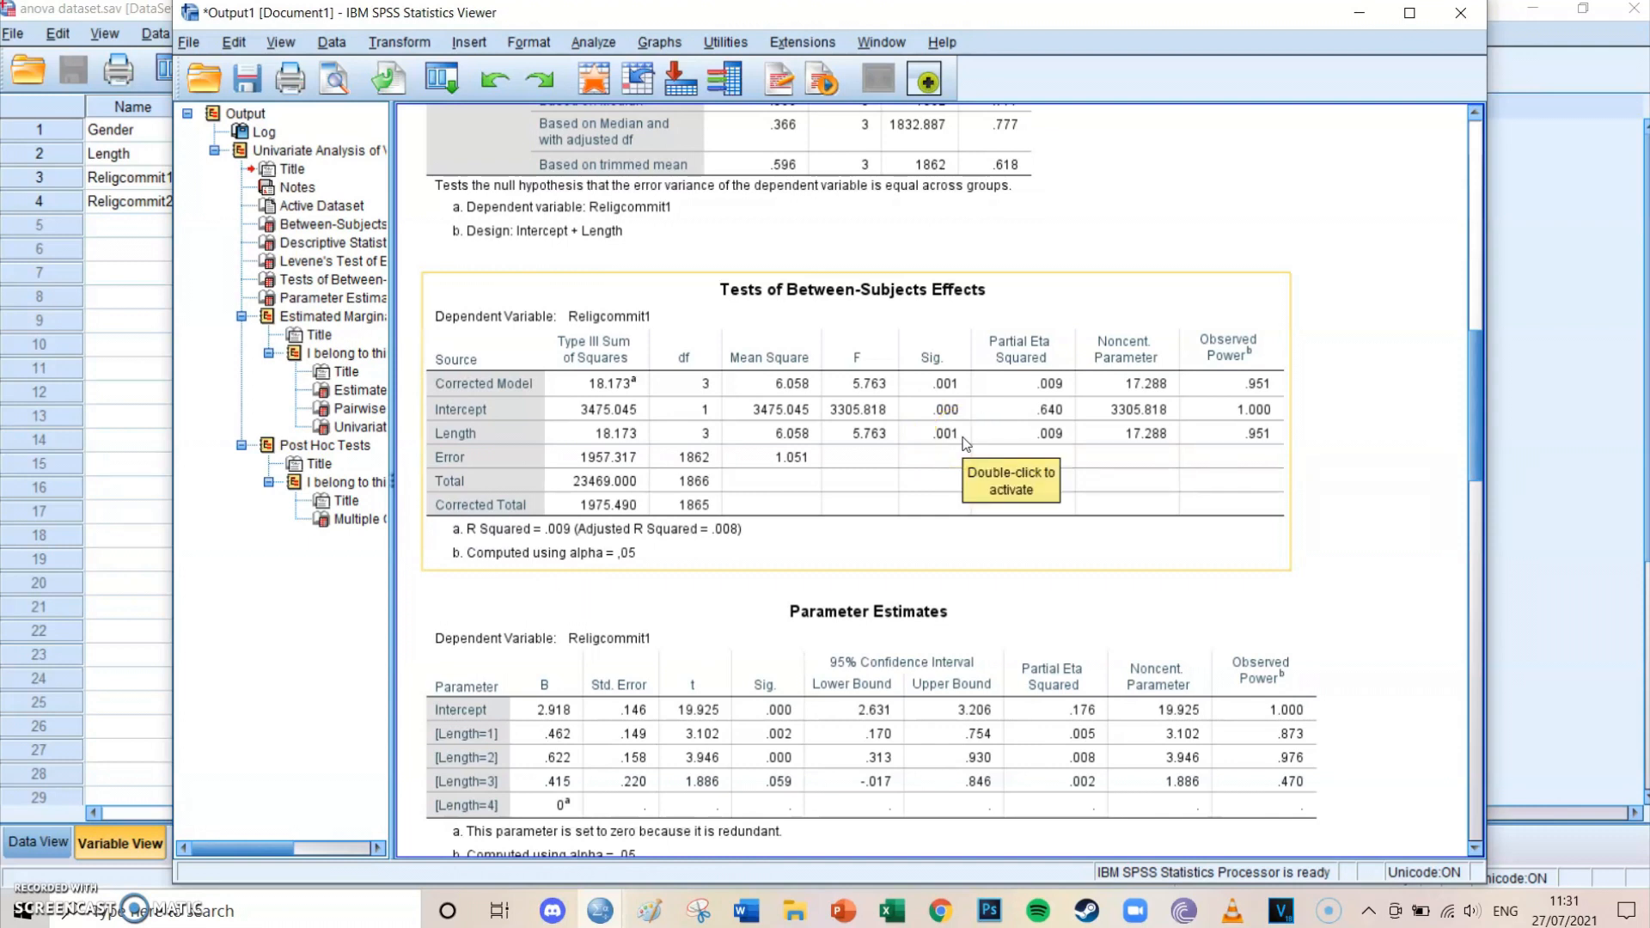
{"action": "mouse_move", "coordinate": [967, 444]}
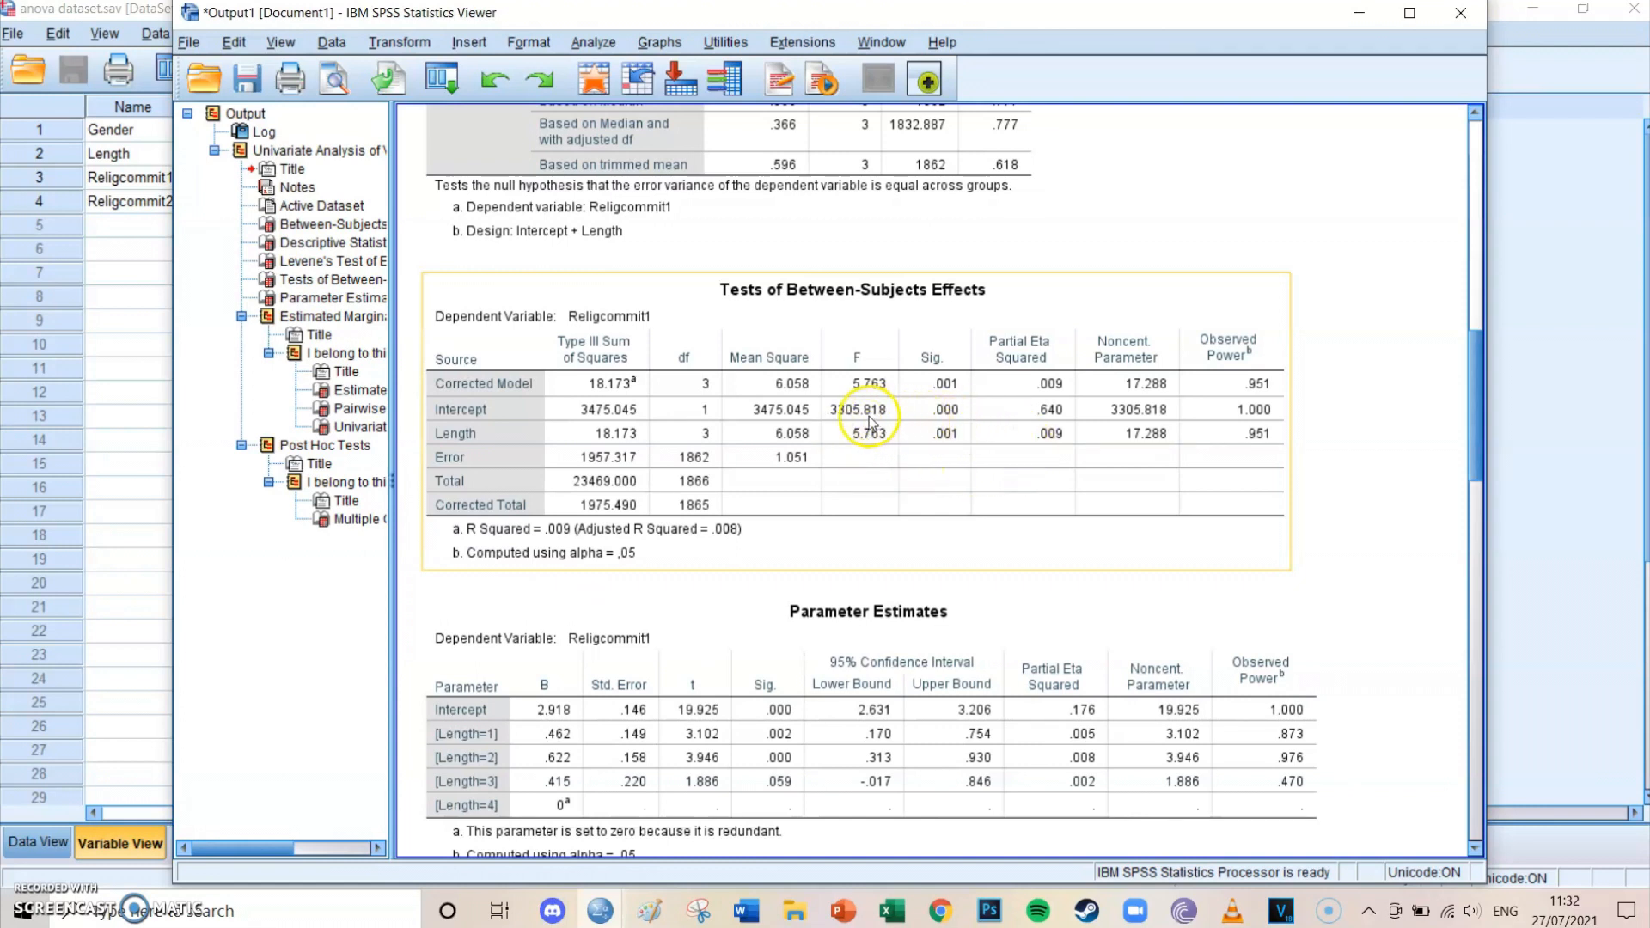
{"action": "mouse_move", "coordinate": [890, 457]}
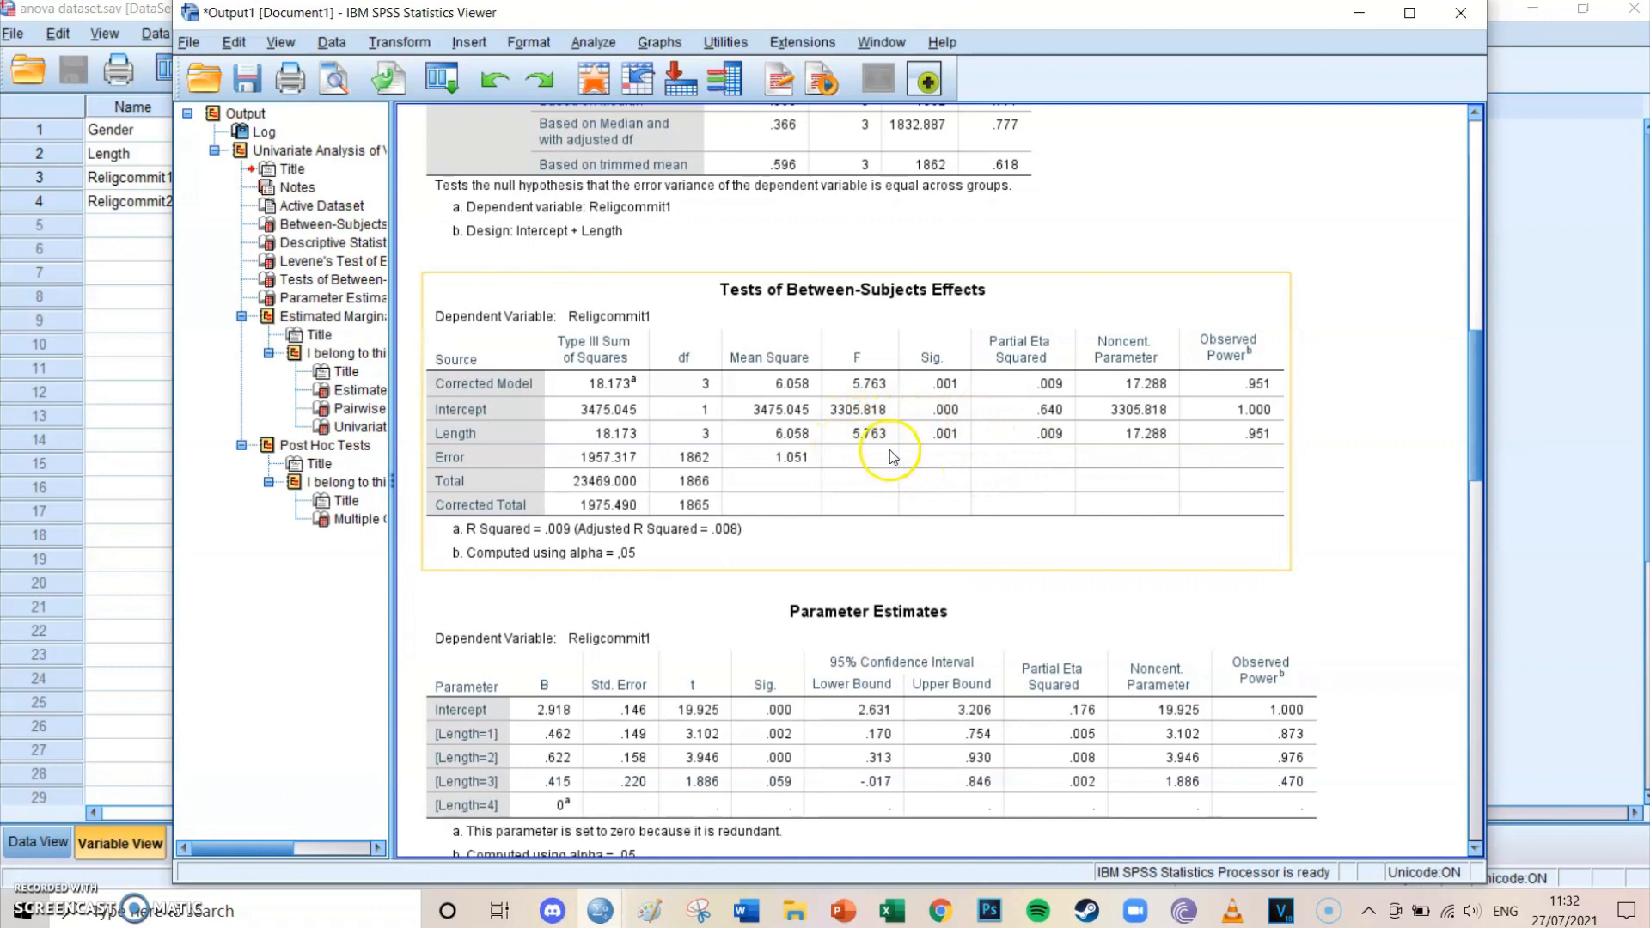
{"action": "mouse_move", "coordinate": [920, 458]}
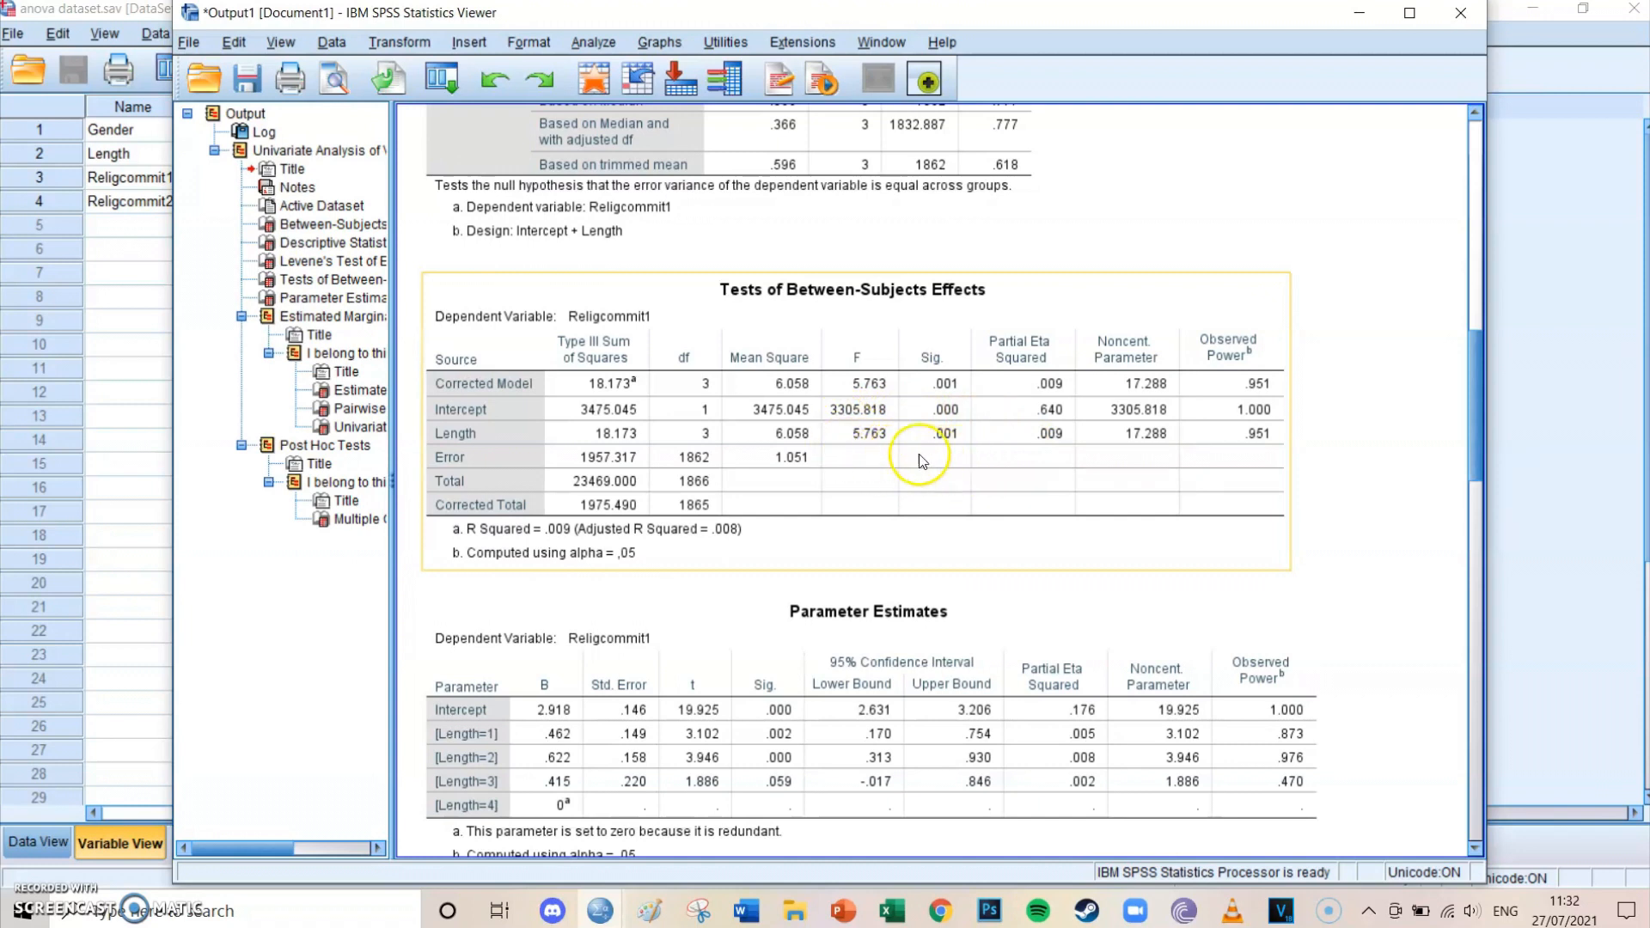
{"action": "mouse_move", "coordinate": [939, 454]}
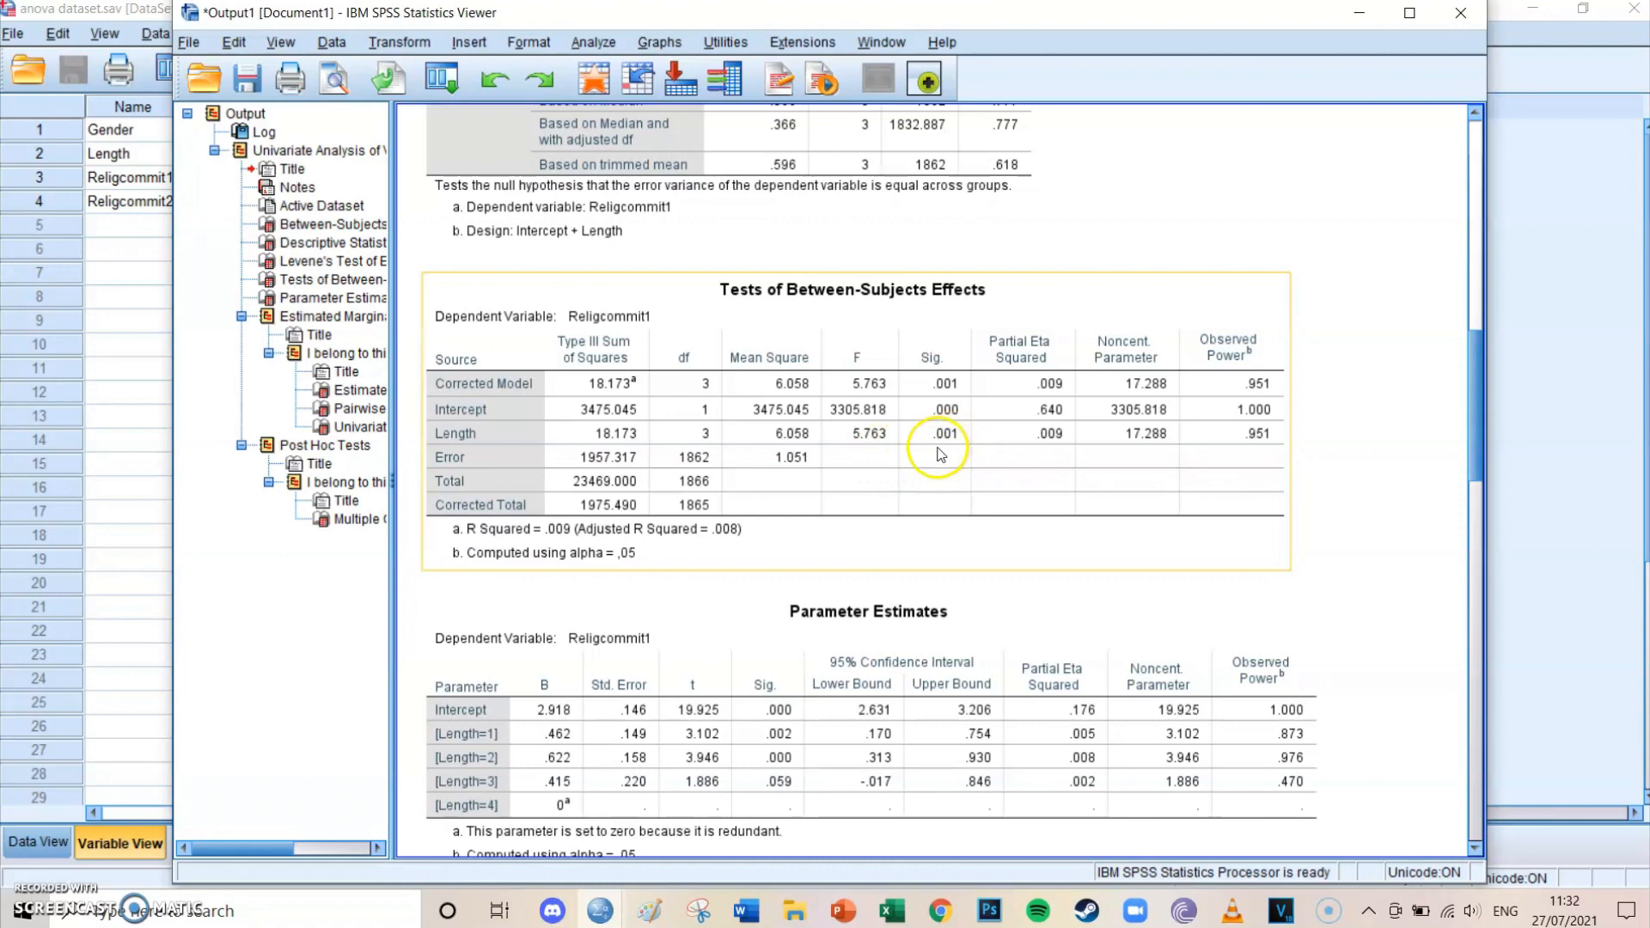
{"action": "mouse_move", "coordinate": [1003, 449]}
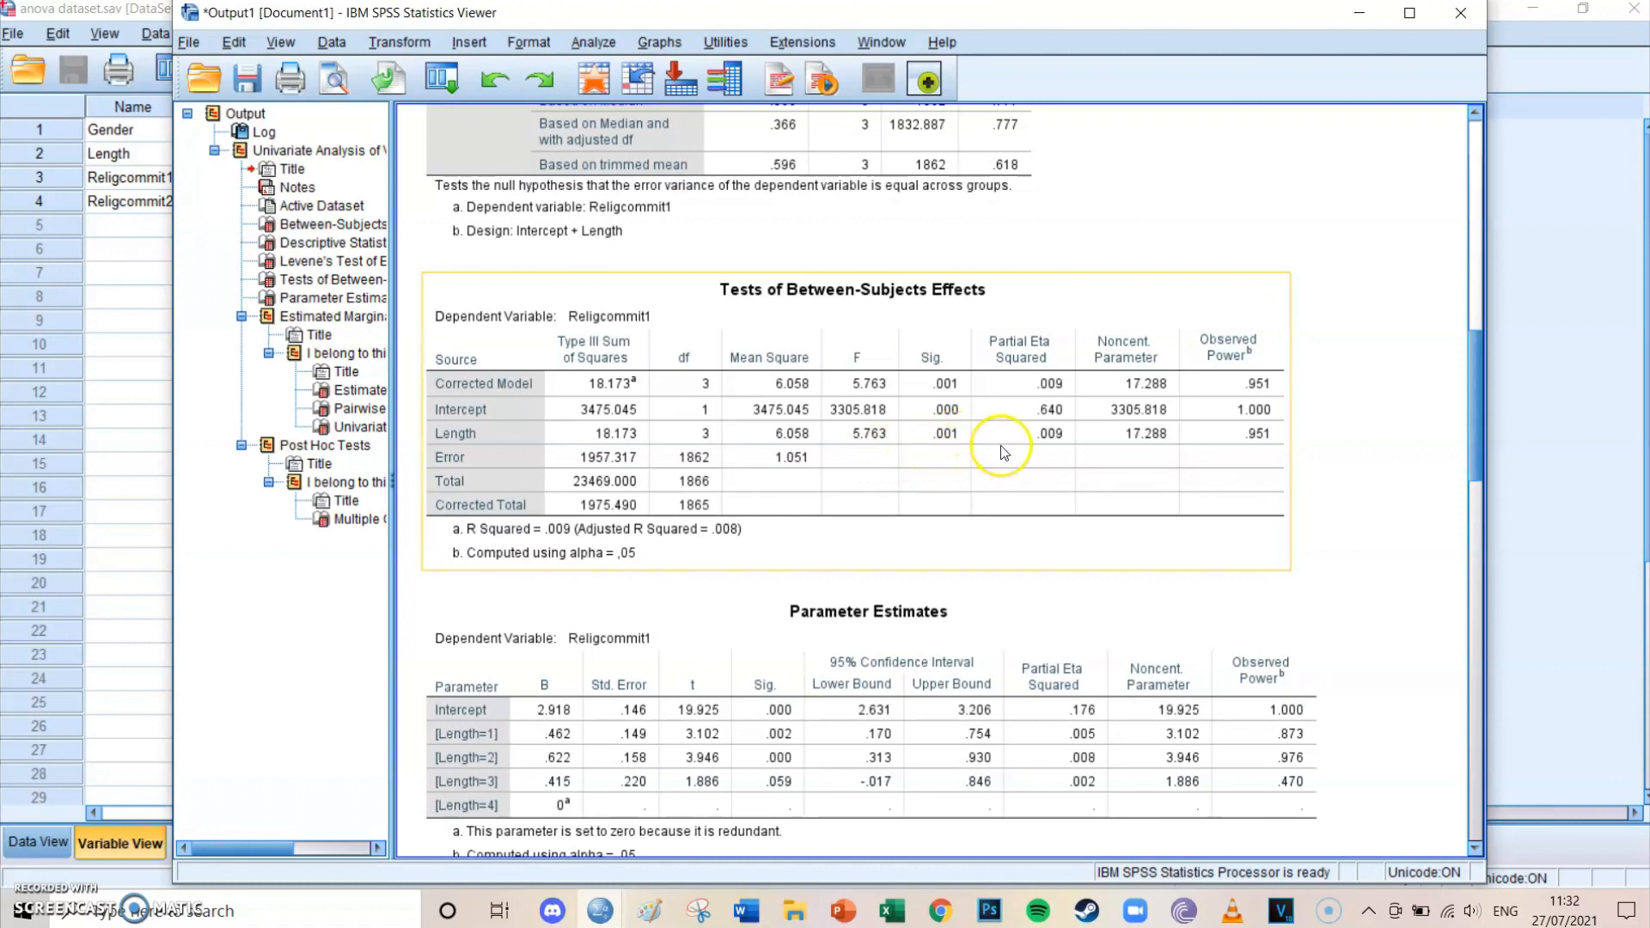
{"action": "mouse_move", "coordinate": [1070, 440]}
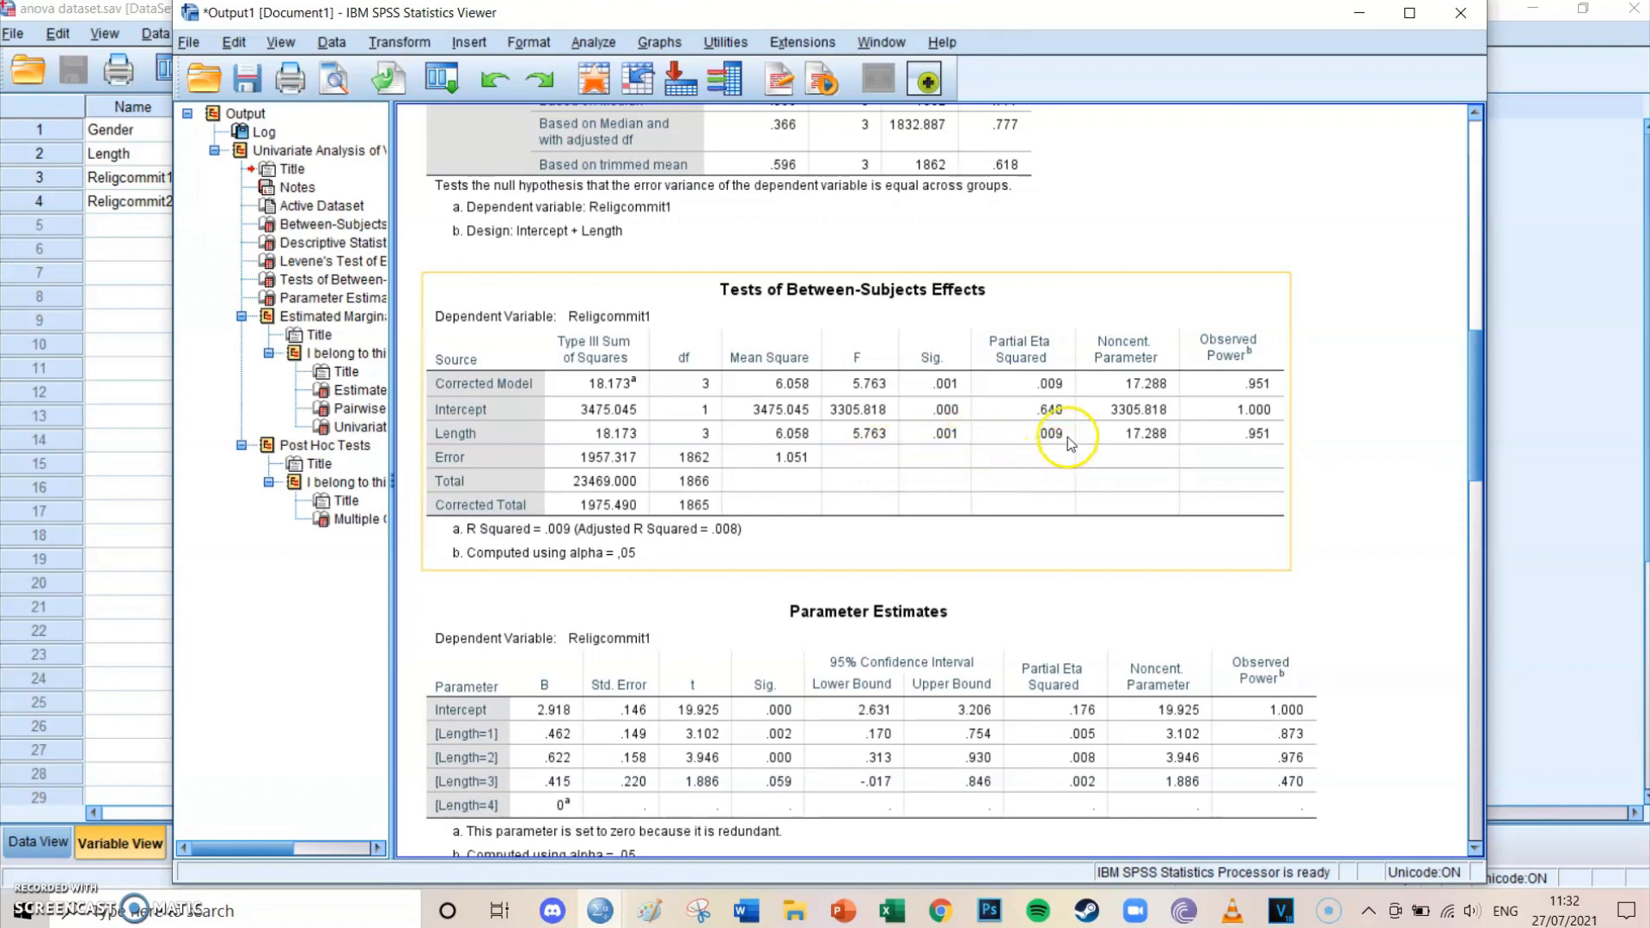
{"action": "mouse_move", "coordinate": [1069, 444]}
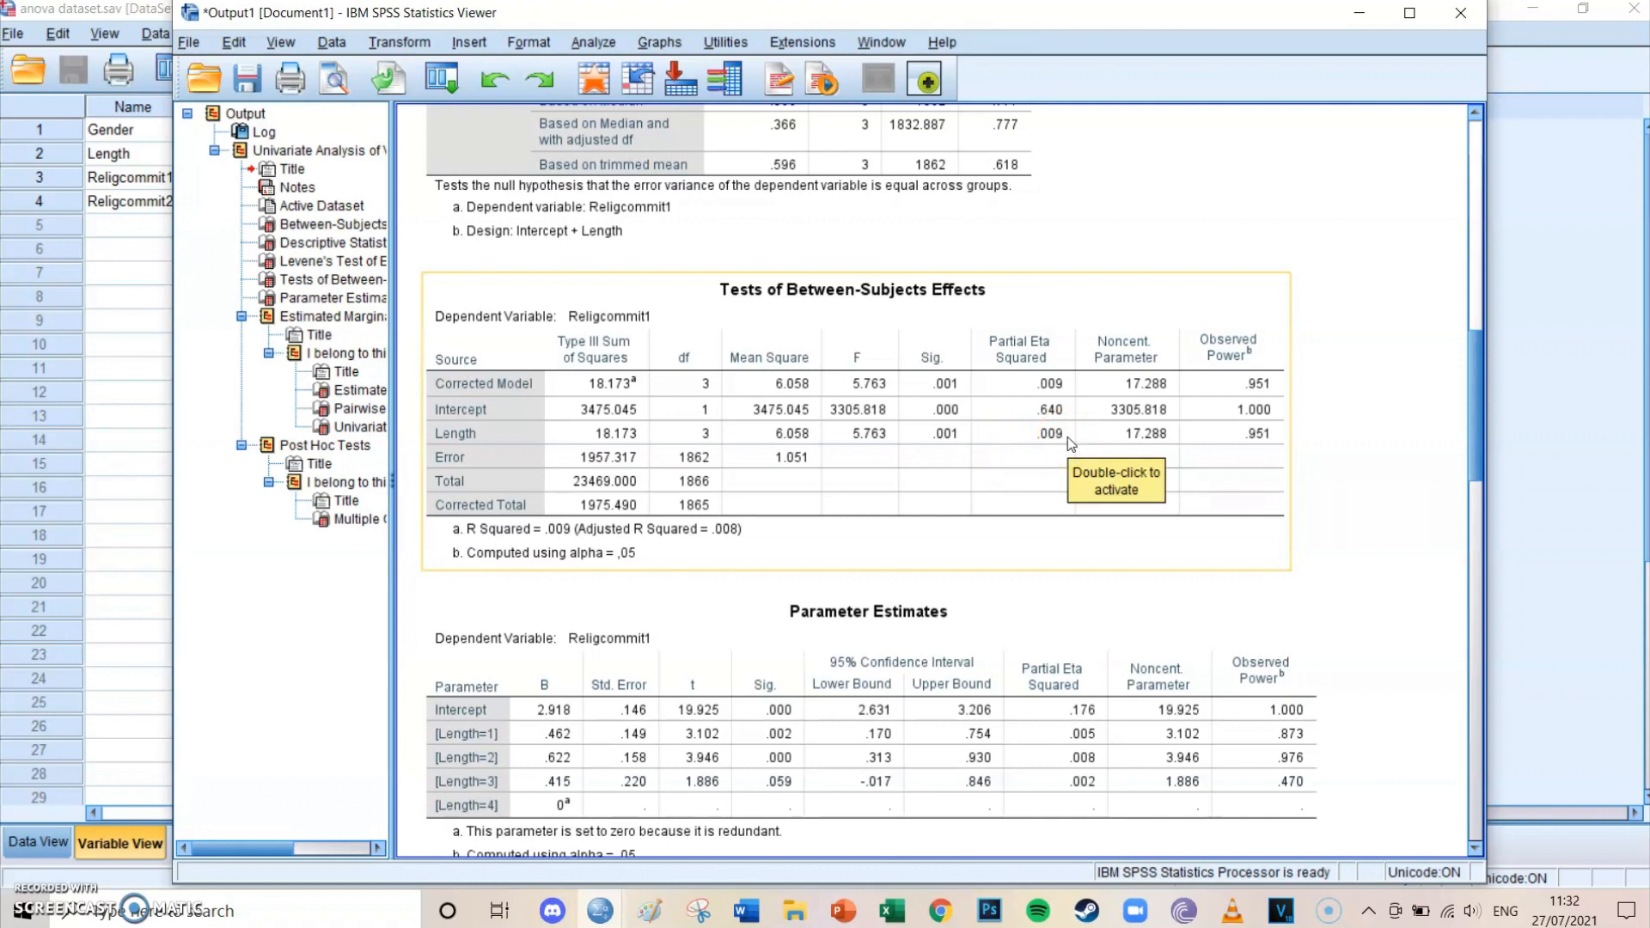
{"action": "mouse_move", "coordinate": [1069, 444]}
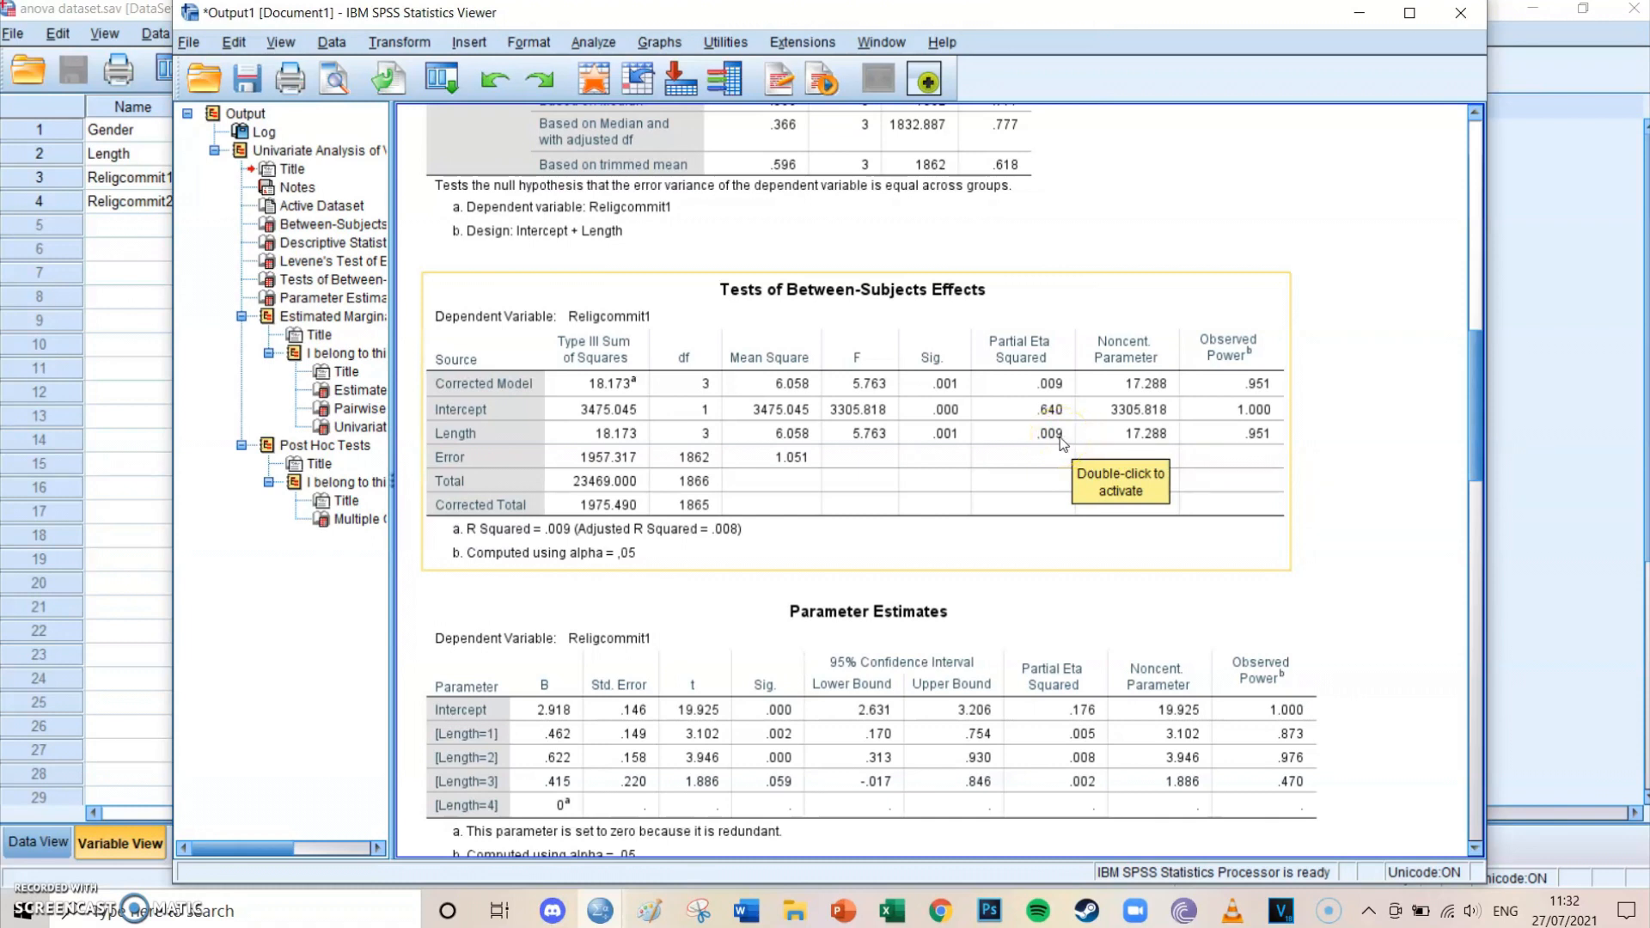
{"action": "mouse_move", "coordinate": [542, 426]}
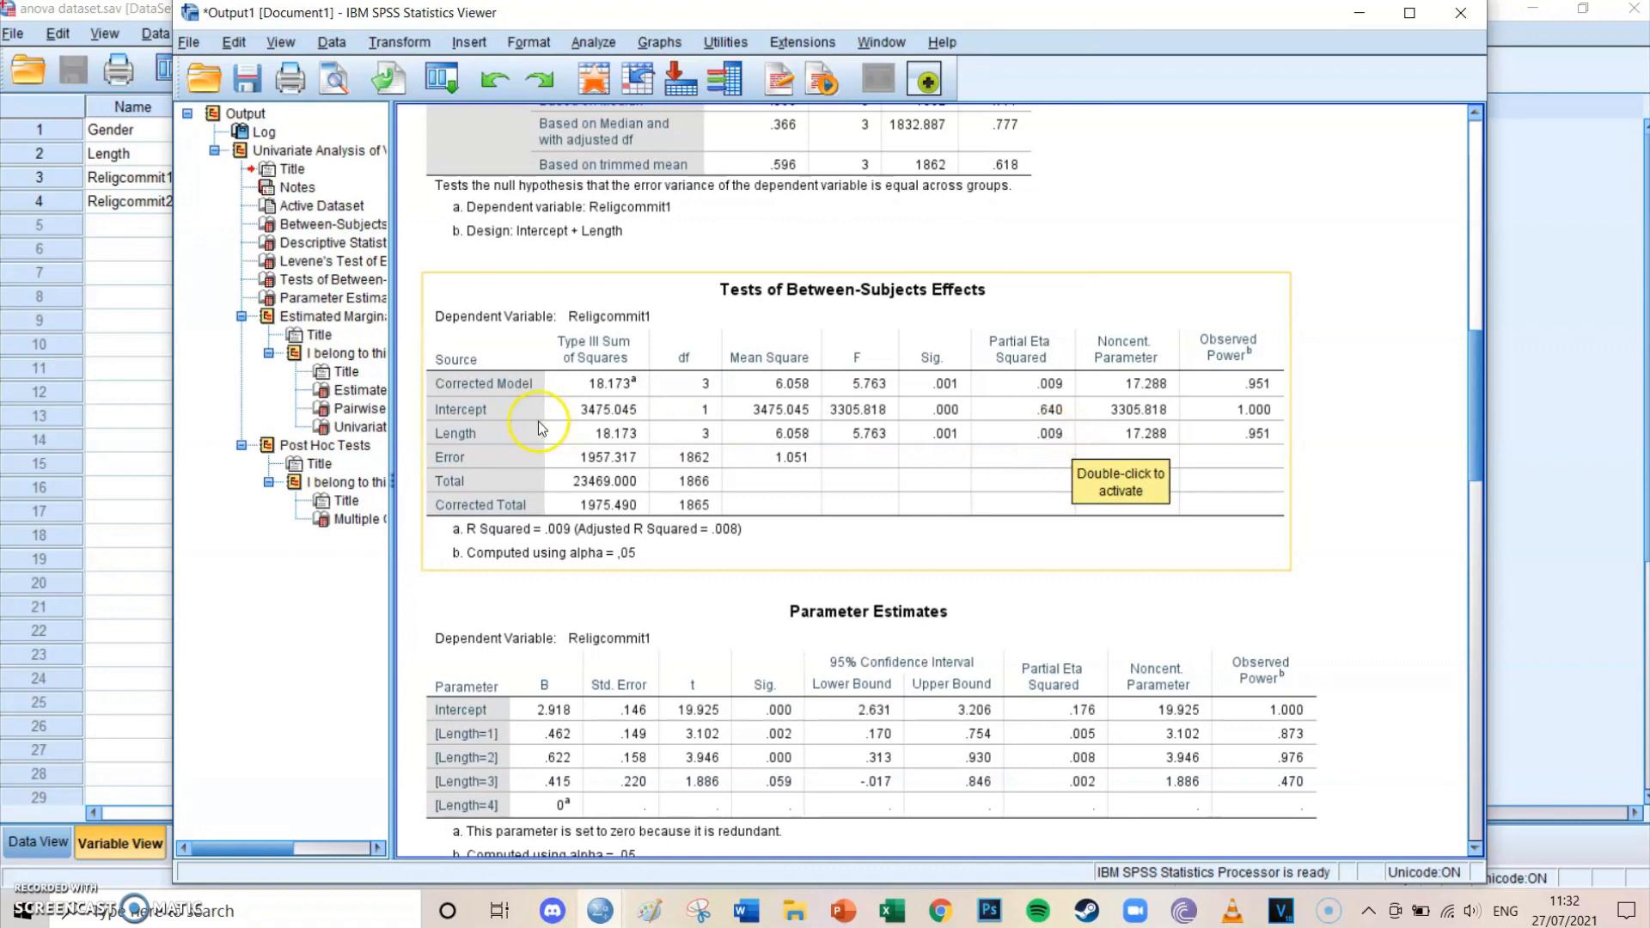
{"action": "mouse_move", "coordinate": [496, 443]}
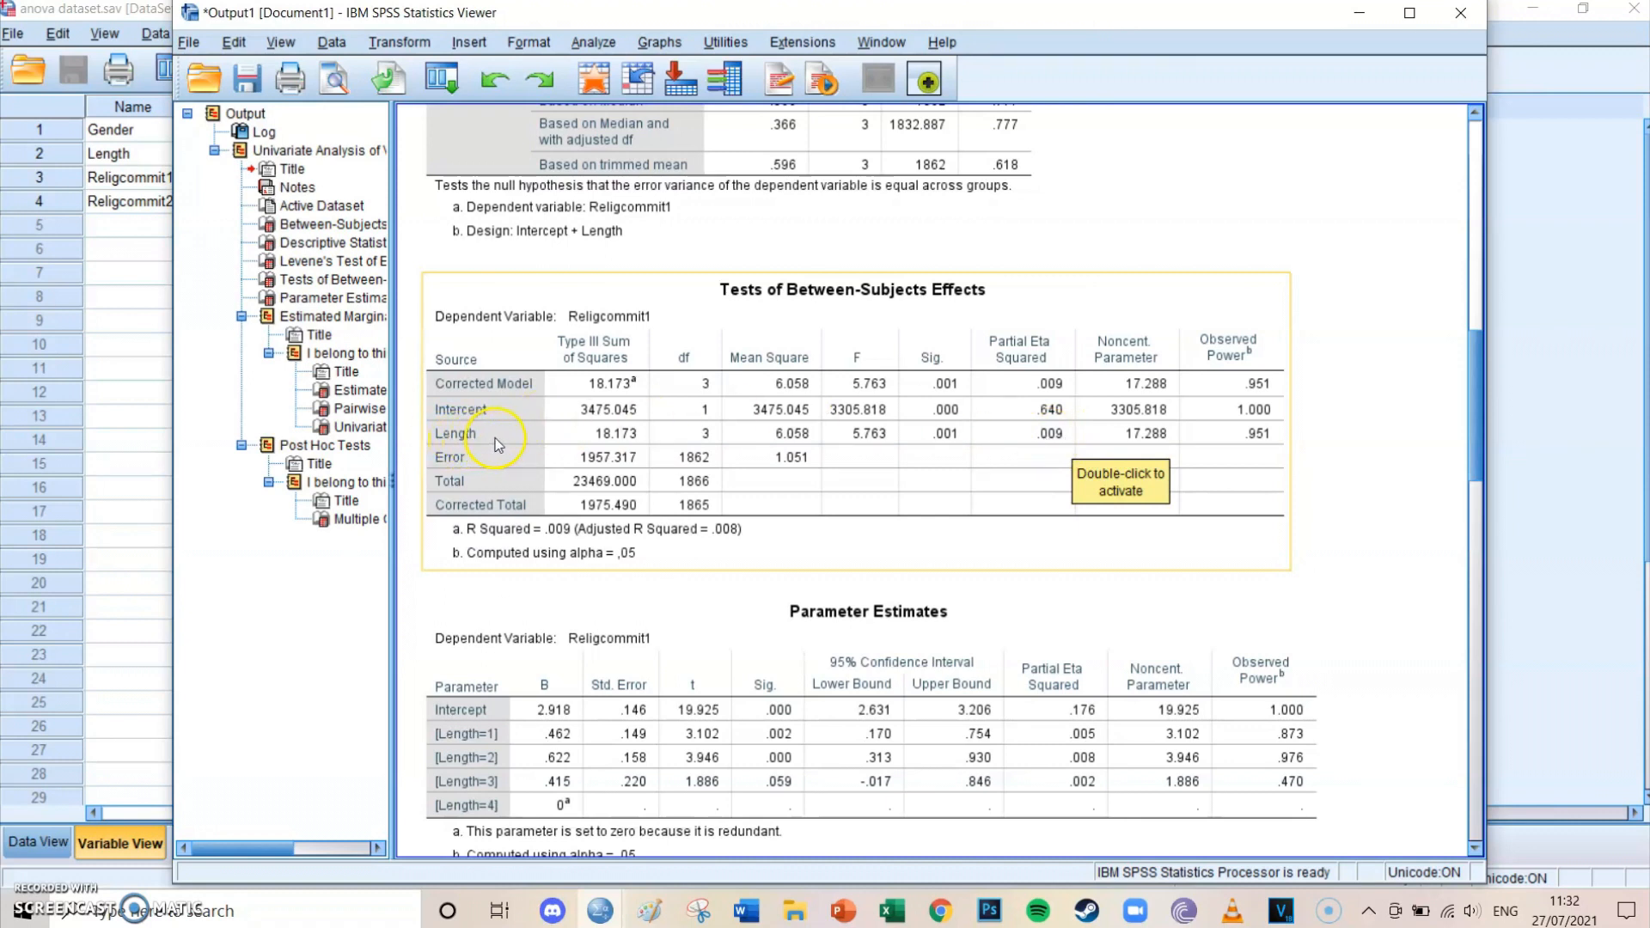
{"action": "mouse_move", "coordinate": [1062, 437]}
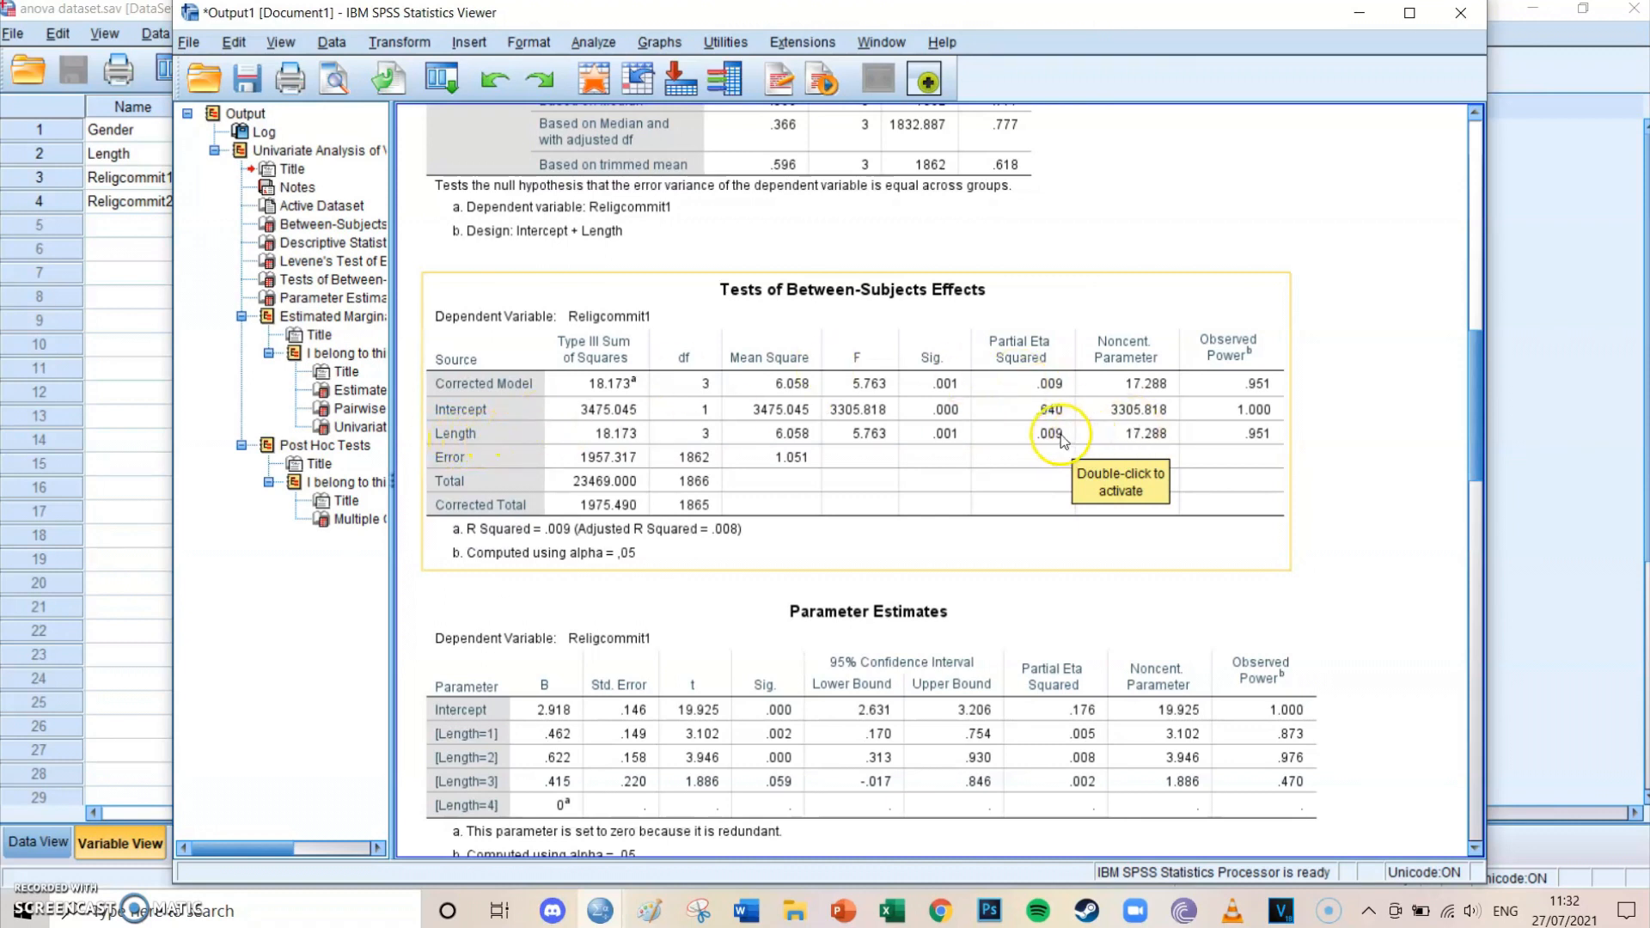
{"action": "mouse_move", "coordinate": [1048, 450]}
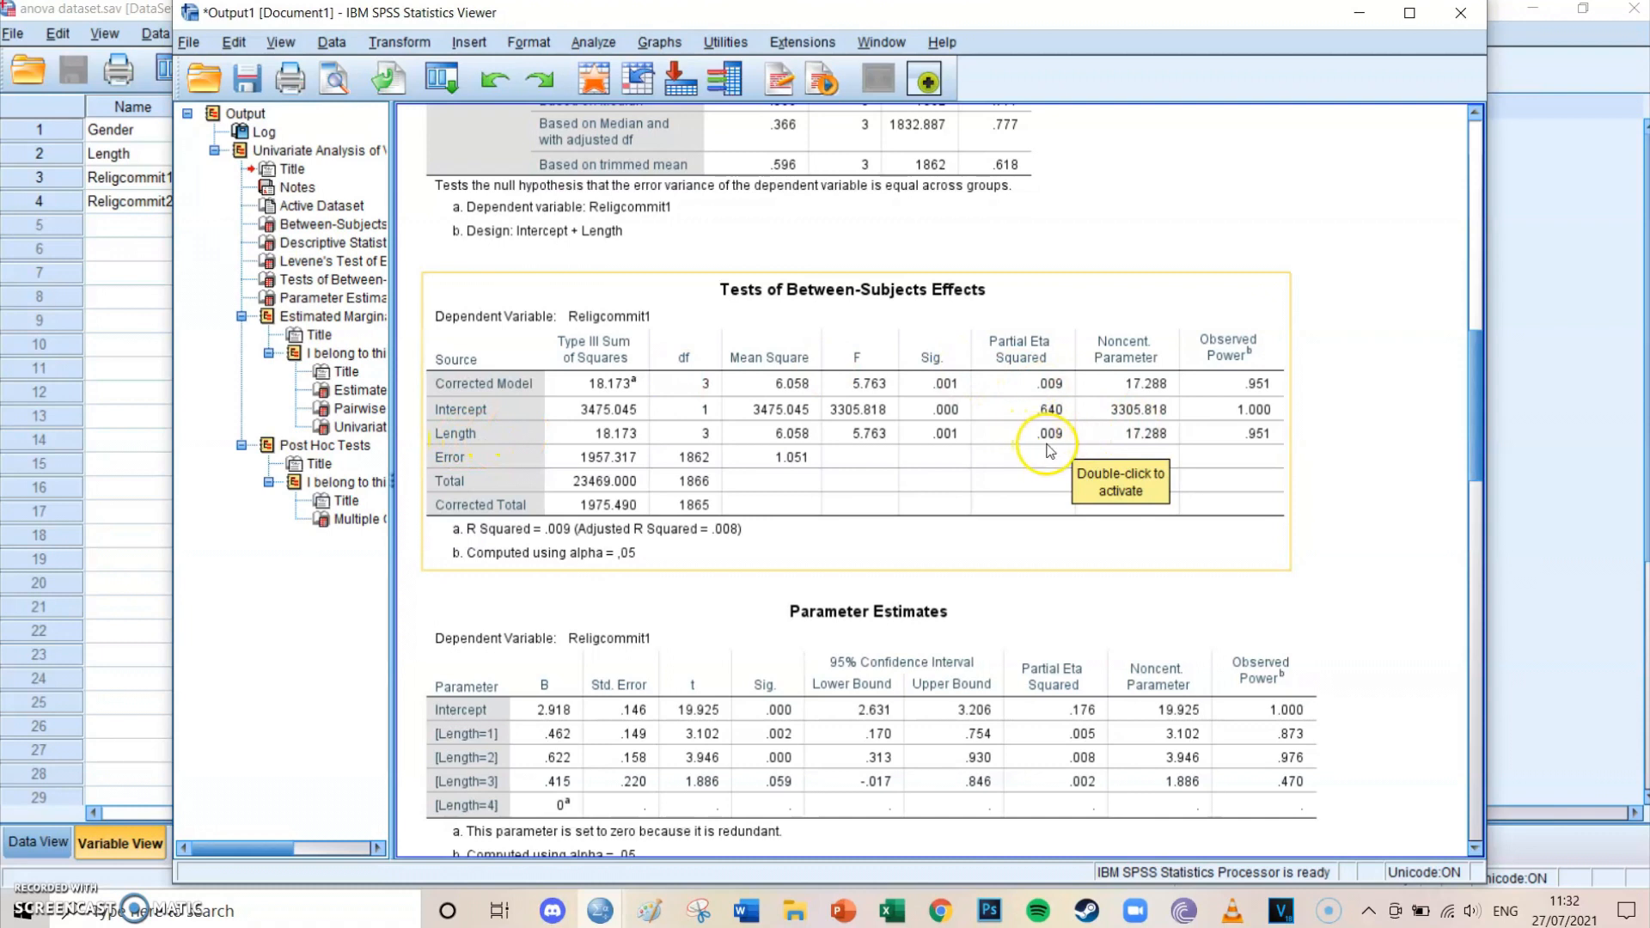
{"action": "mouse_move", "coordinate": [1054, 425]}
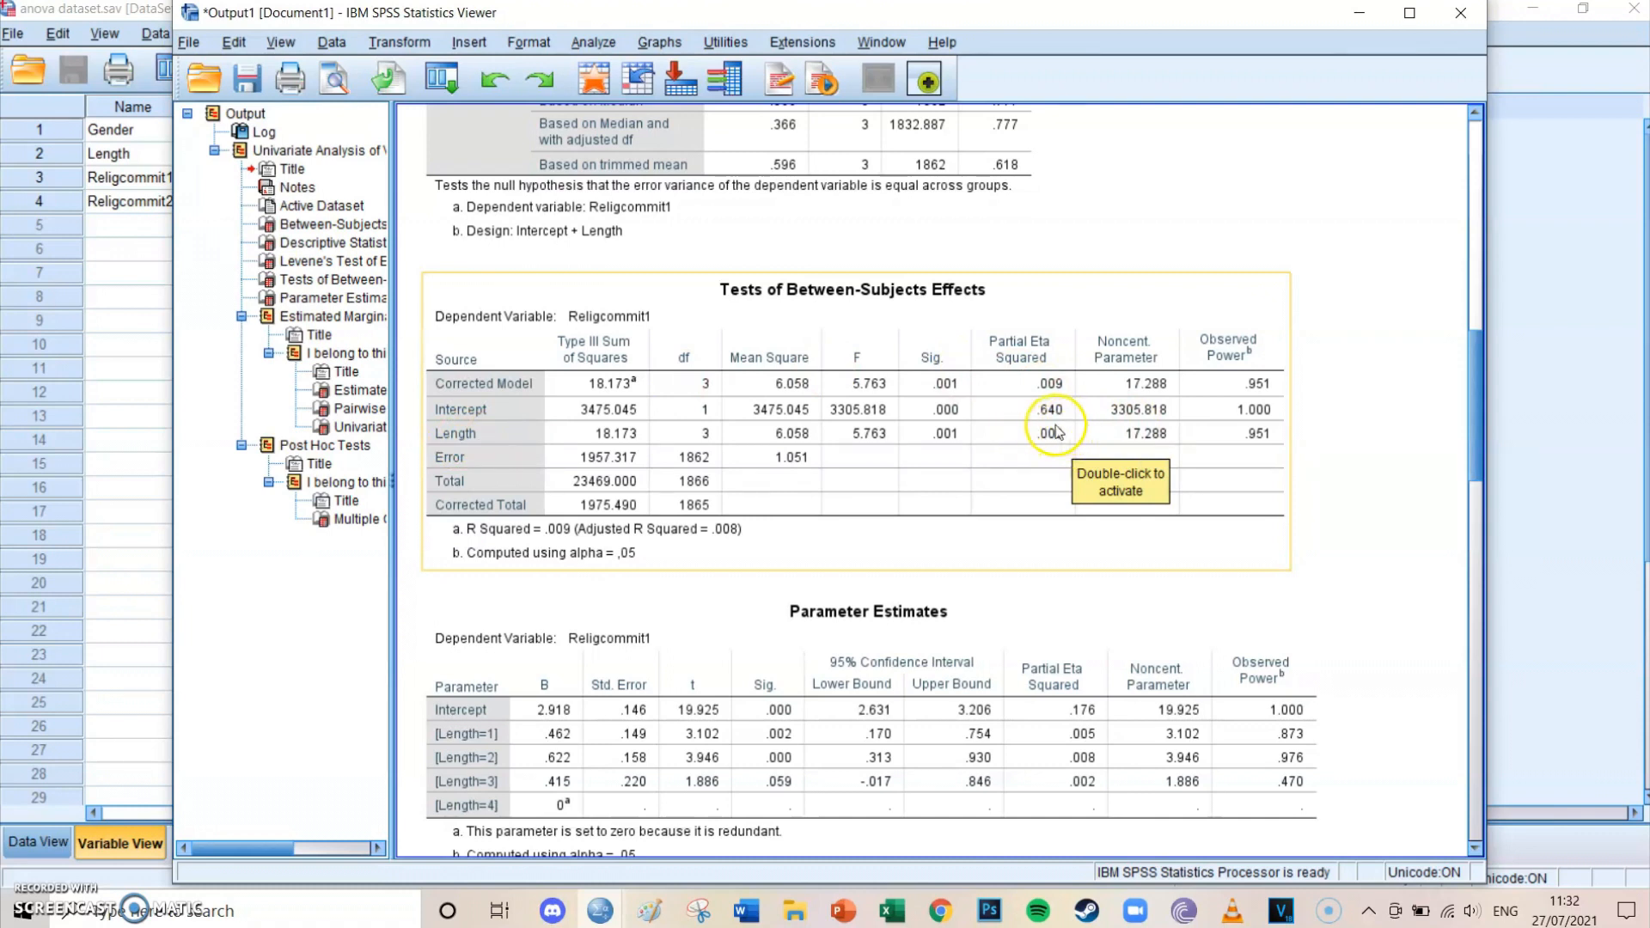
{"action": "mouse_move", "coordinate": [1040, 433]}
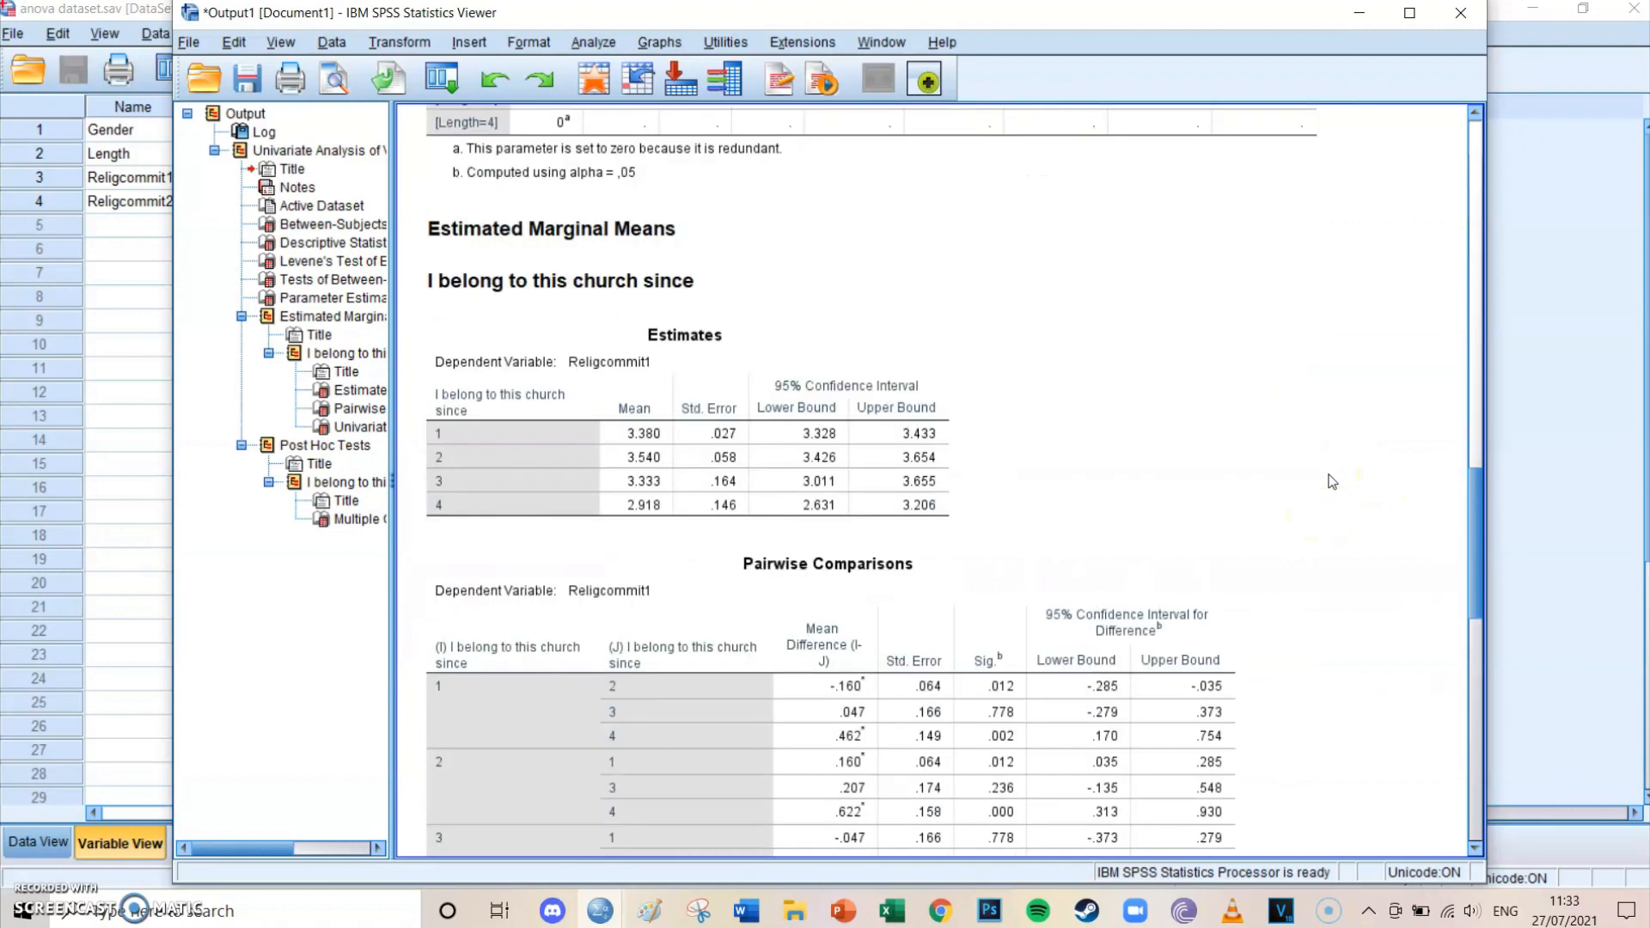
Scroll the Viewer to the Pairwise Comparisons table of the four length groups
{"action": "scroll", "scroll_direction": "down", "scroll_amount": 3}
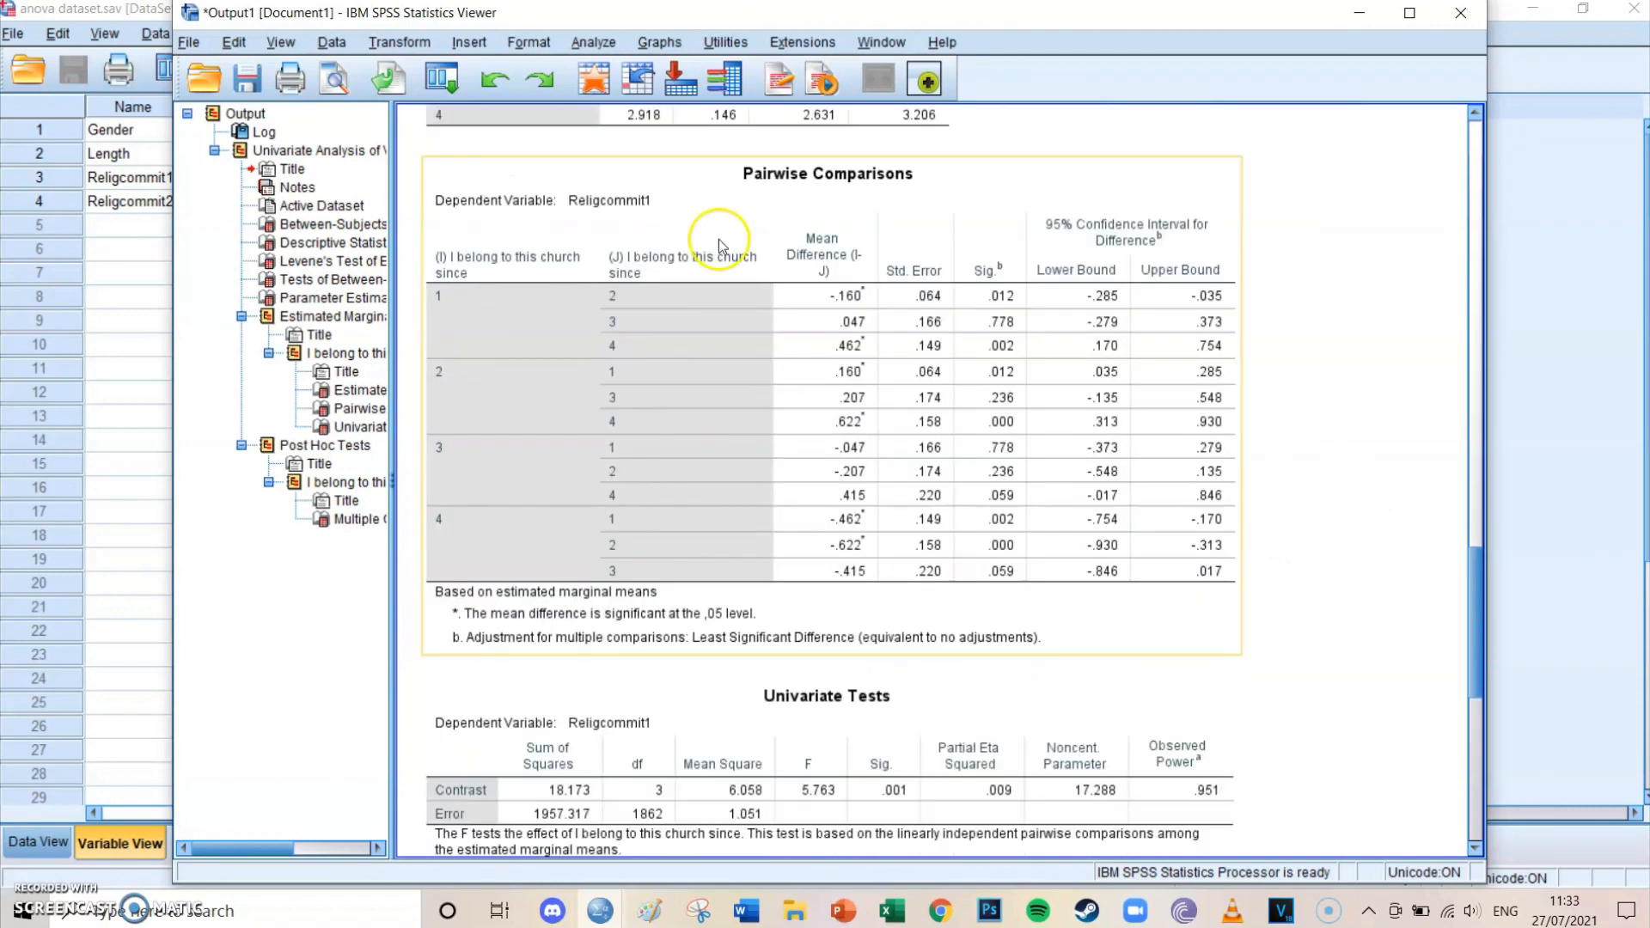
{"action": "mouse_move", "coordinate": [565, 276]}
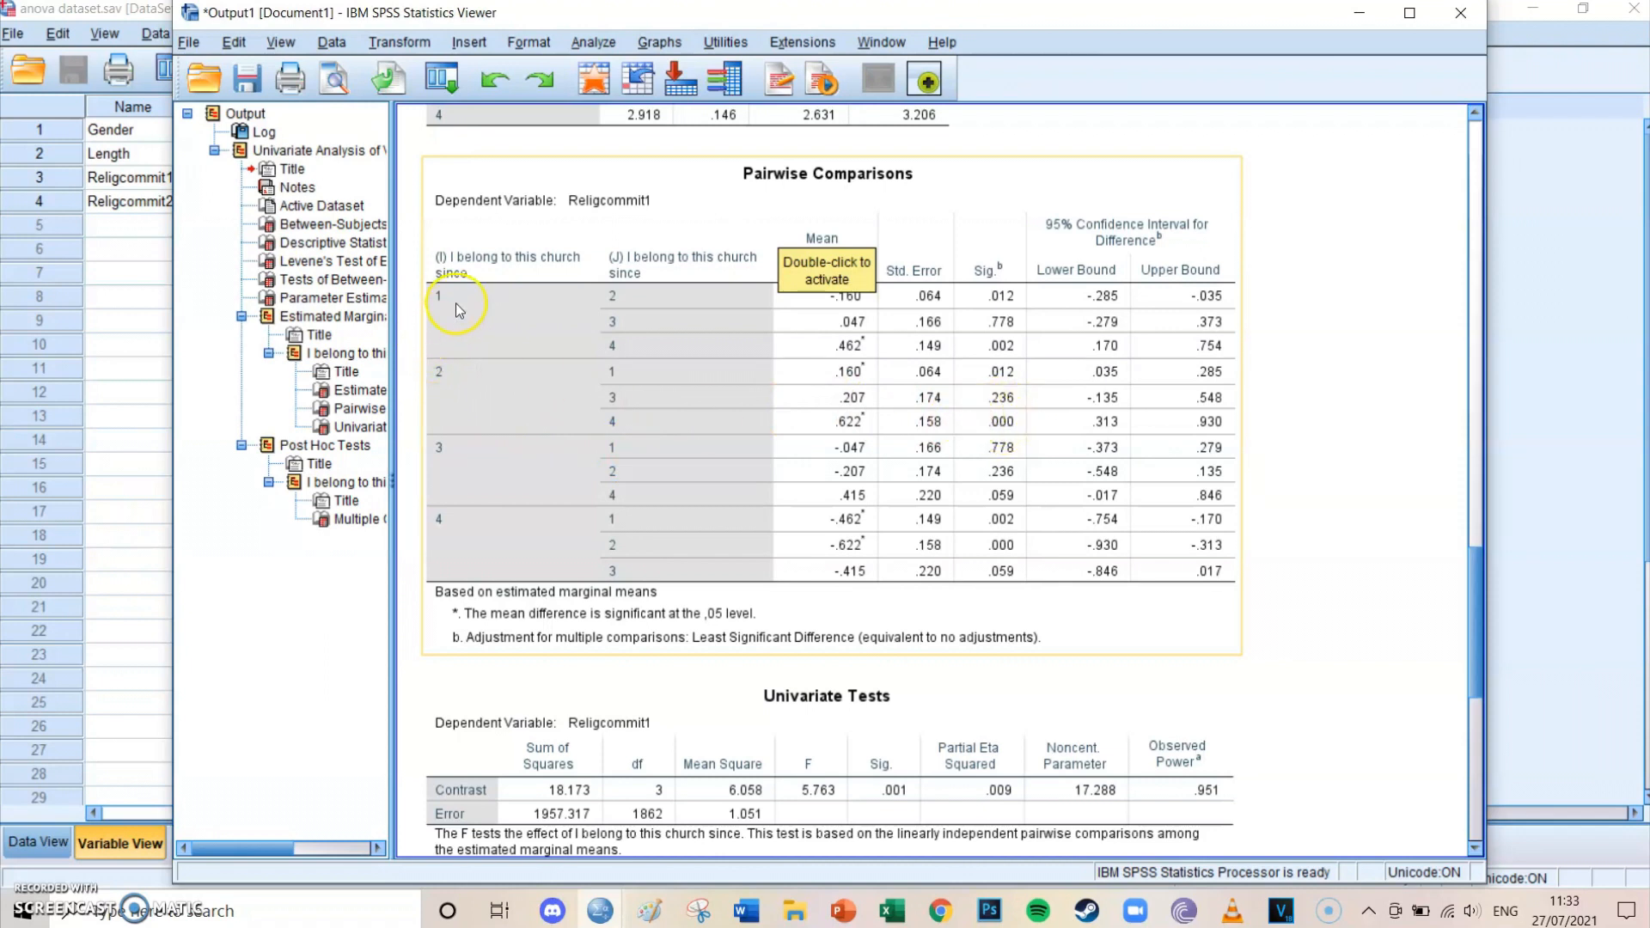
{"action": "mouse_move", "coordinate": [1000, 310]}
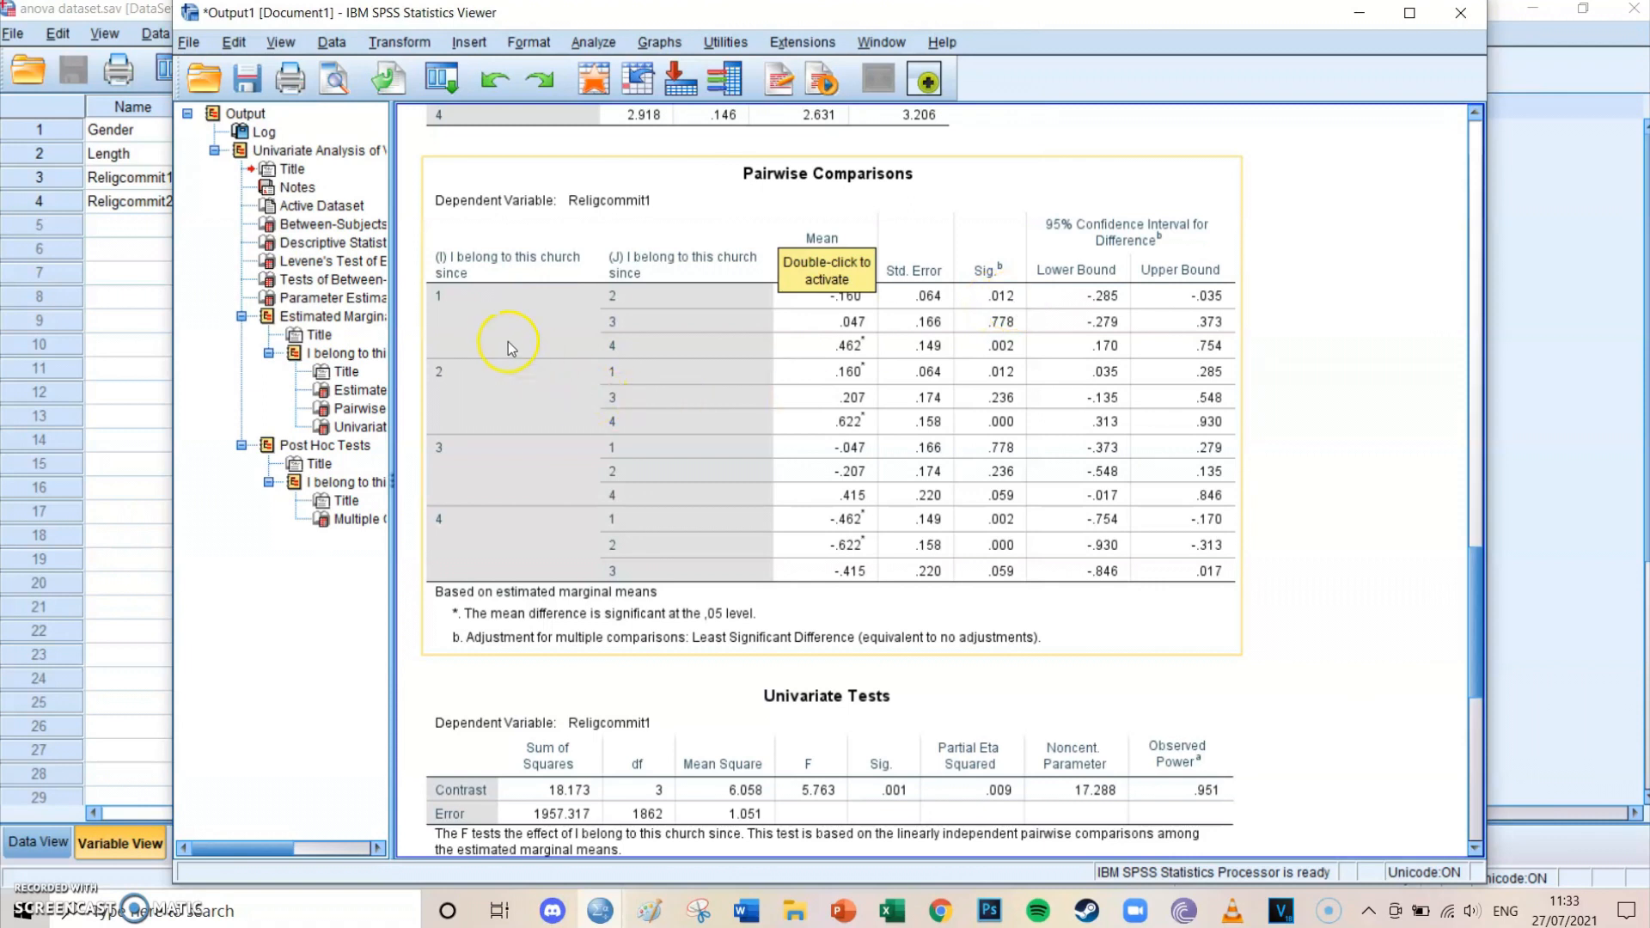
{"action": "mouse_move", "coordinate": [999, 332]}
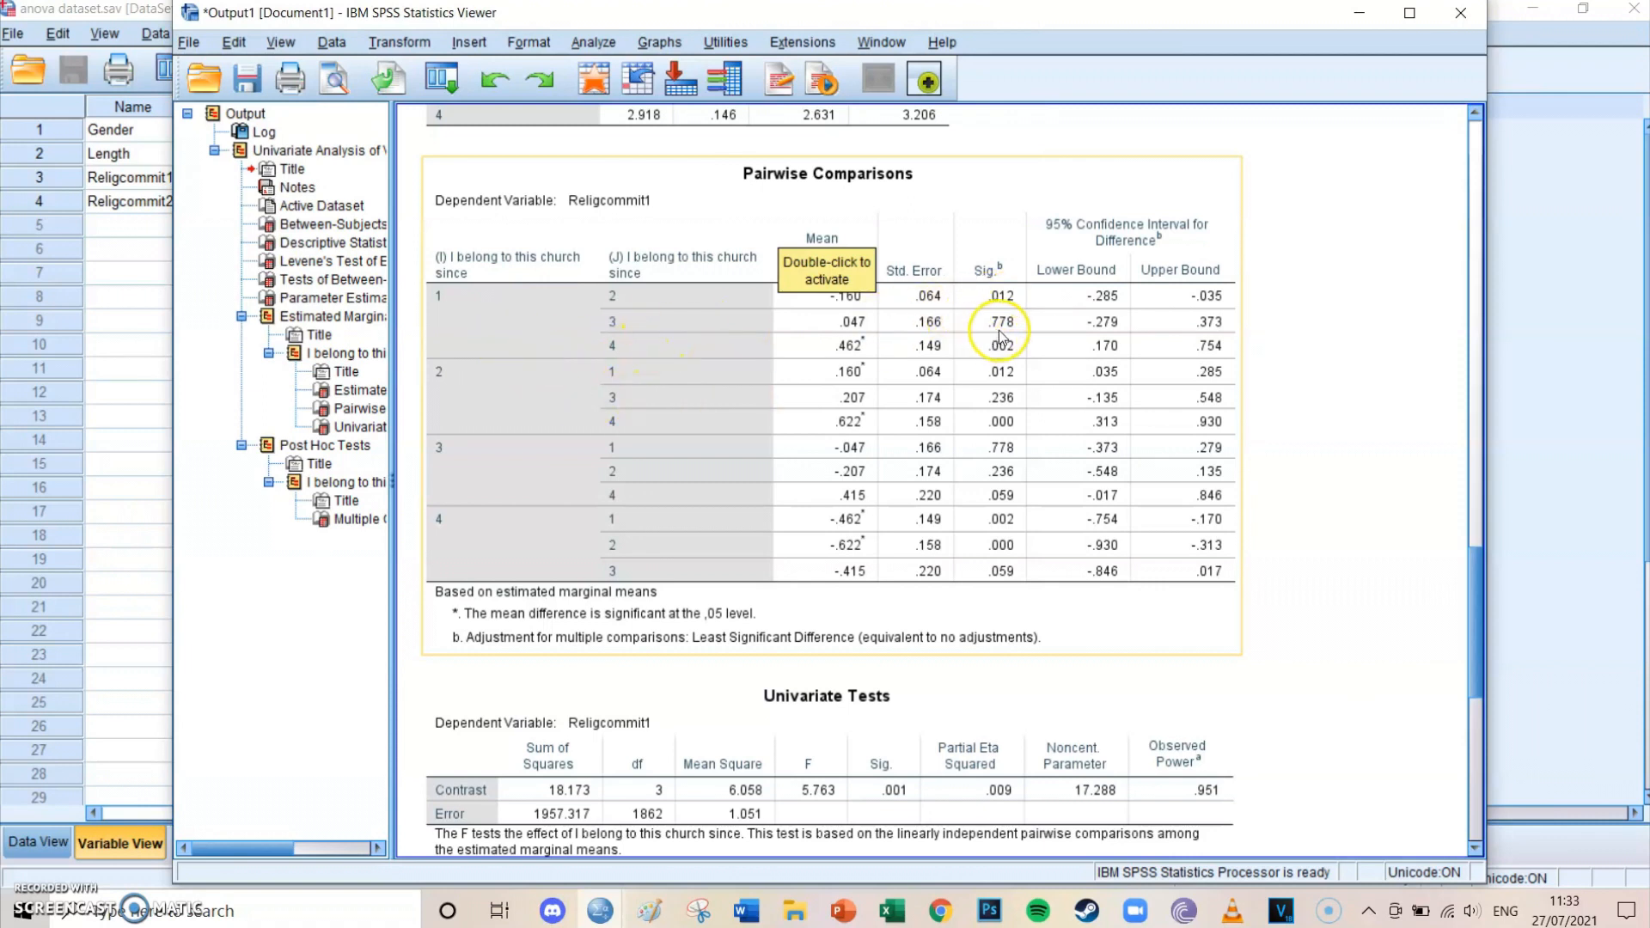
{"action": "mouse_move", "coordinate": [981, 330]}
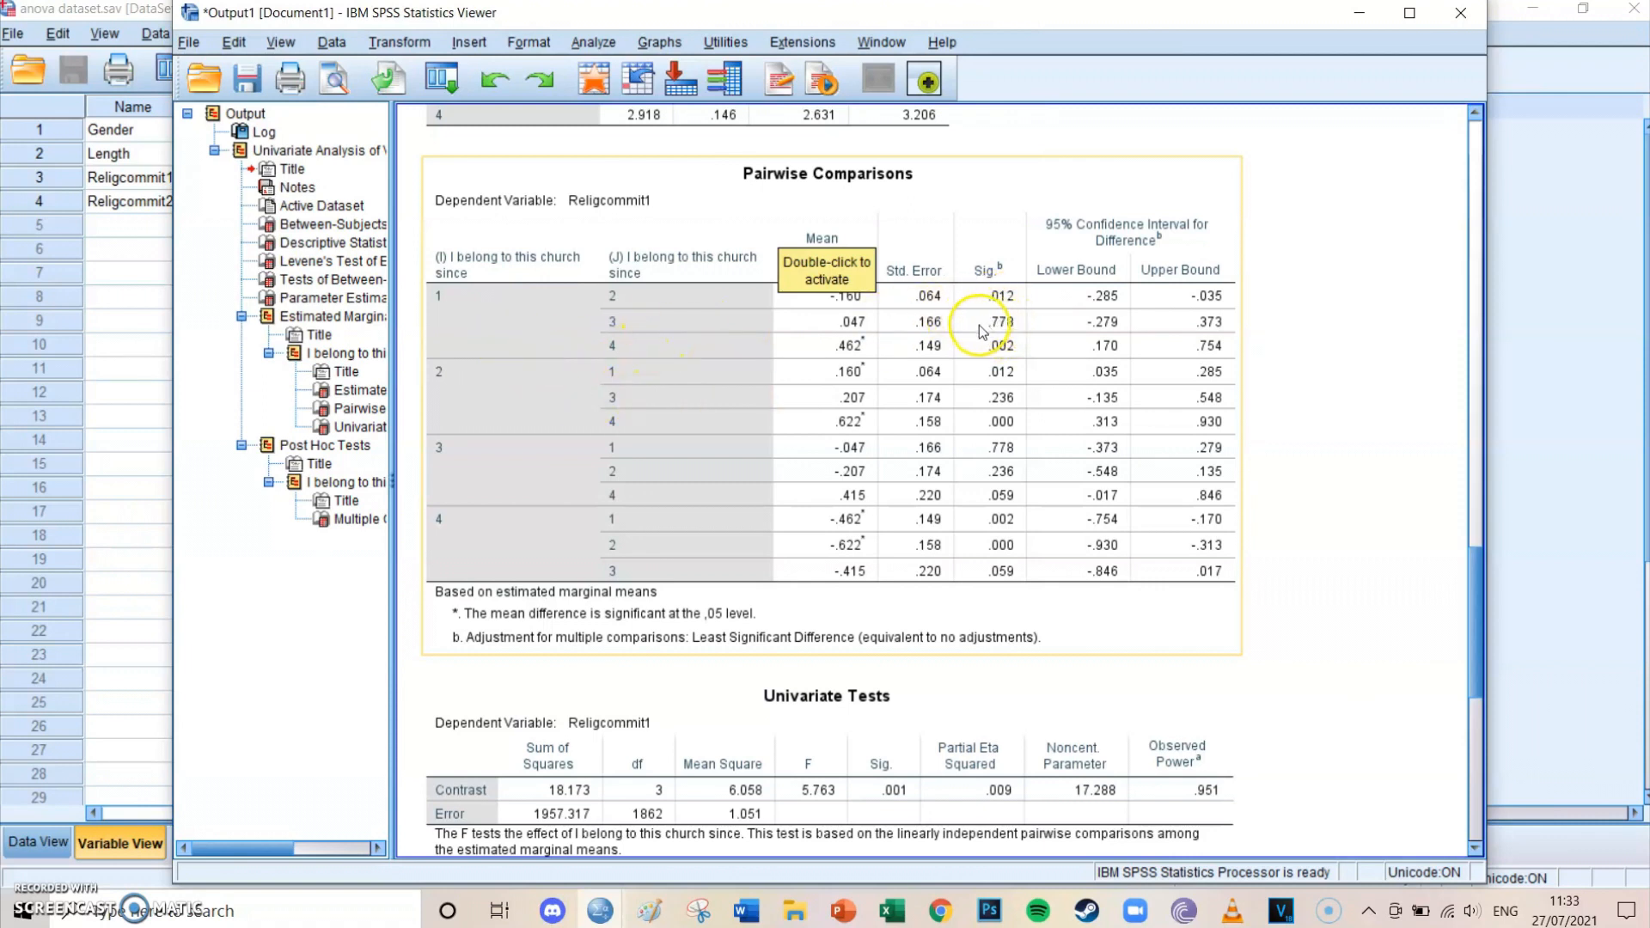
{"action": "mouse_move", "coordinate": [1021, 327]}
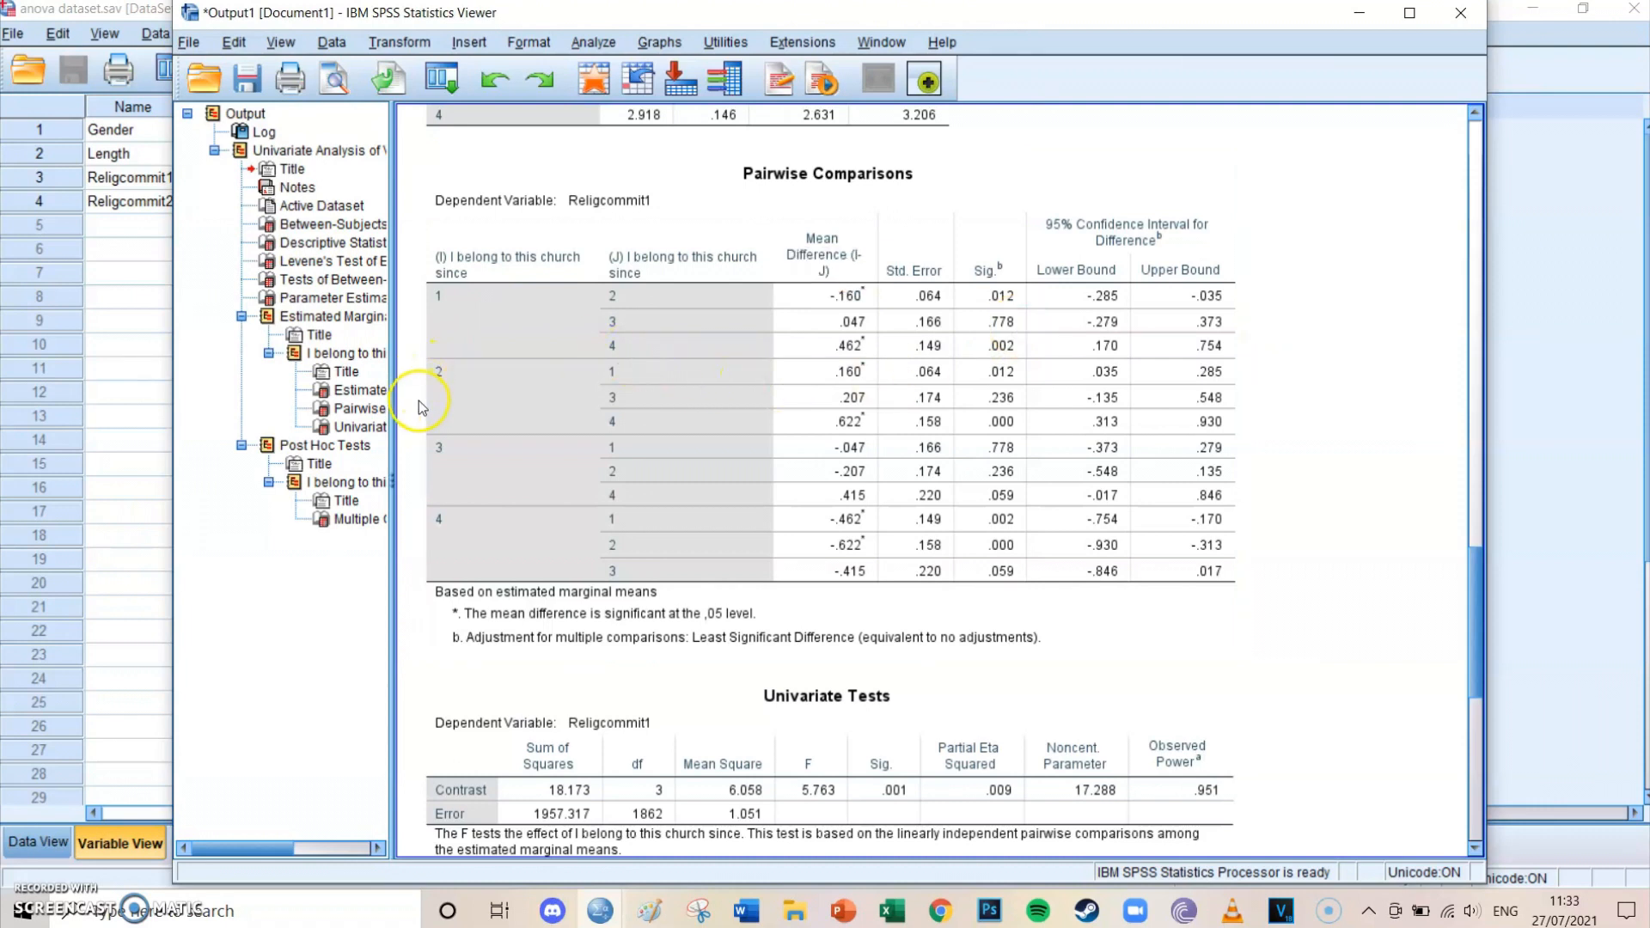
{"action": "mouse_move", "coordinate": [1330, 602]}
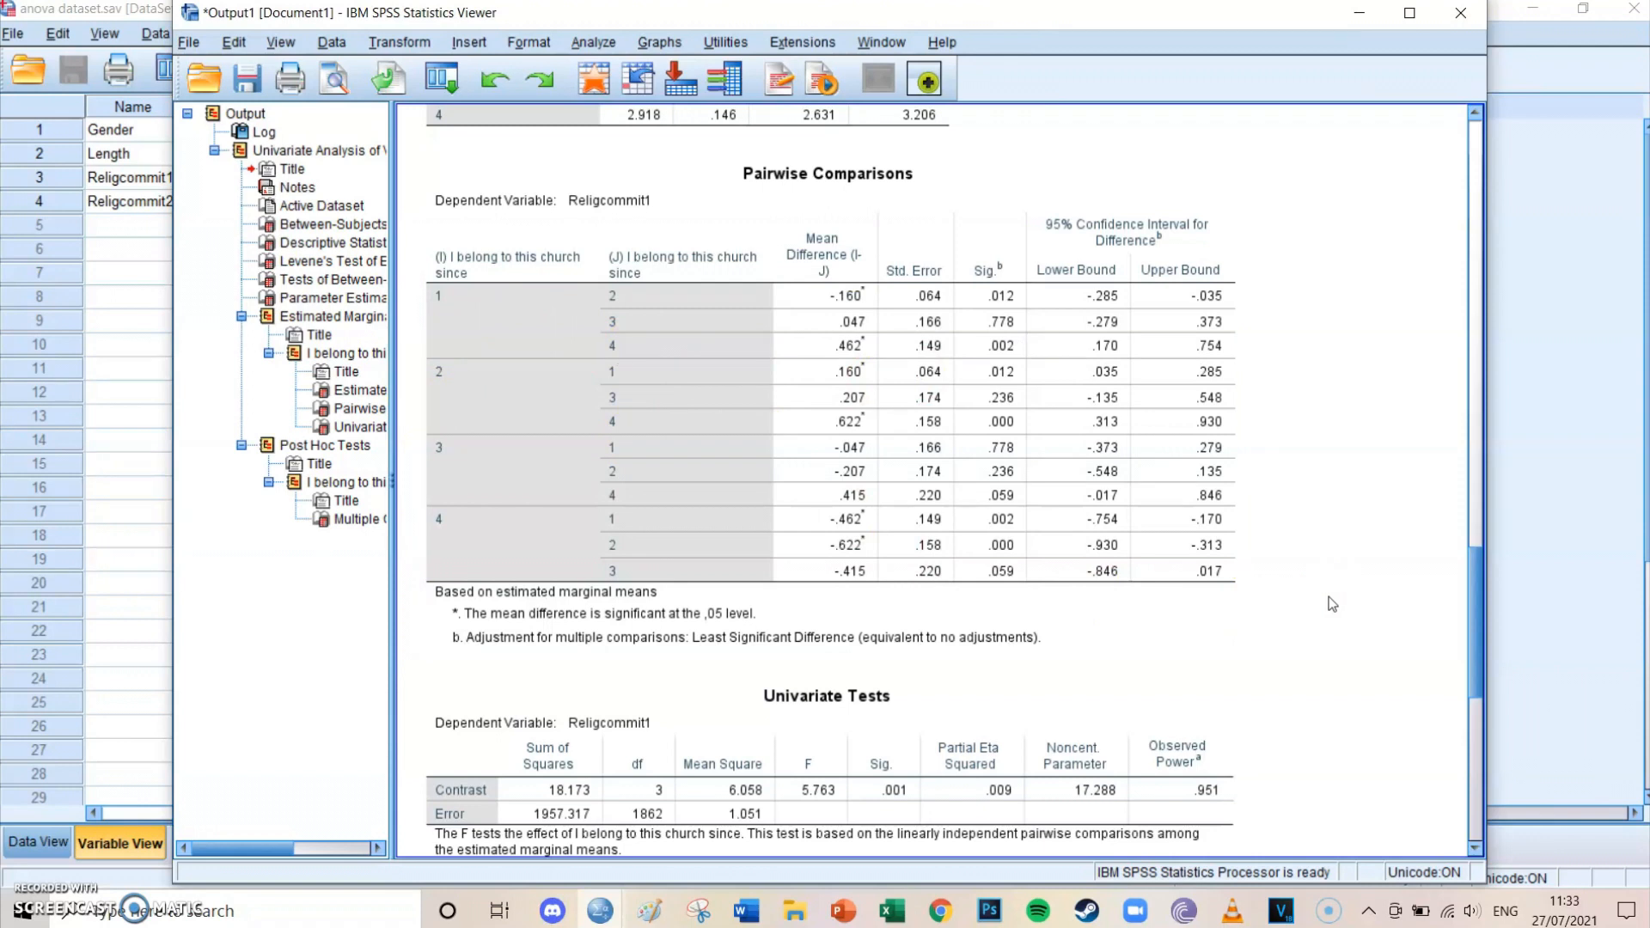
Bring the Univariate Tests table into view and select it for review (F = 5.763, p = .001)
{"action": "scroll", "scroll_direction": "down", "scroll_amount": 3}
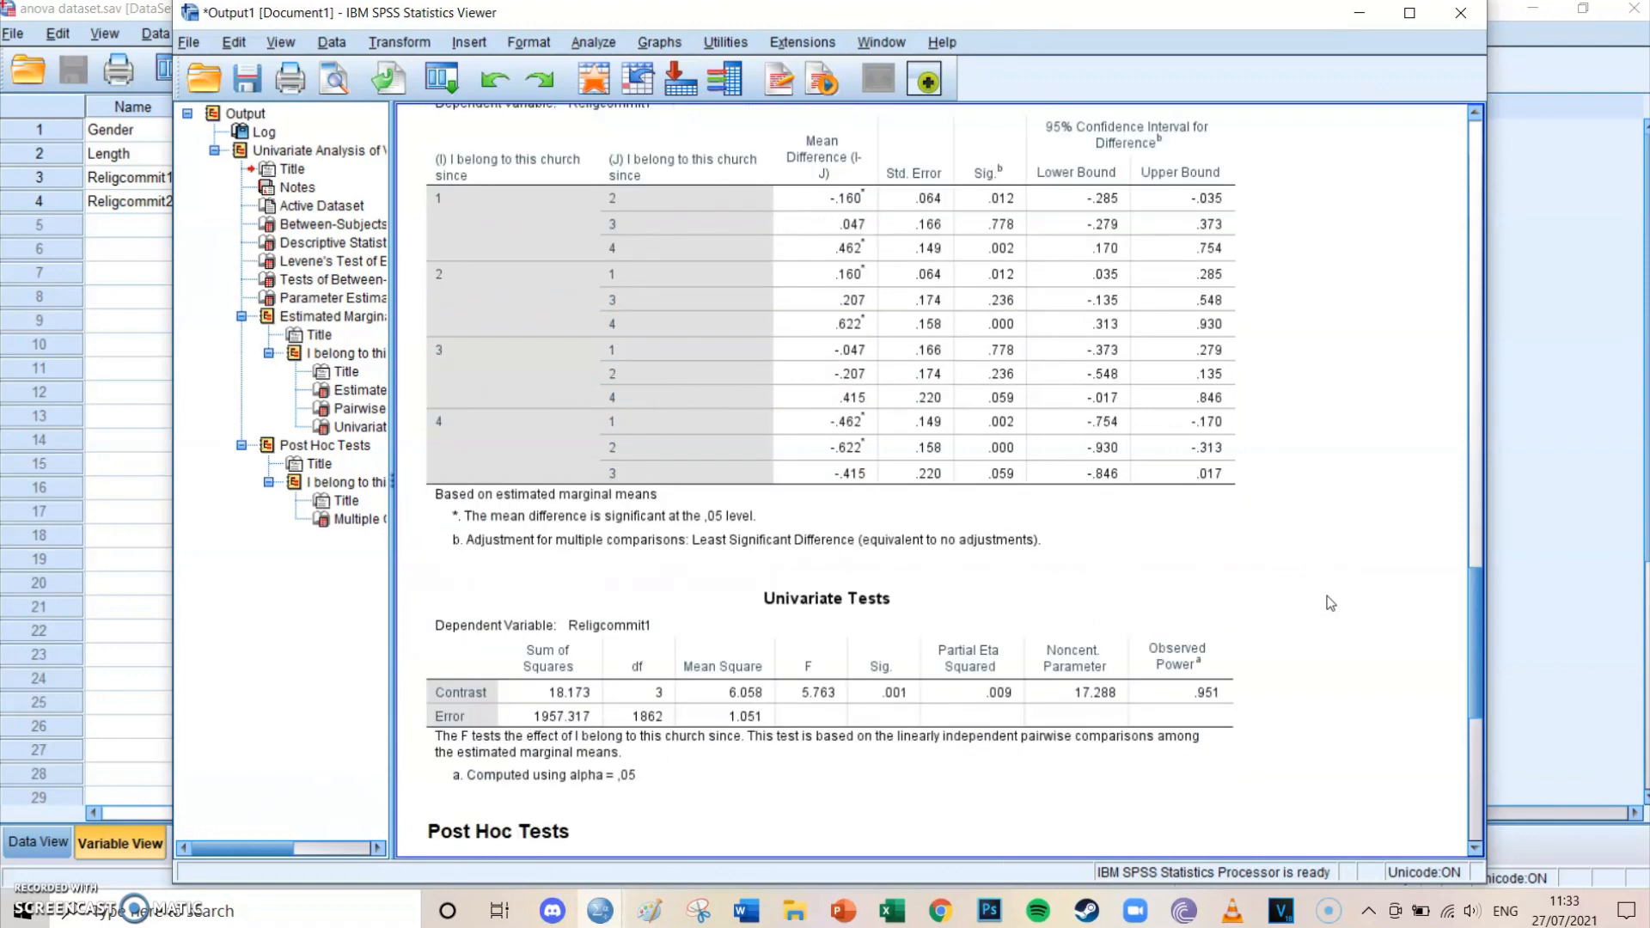
{"action": "left_click", "coordinate": [698, 705]}
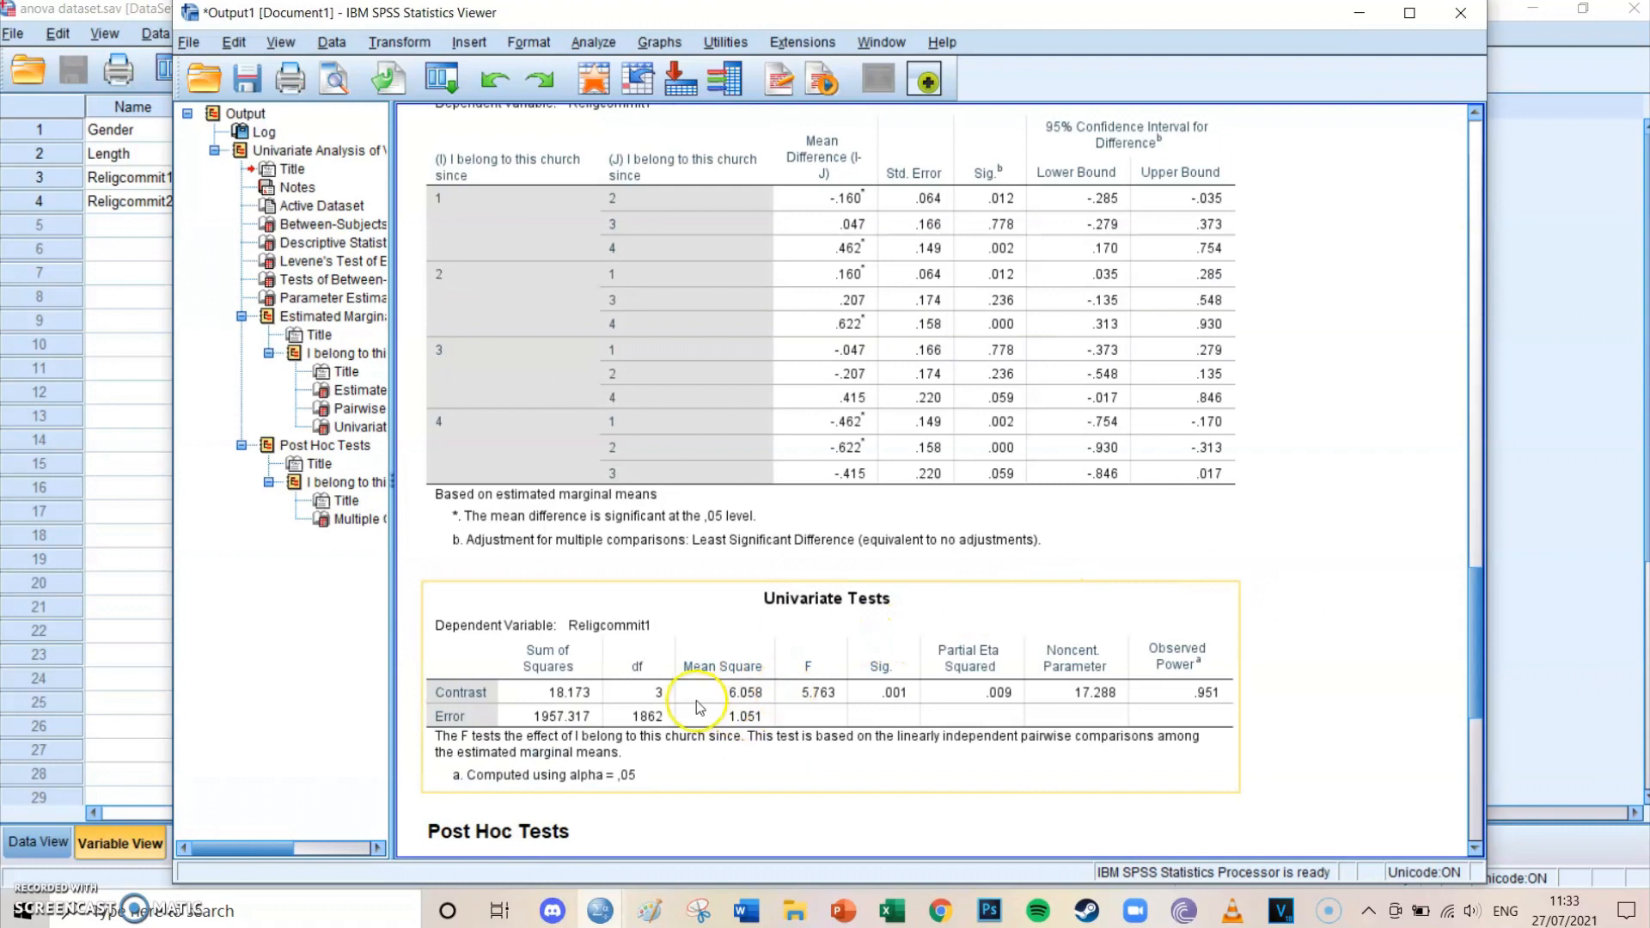
{"action": "mouse_move", "coordinate": [1166, 768]}
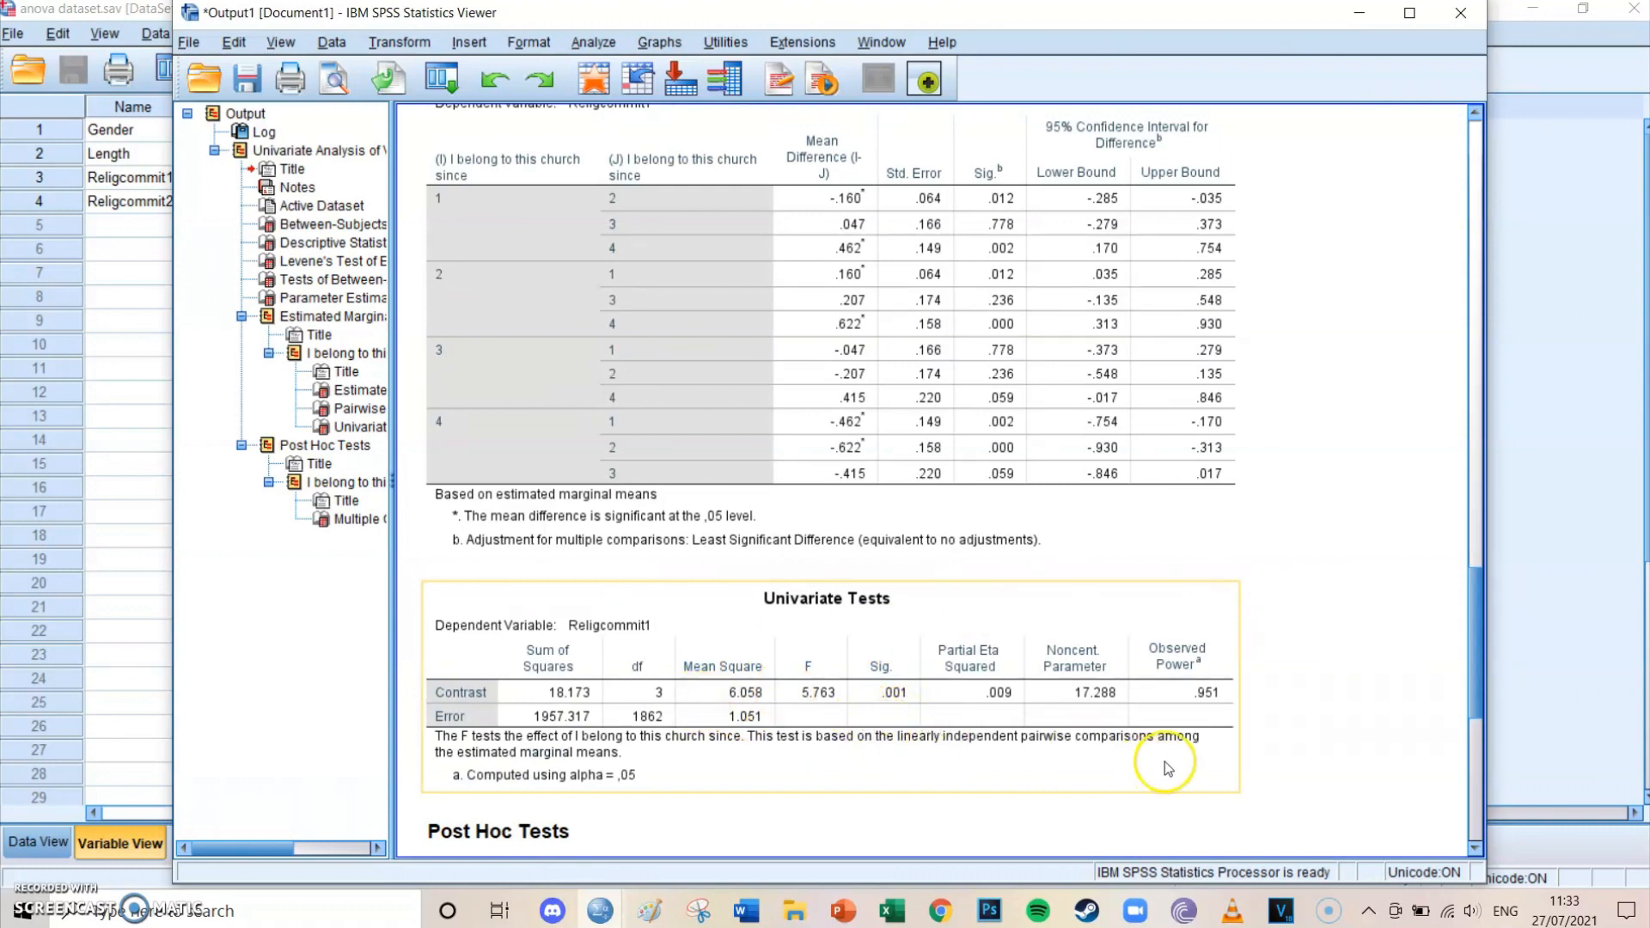
{"action": "mouse_move", "coordinate": [818, 708]}
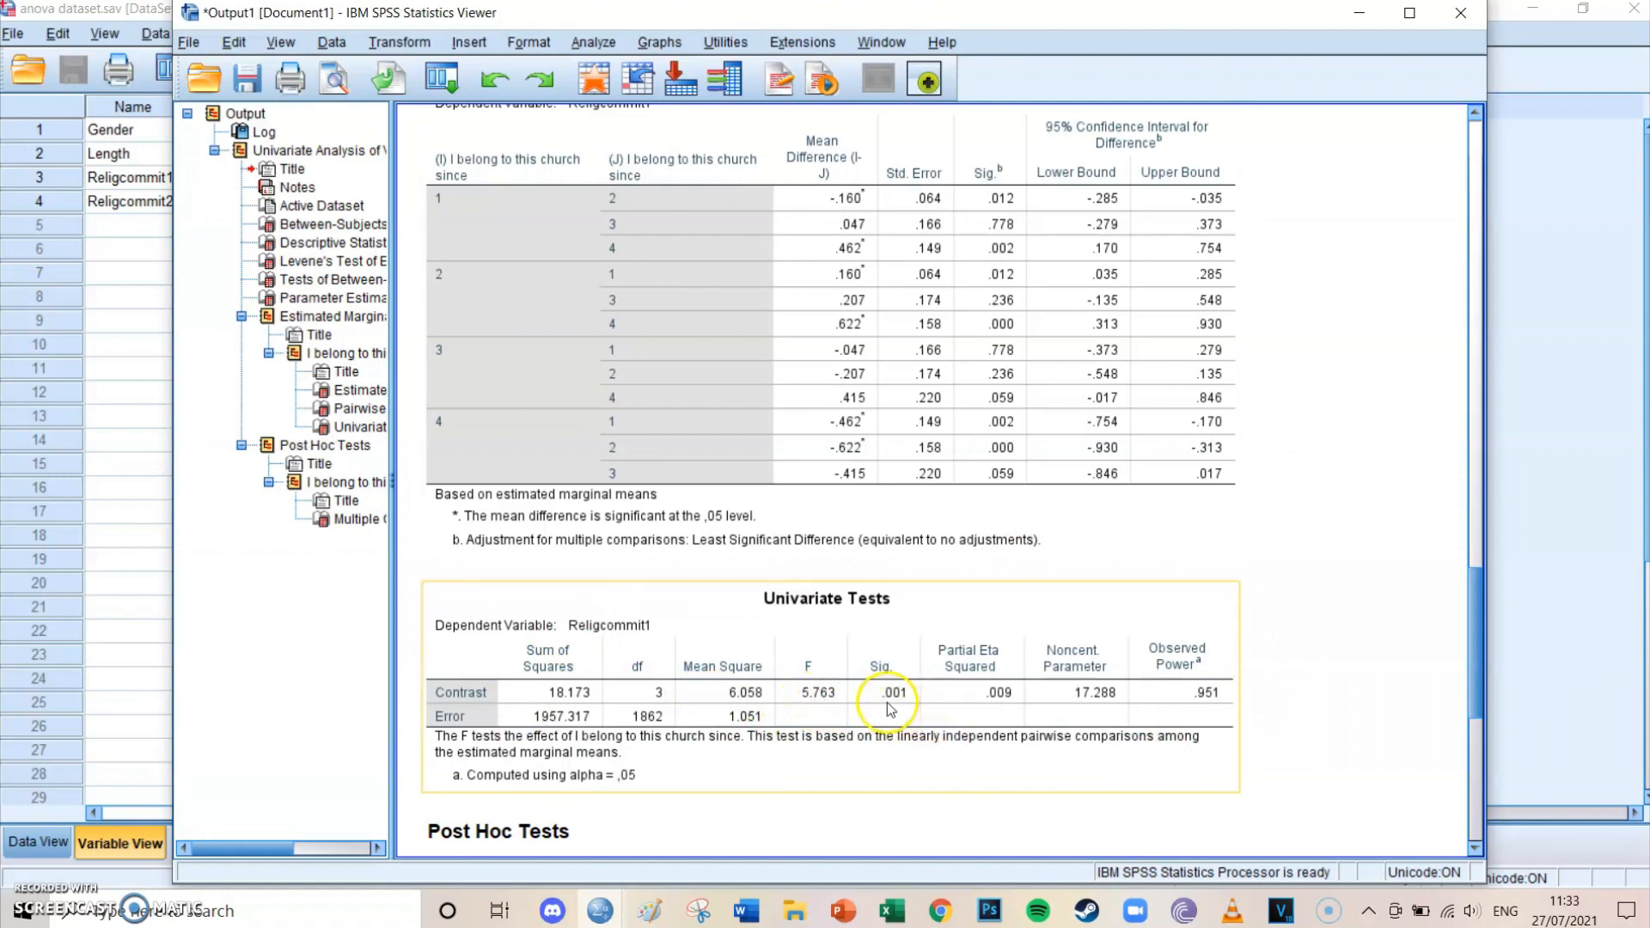
{"action": "mouse_move", "coordinate": [978, 713]}
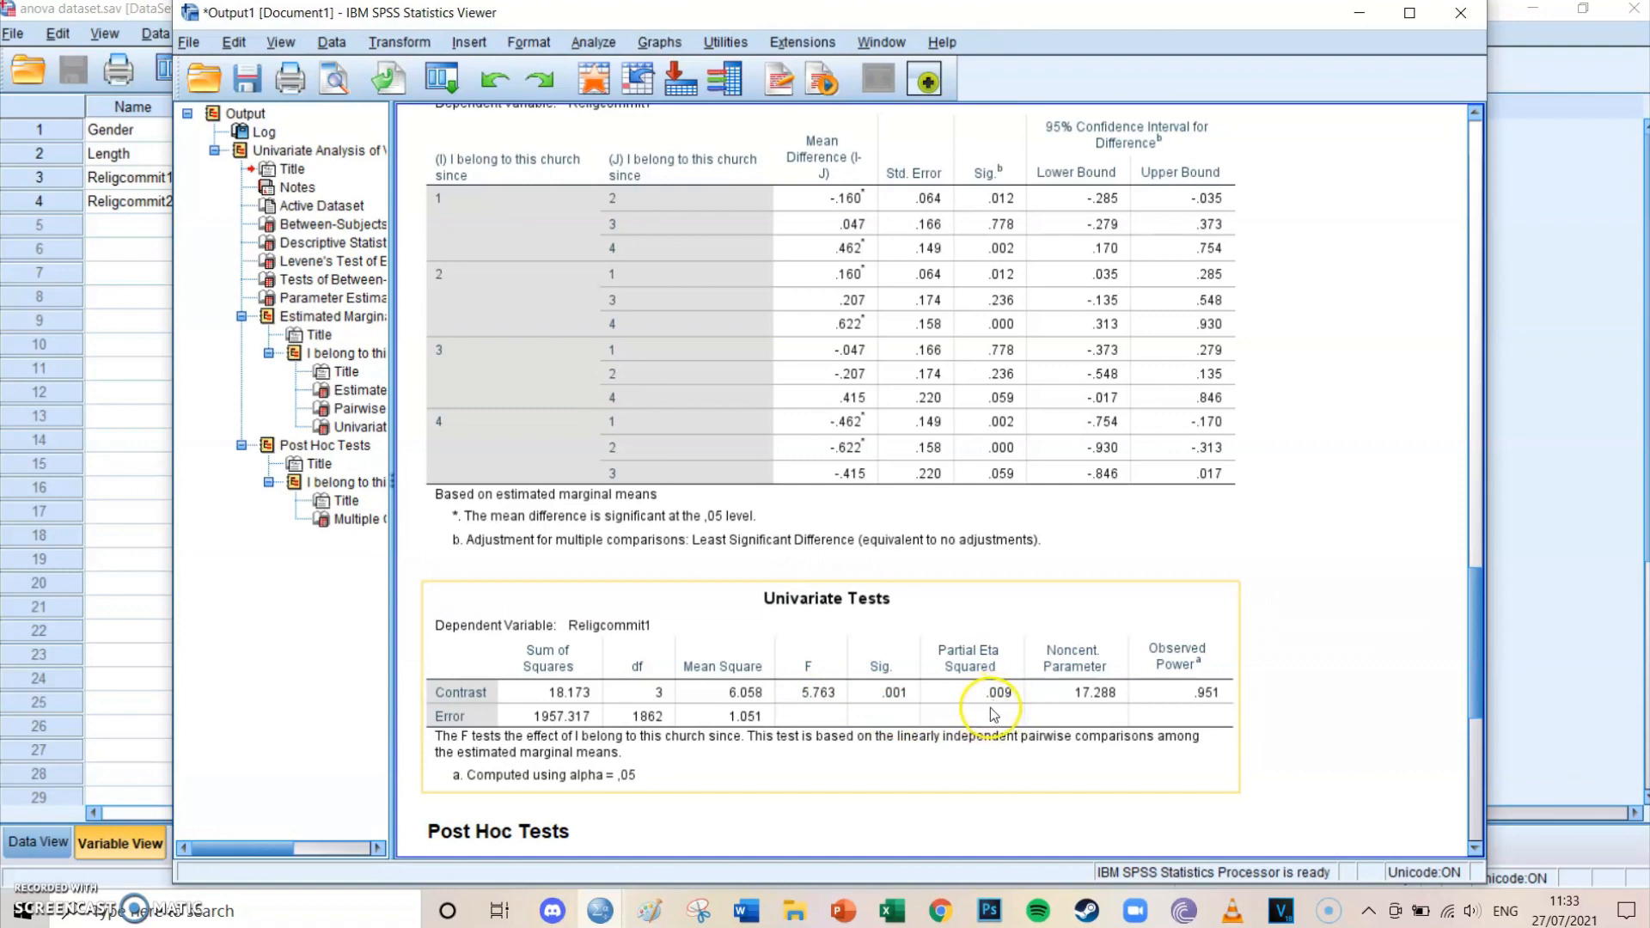
{"action": "mouse_move", "coordinate": [1316, 674]}
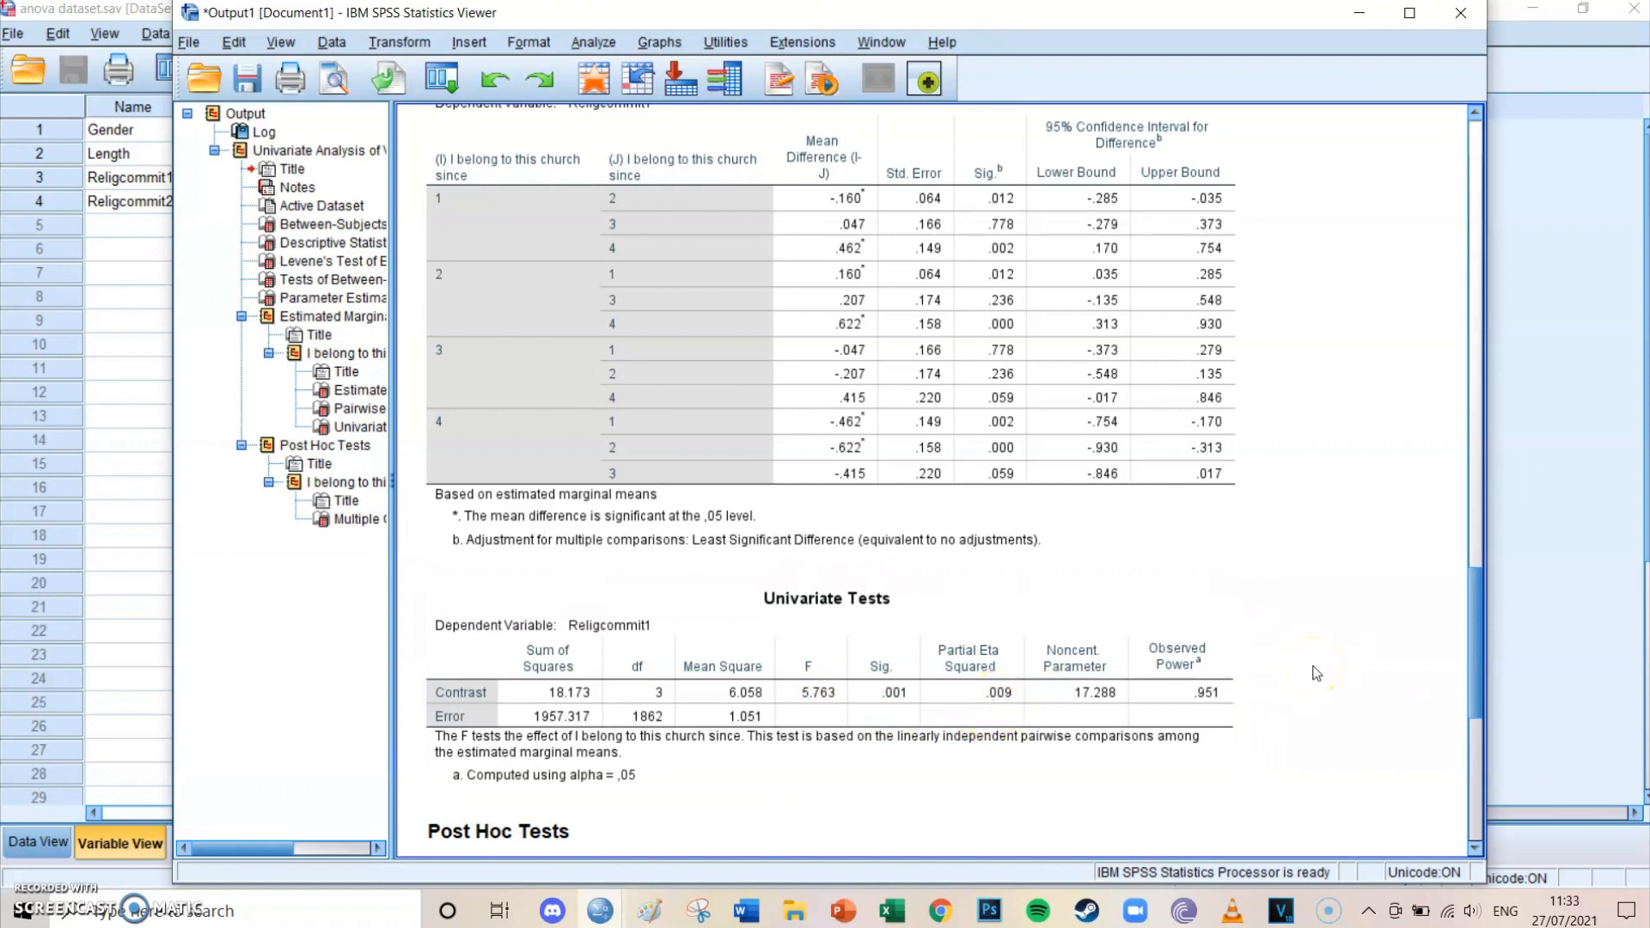